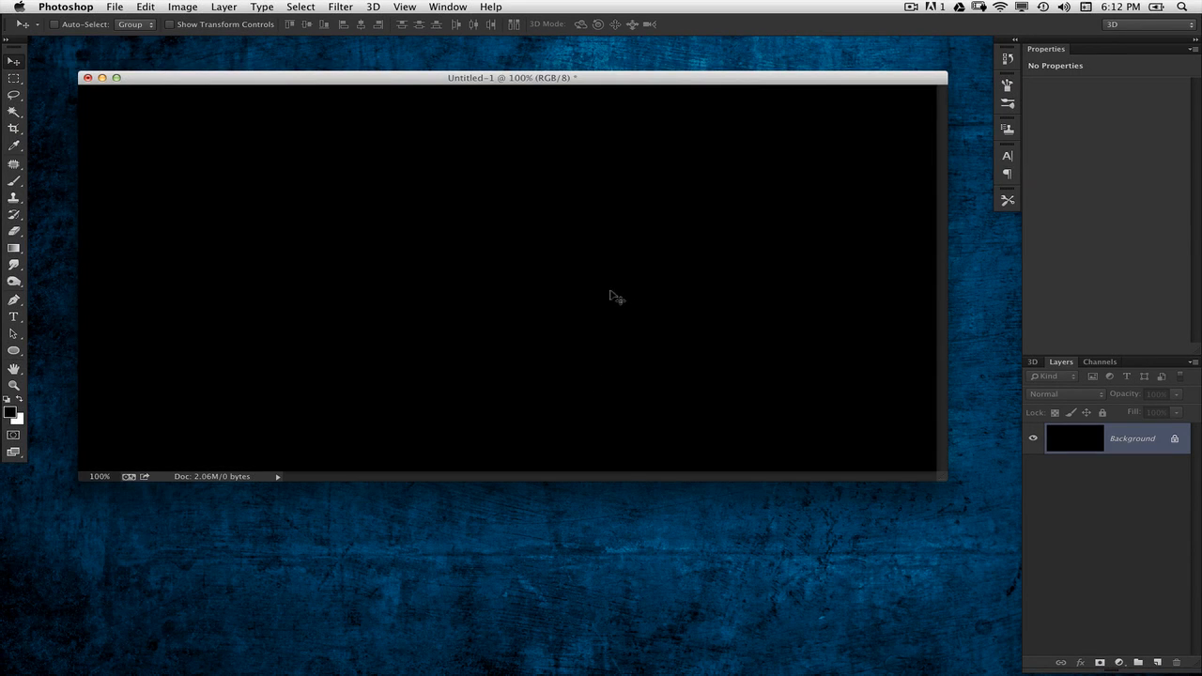
mouse_move(611, 289)
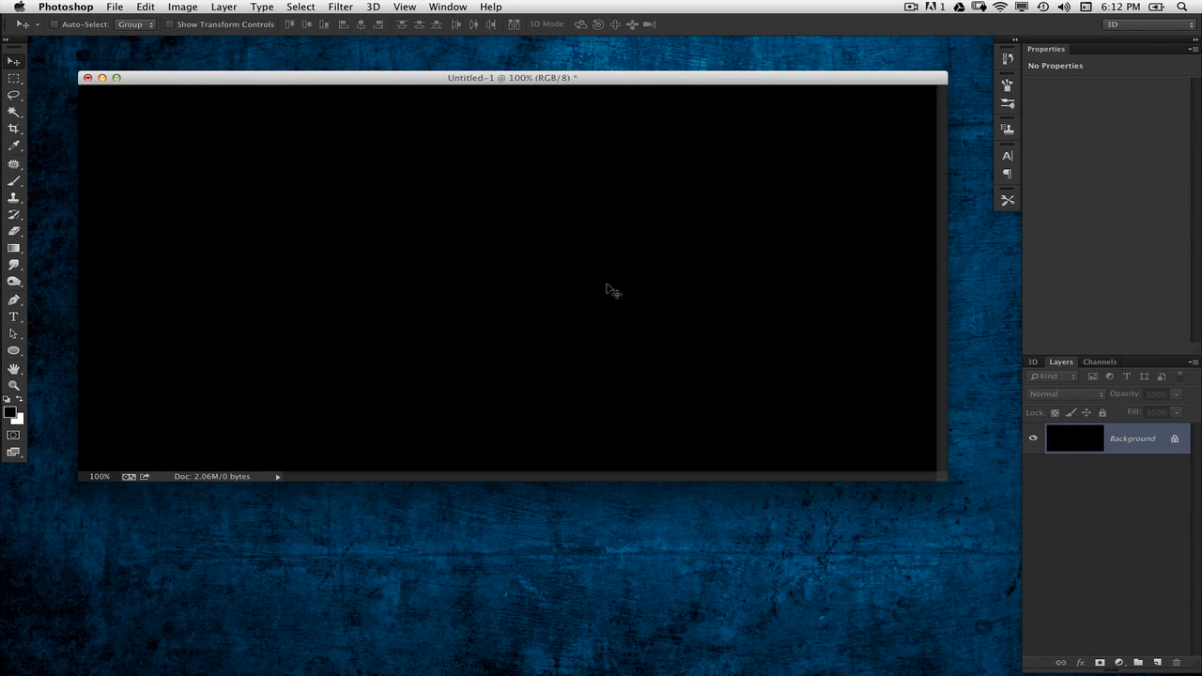
mouse_move(604, 285)
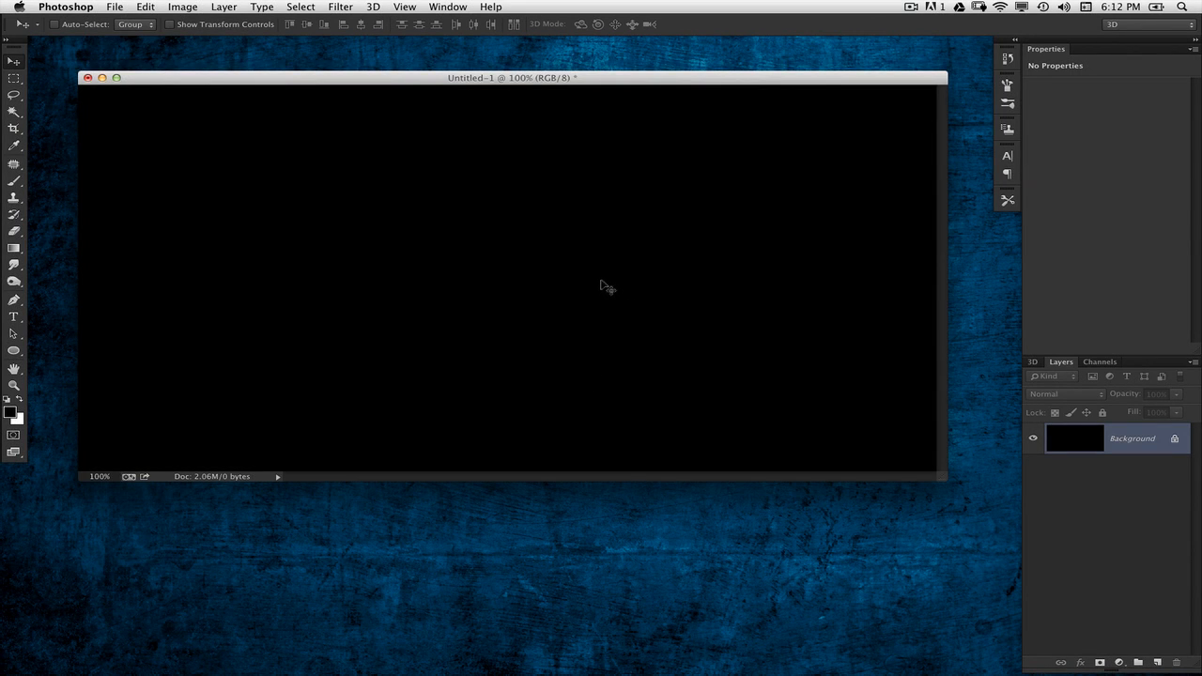
mouse_move(612, 286)
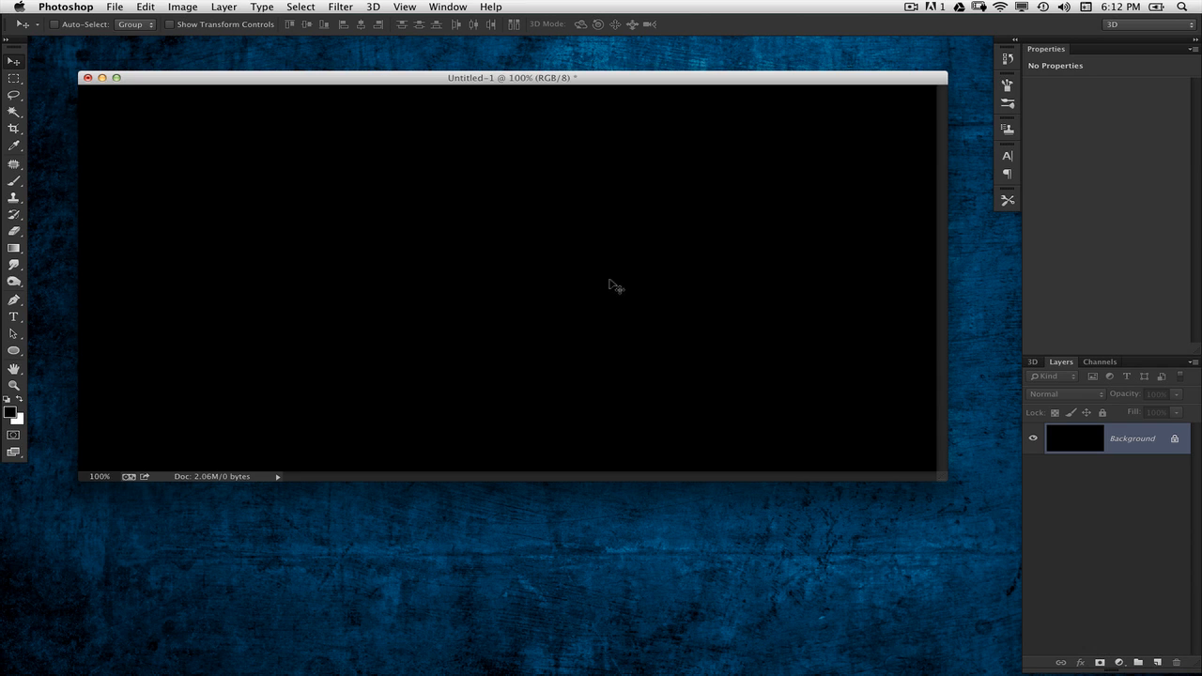
mouse_move(604, 282)
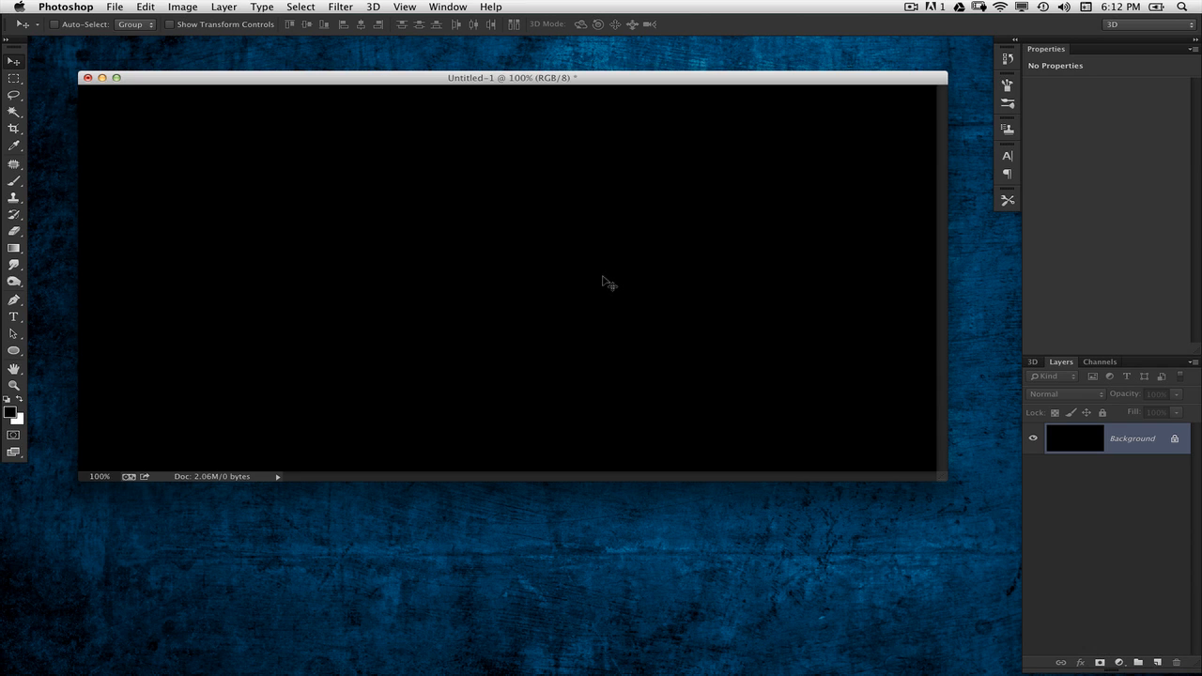
mouse_move(605, 287)
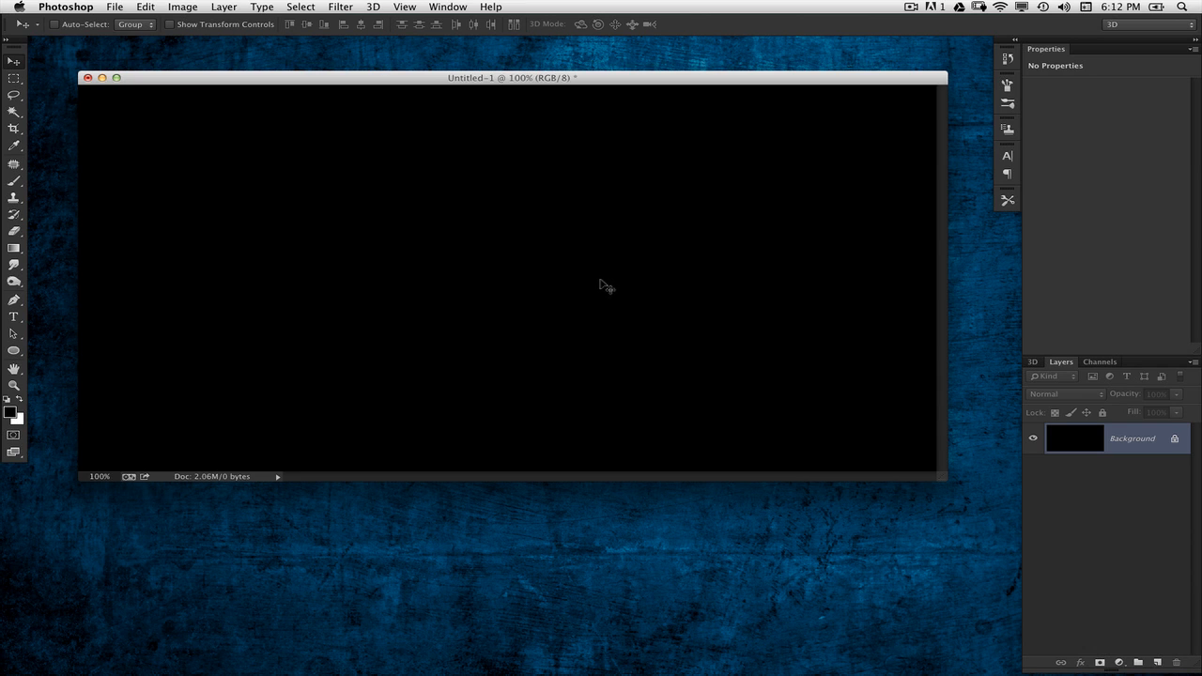
mouse_move(608, 284)
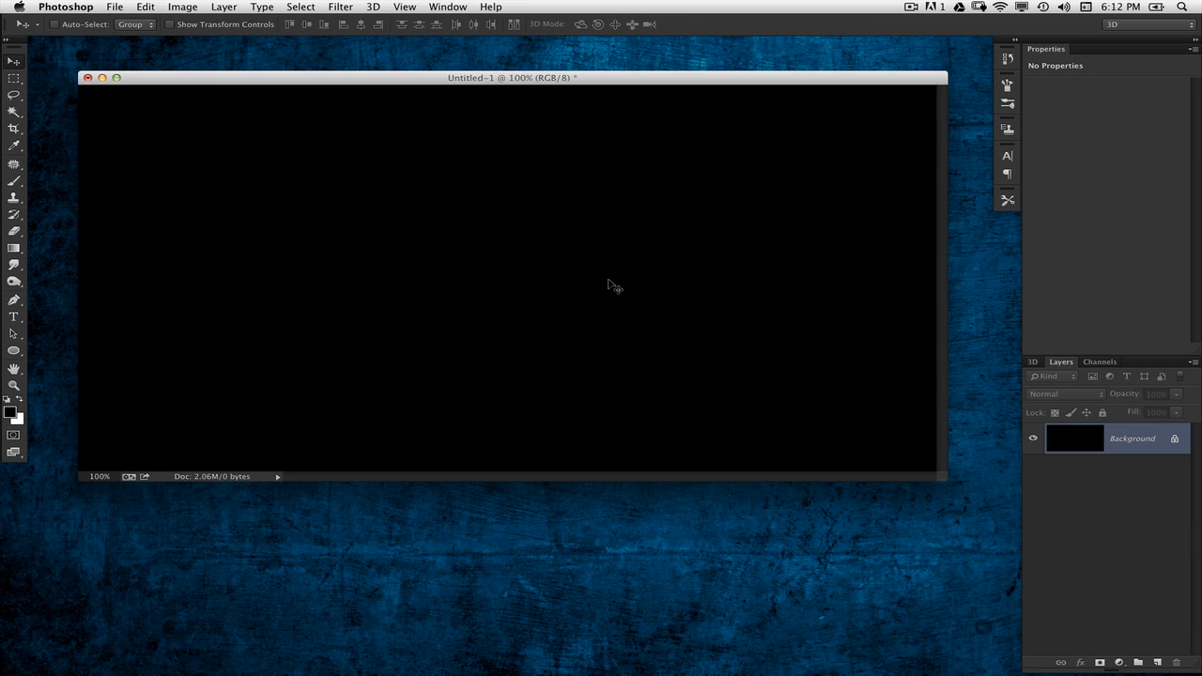
mouse_move(607, 282)
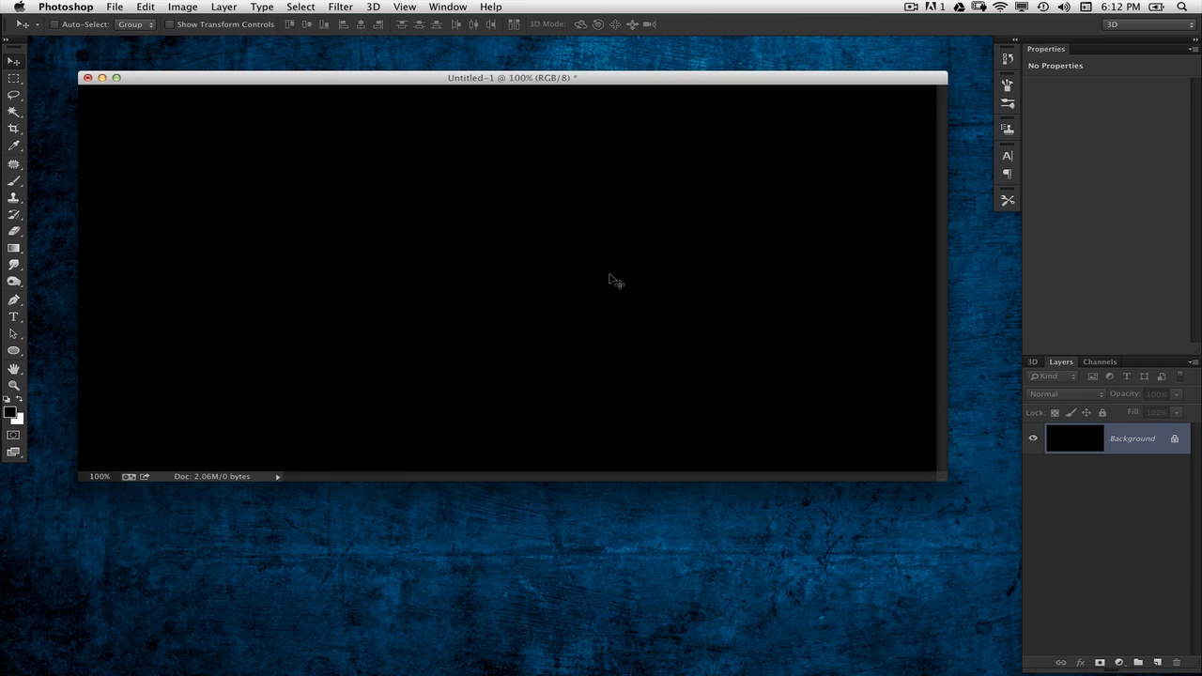
mouse_move(617, 284)
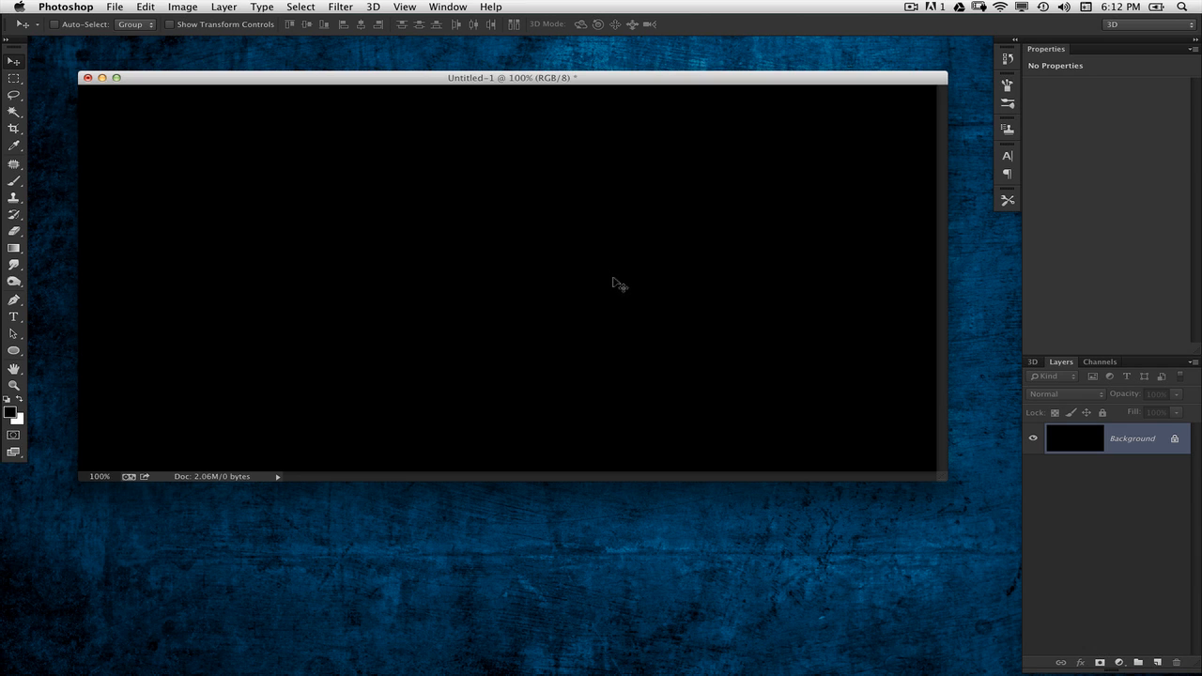
mouse_move(622, 285)
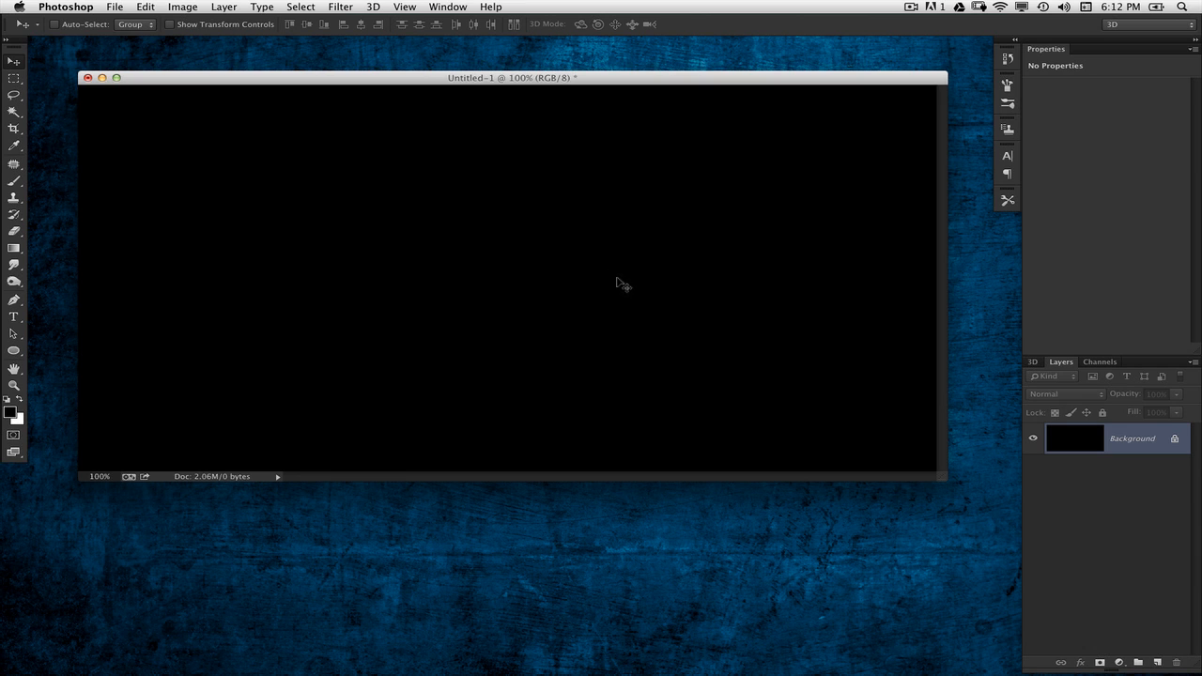
mouse_move(622, 285)
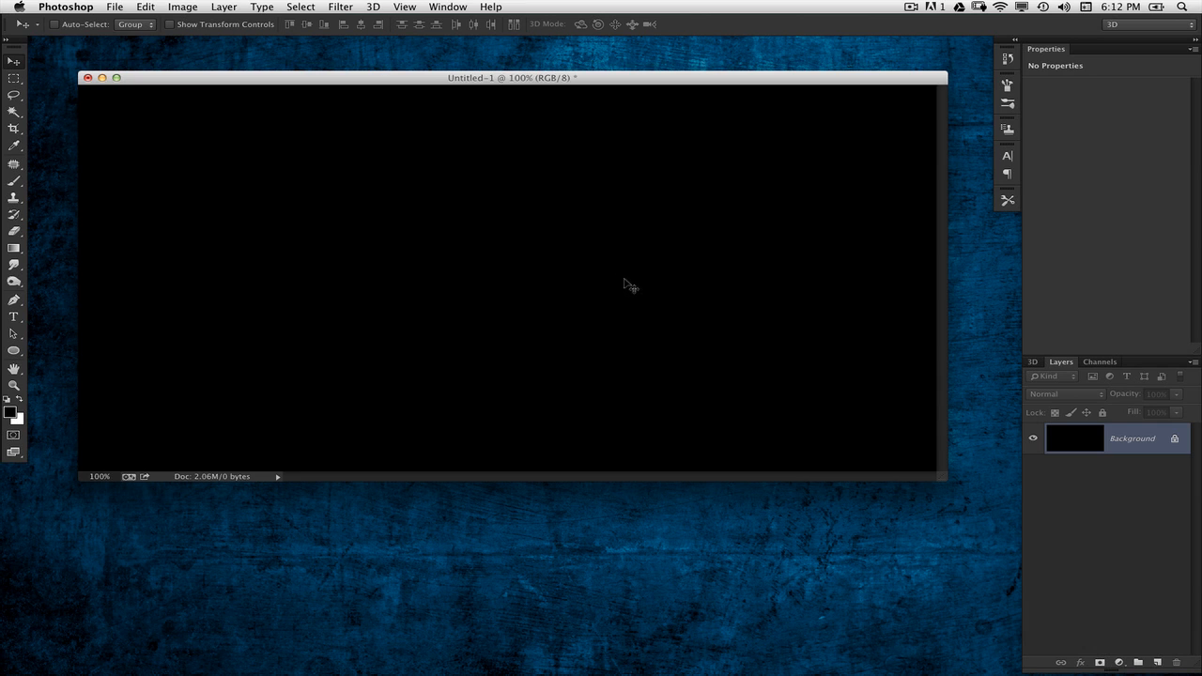
mouse_move(623, 289)
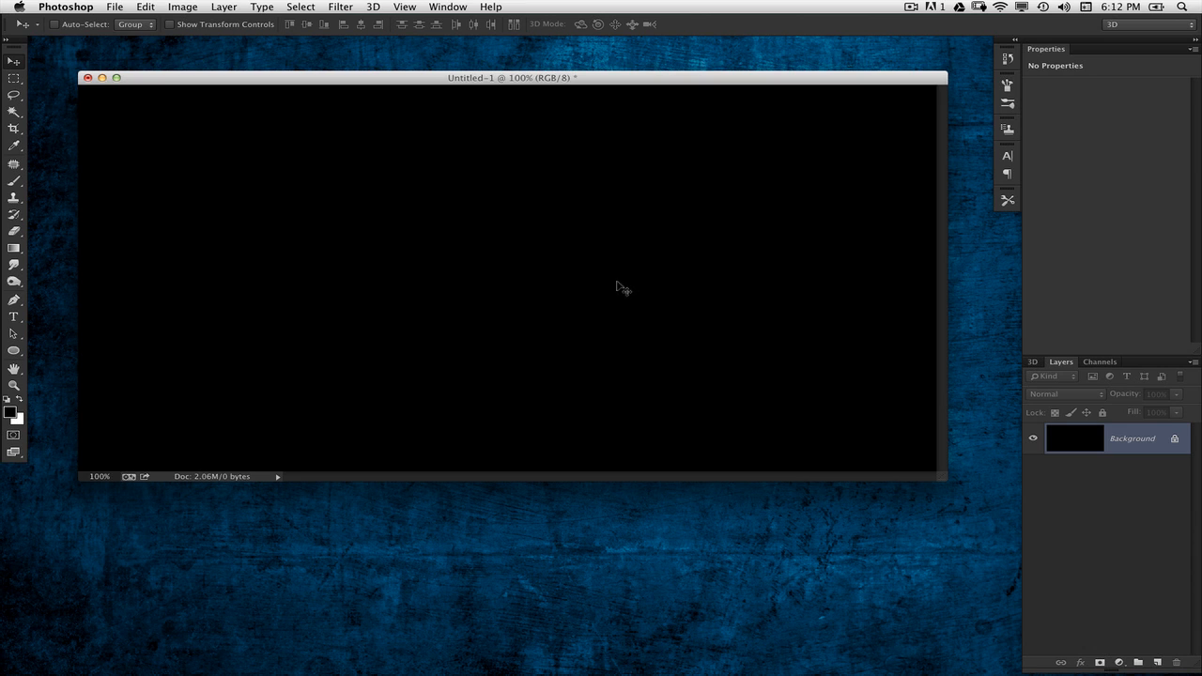
mouse_move(624, 289)
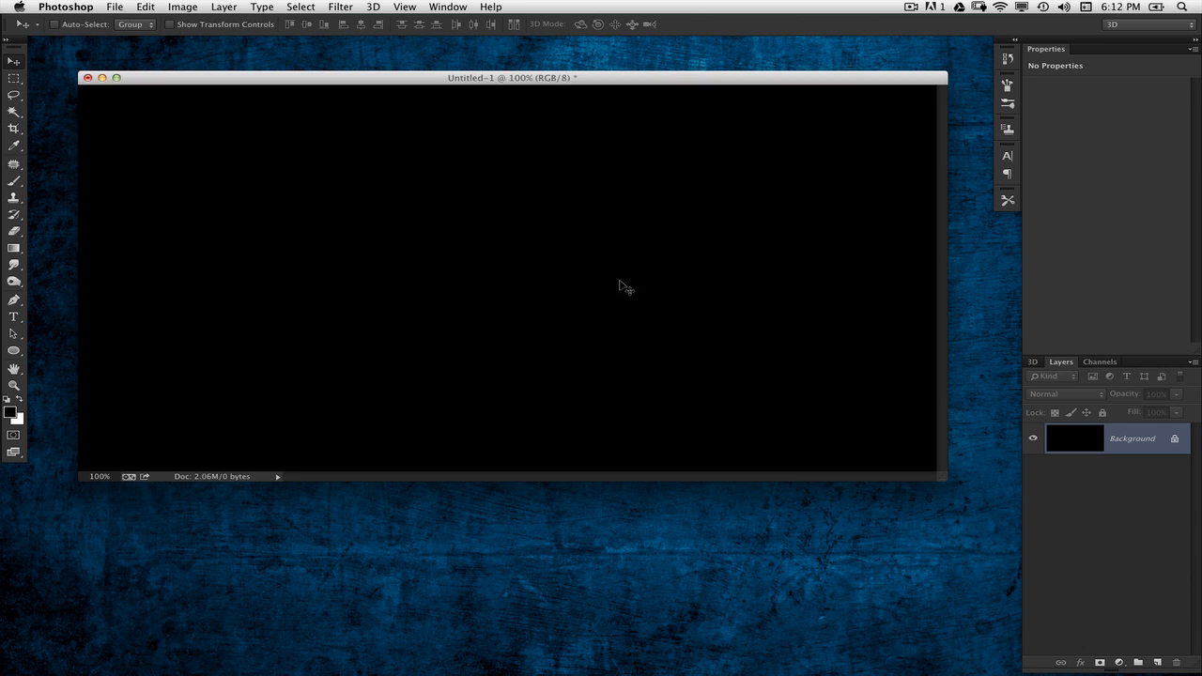
mouse_move(645, 276)
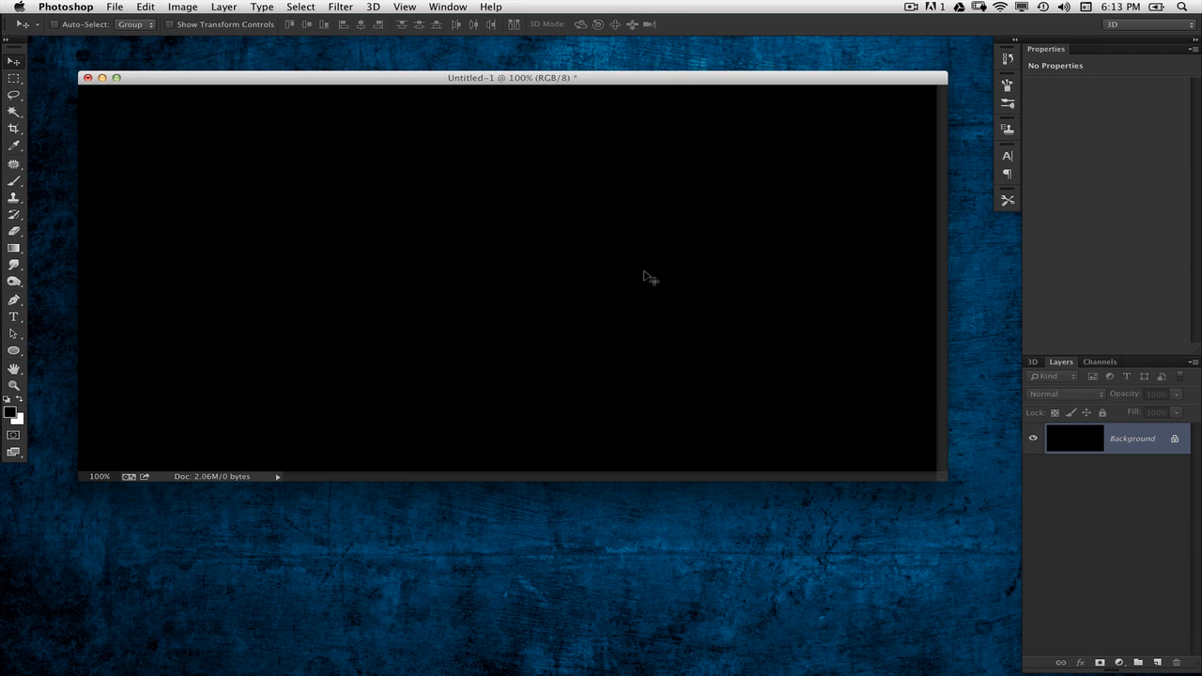
Fill the lasso blob on Layer 1 with 50% gray, then deselect it
click(182, 7)
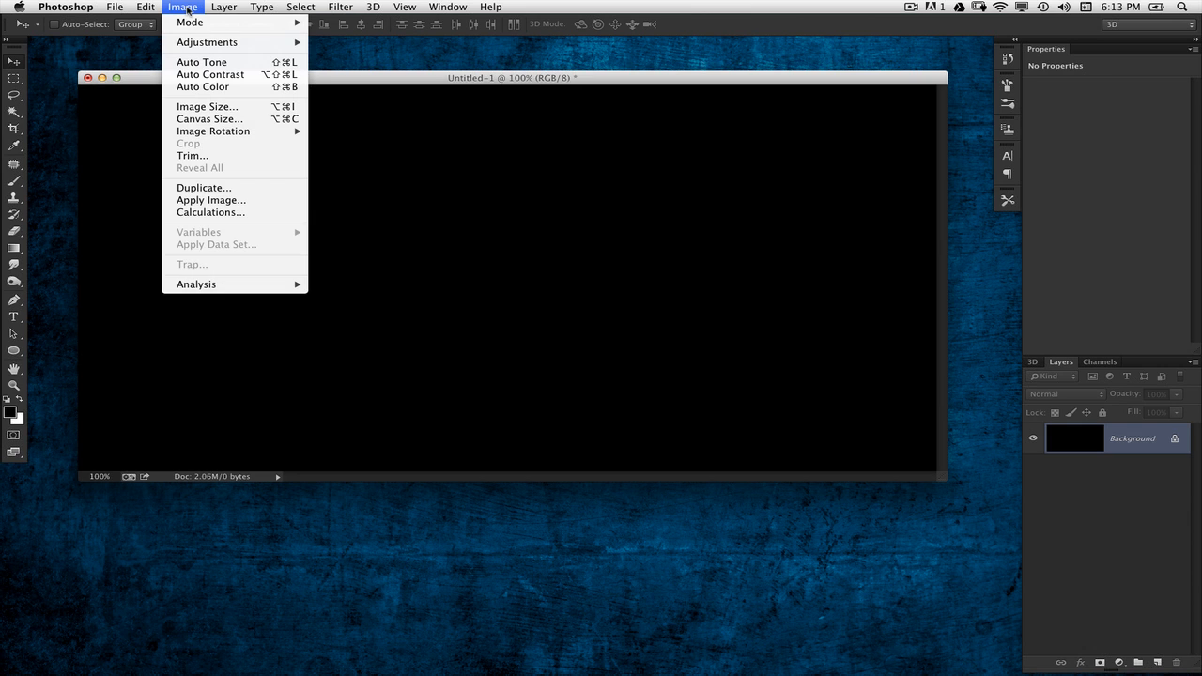
mouse_move(442, 221)
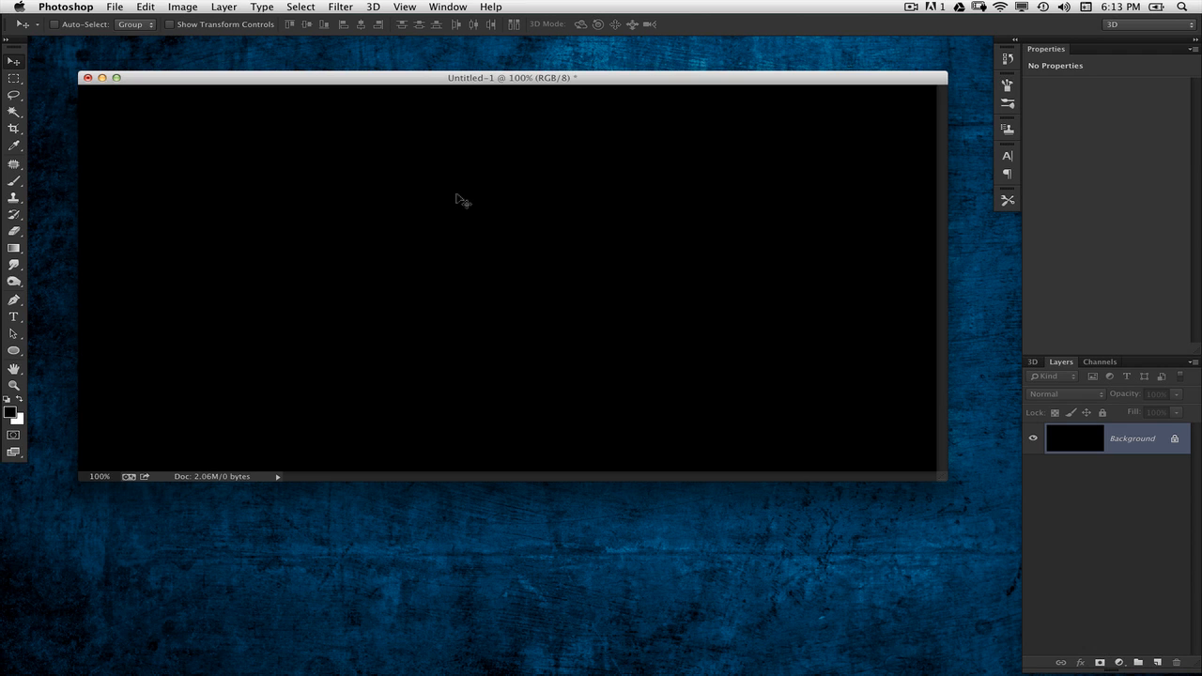
mouse_move(730, 252)
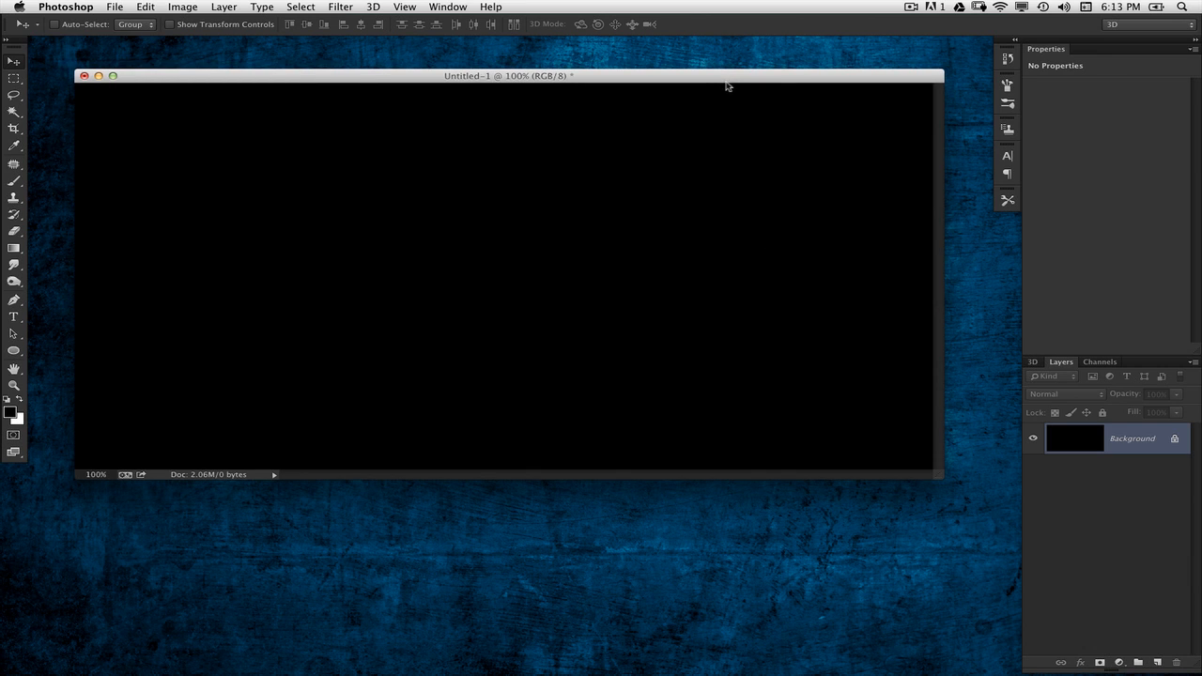
mouse_move(736, 99)
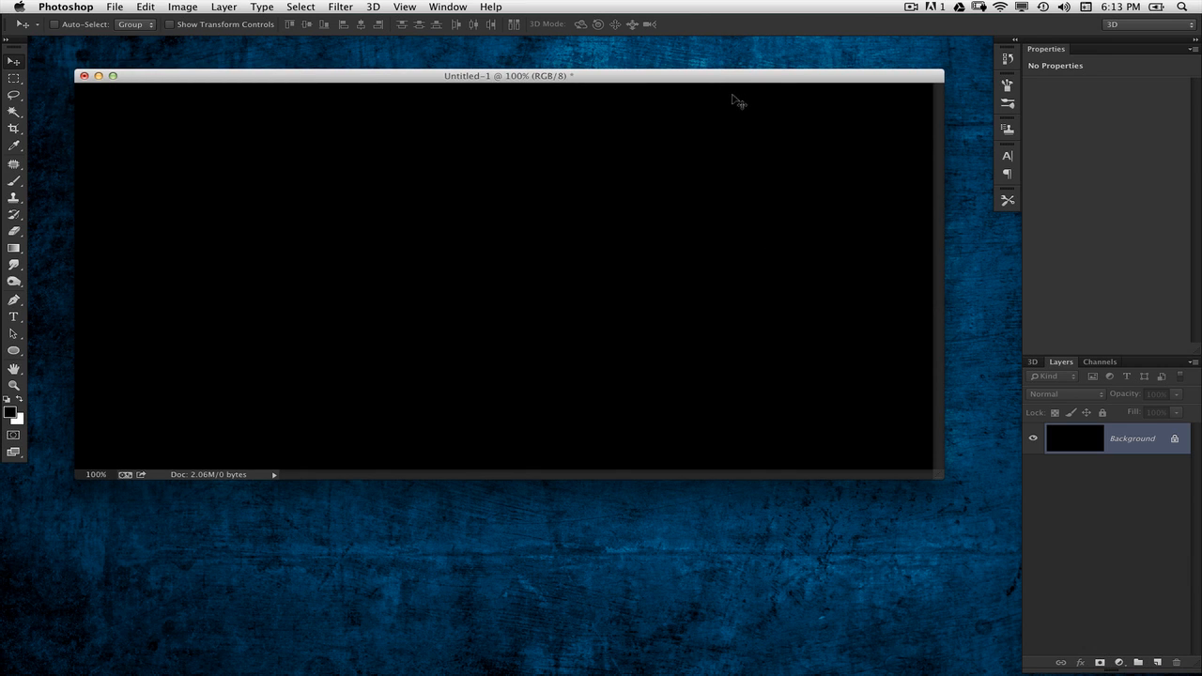
mouse_move(721, 85)
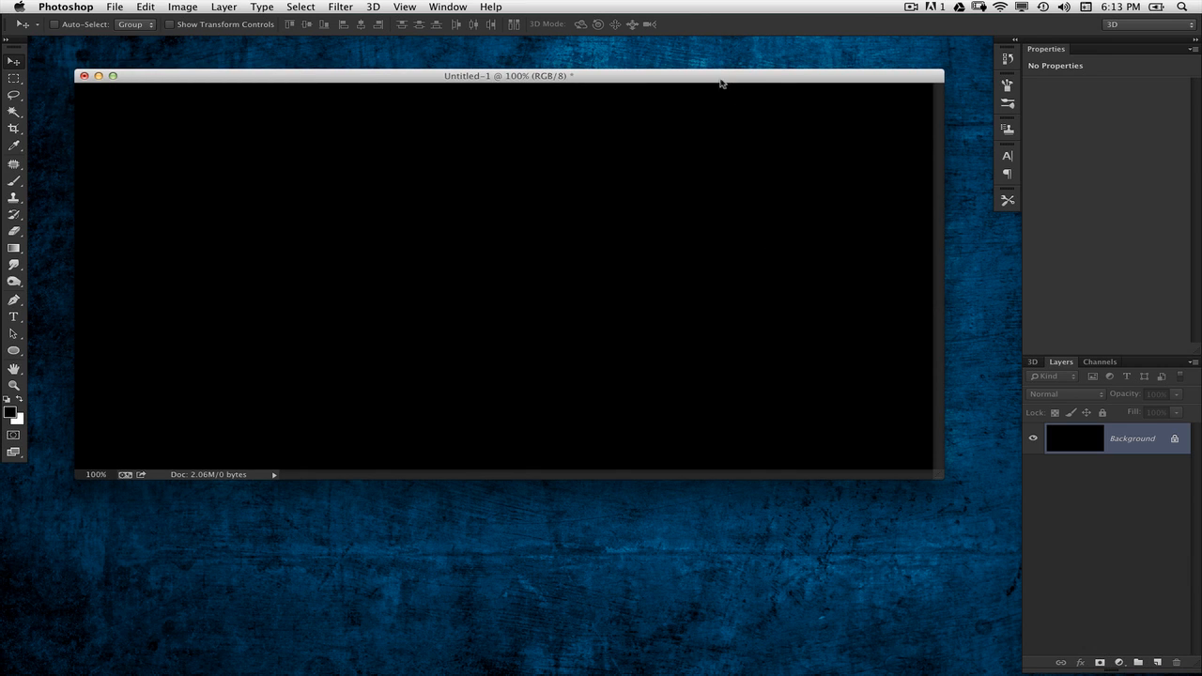
mouse_move(742, 95)
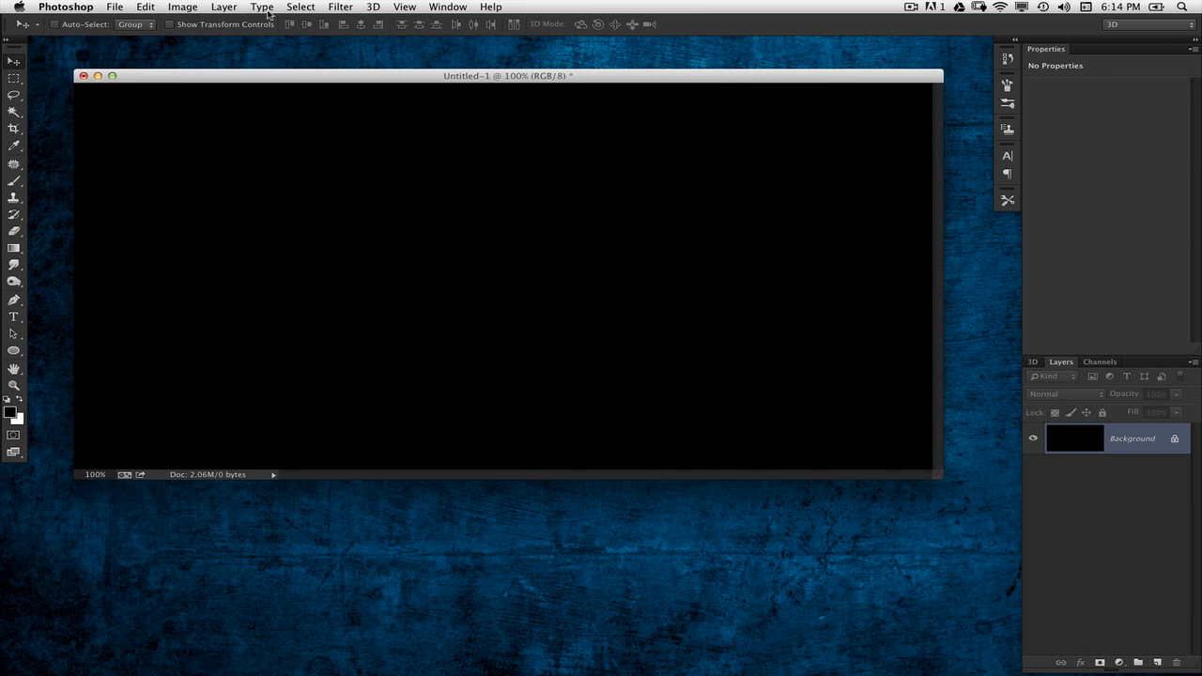
click(182, 6)
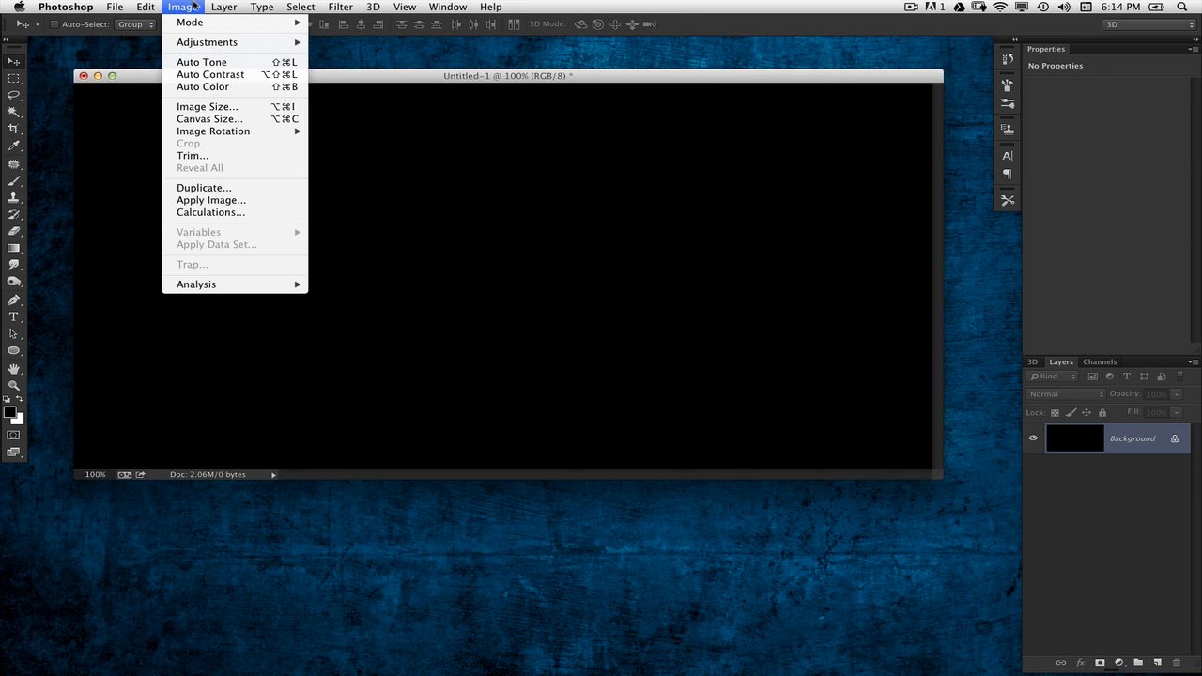
click(206, 105)
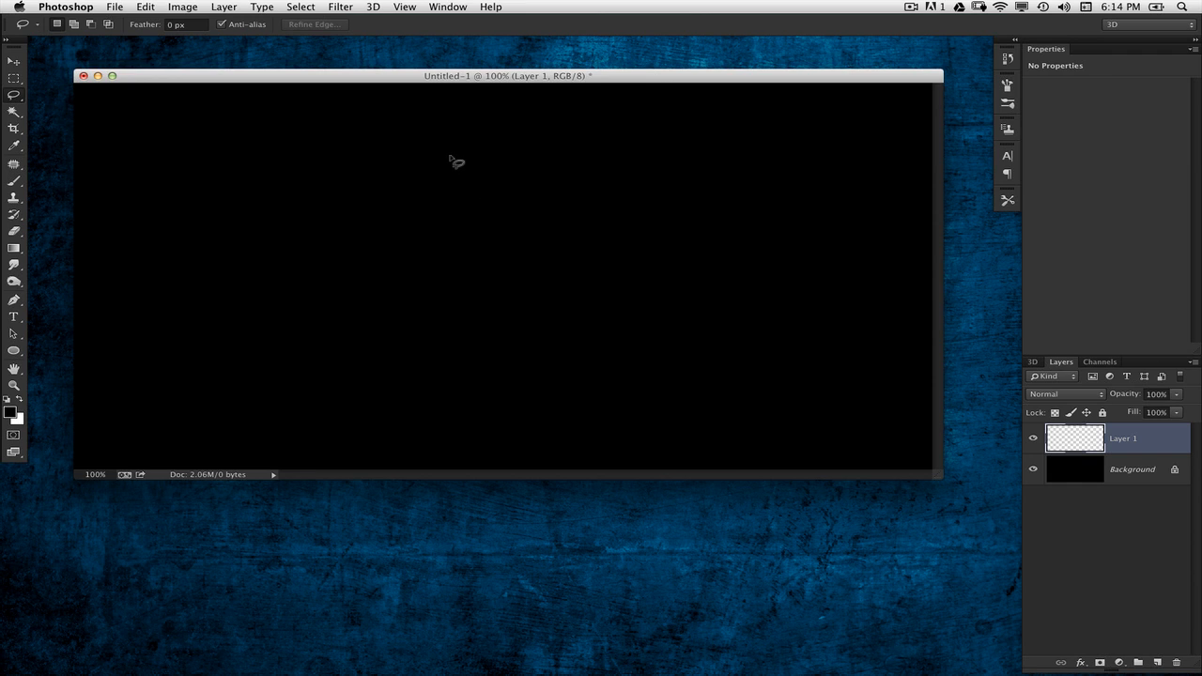
mouse_move(457, 167)
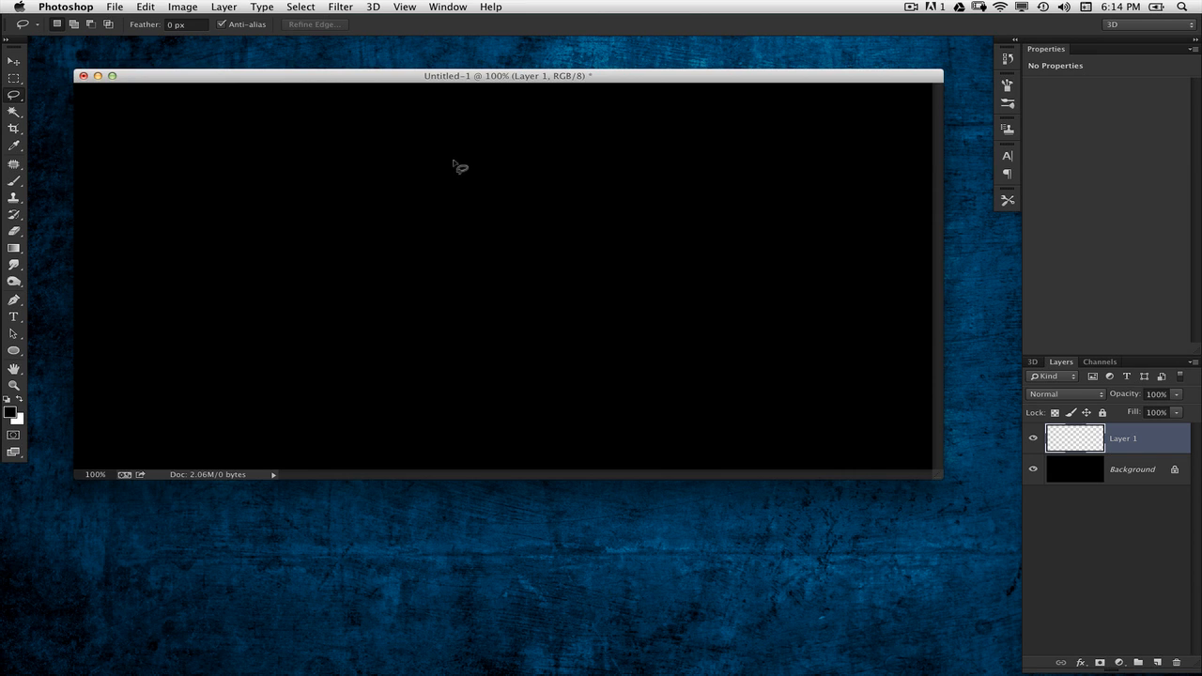
mouse_move(428, 171)
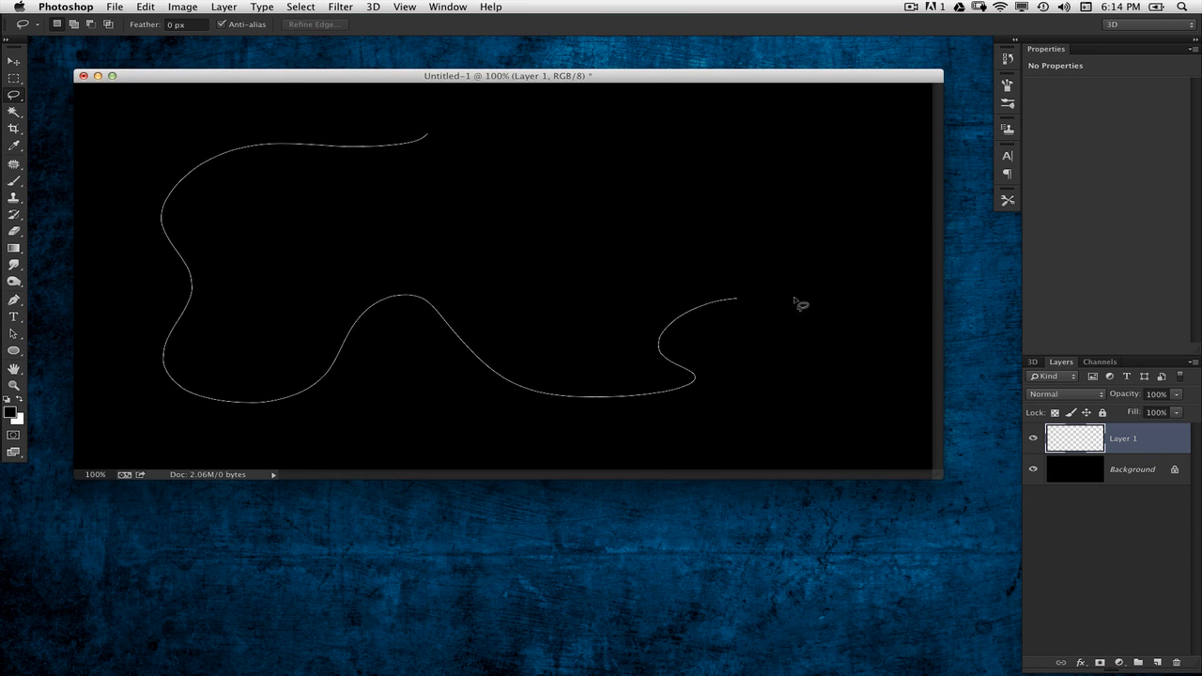
click(799, 303)
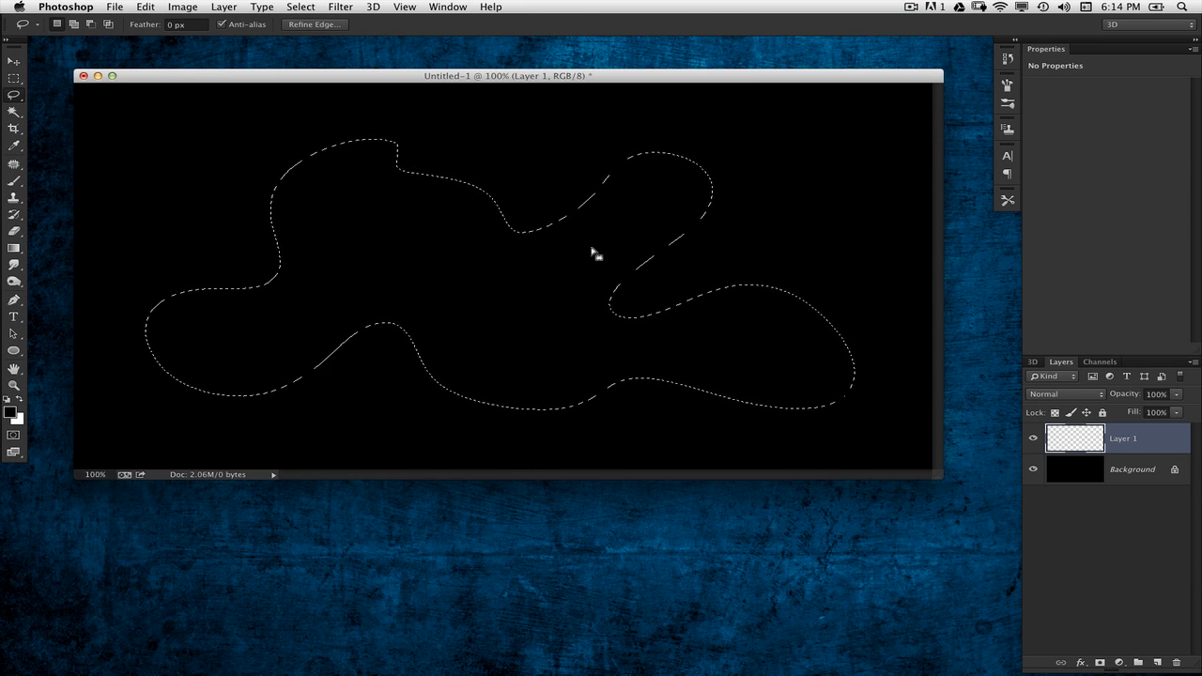
mouse_move(748, 618)
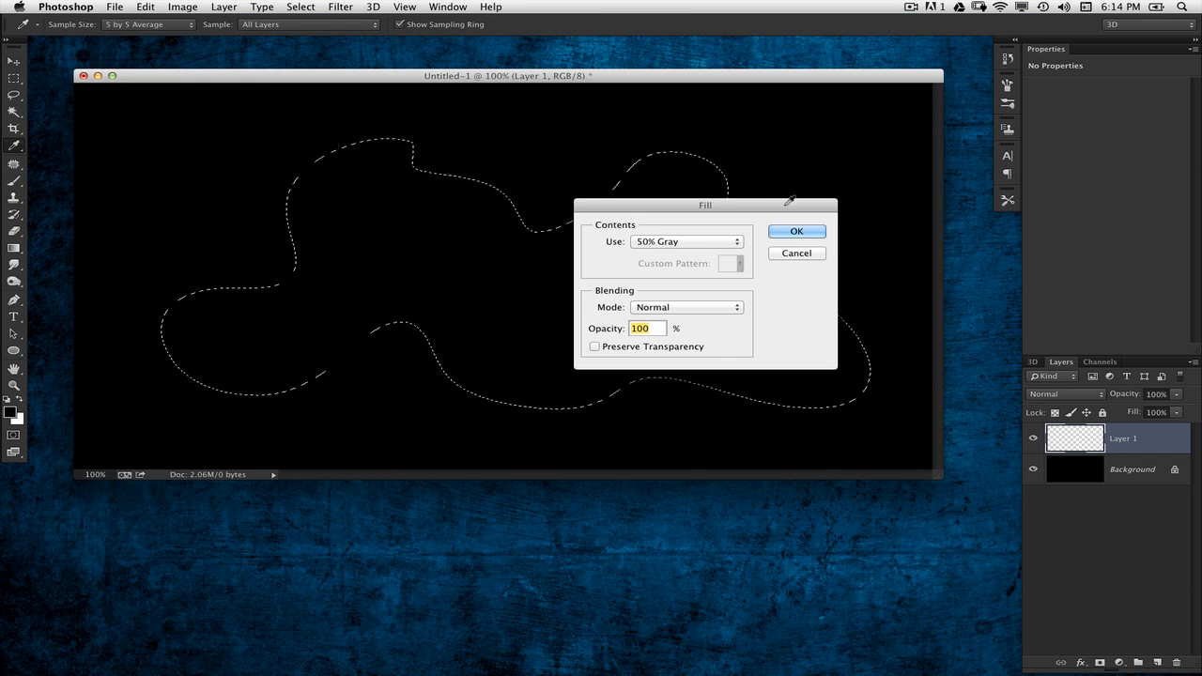
click(795, 232)
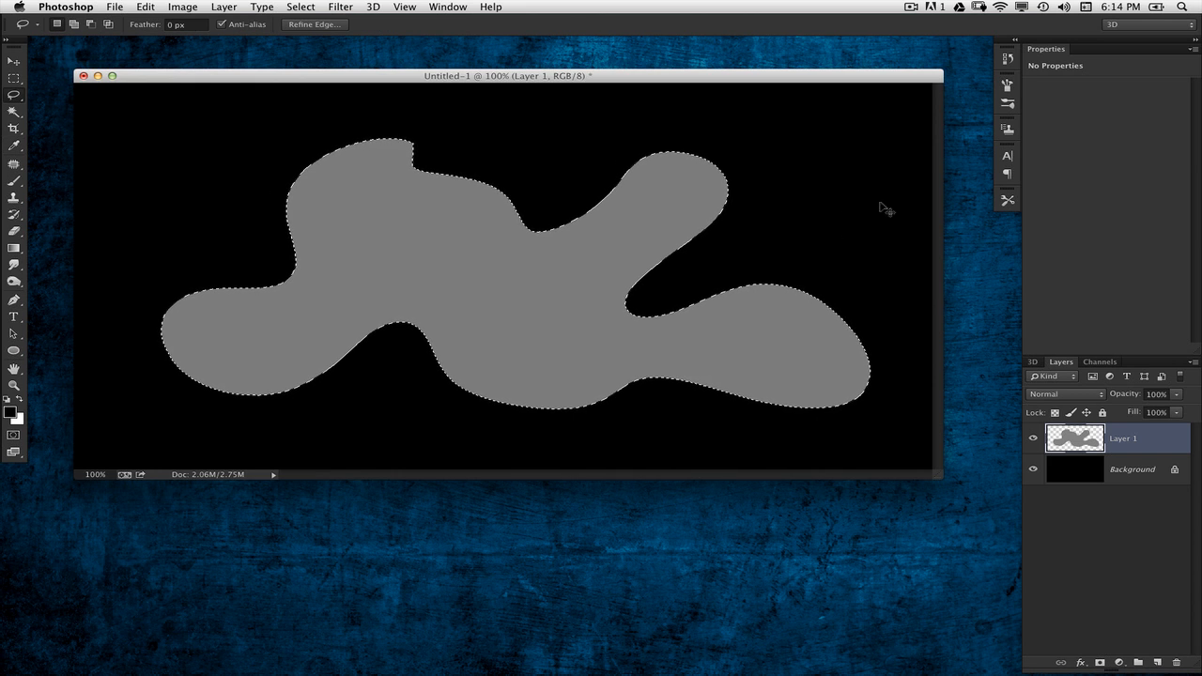
key(cmd+d)
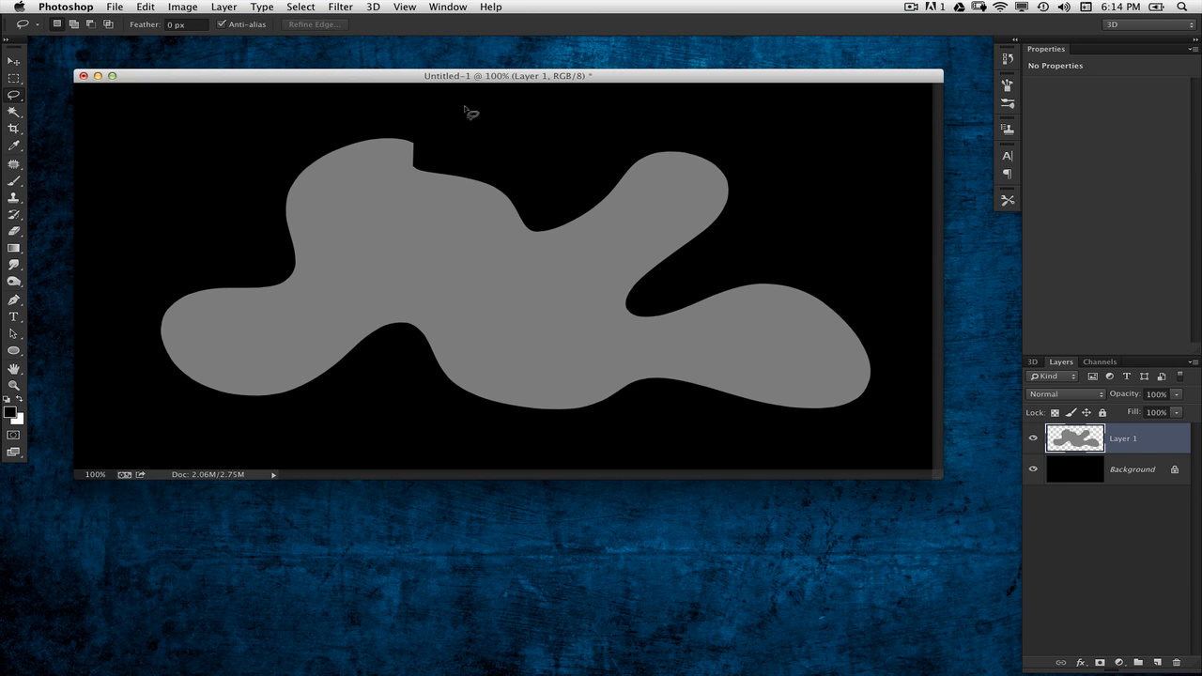
Extrude Layer 1's grey blob with 3D > New 3D Extrusion from Selected Layer
click(373, 7)
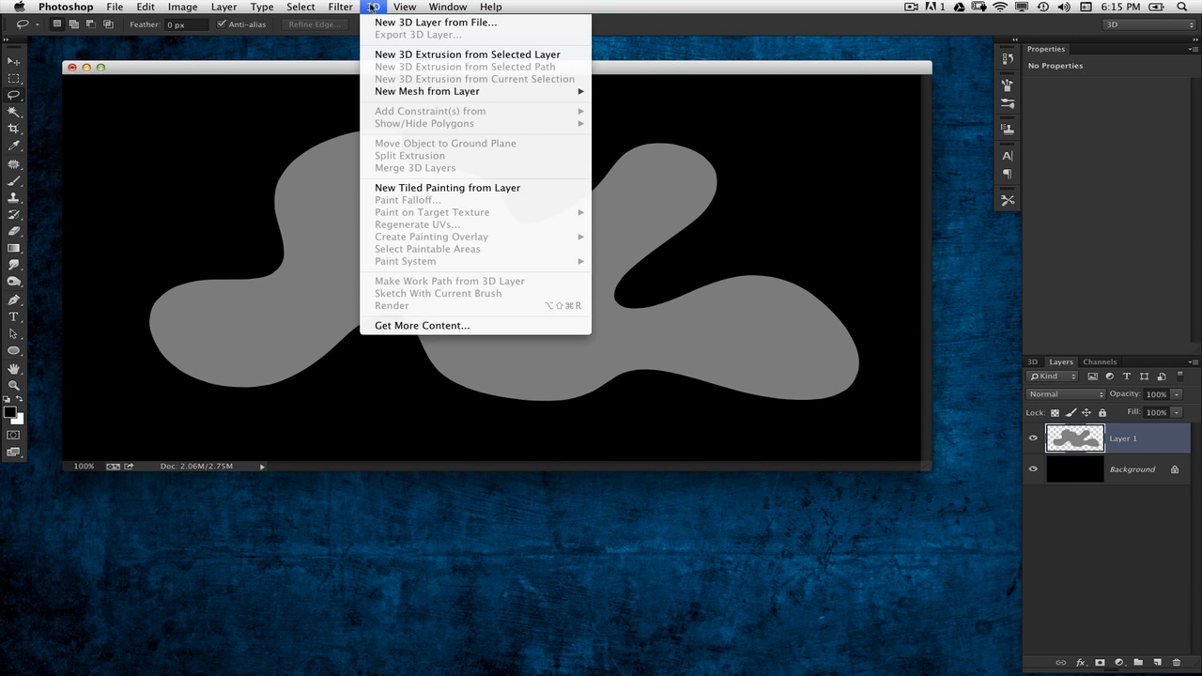
mouse_move(468, 54)
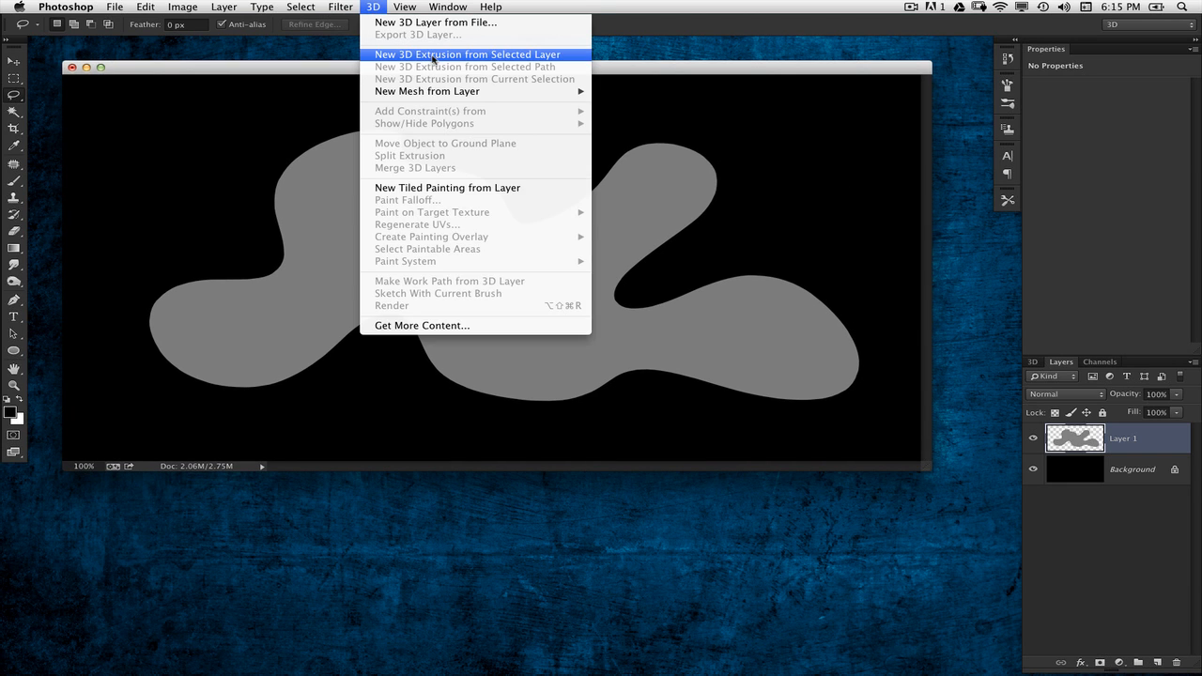
click(466, 53)
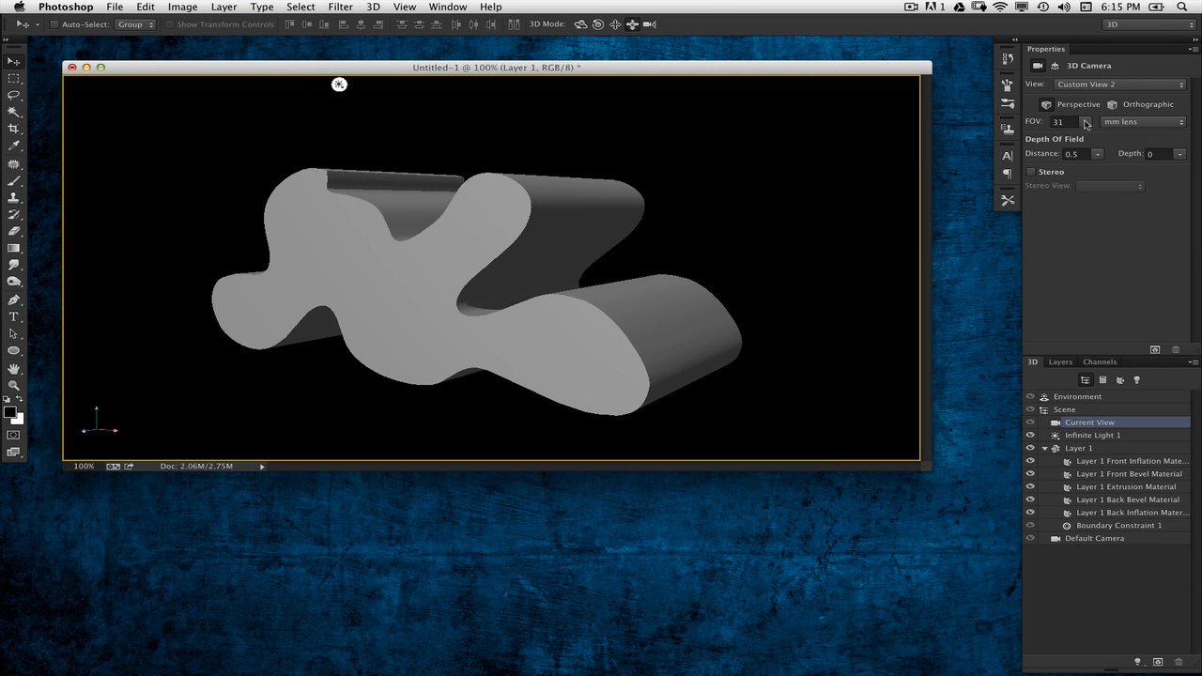
Set the Environment's ground plane shadow opacity to 0%, then select Current View
click(1078, 397)
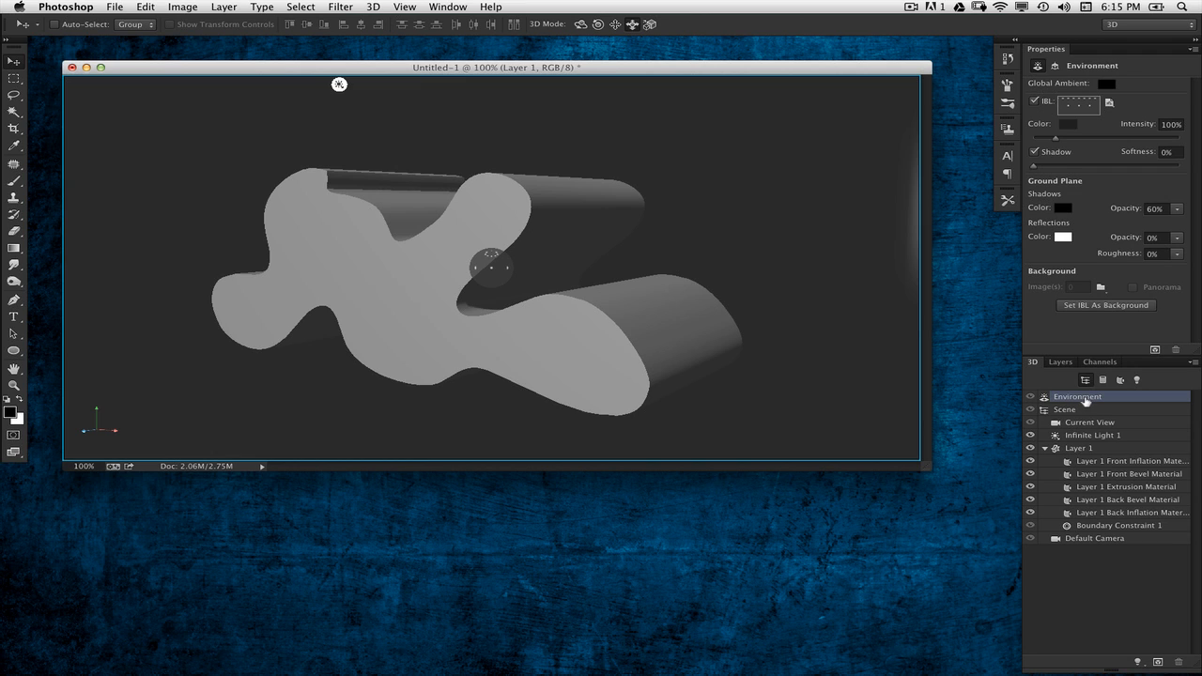
mouse_move(1083, 402)
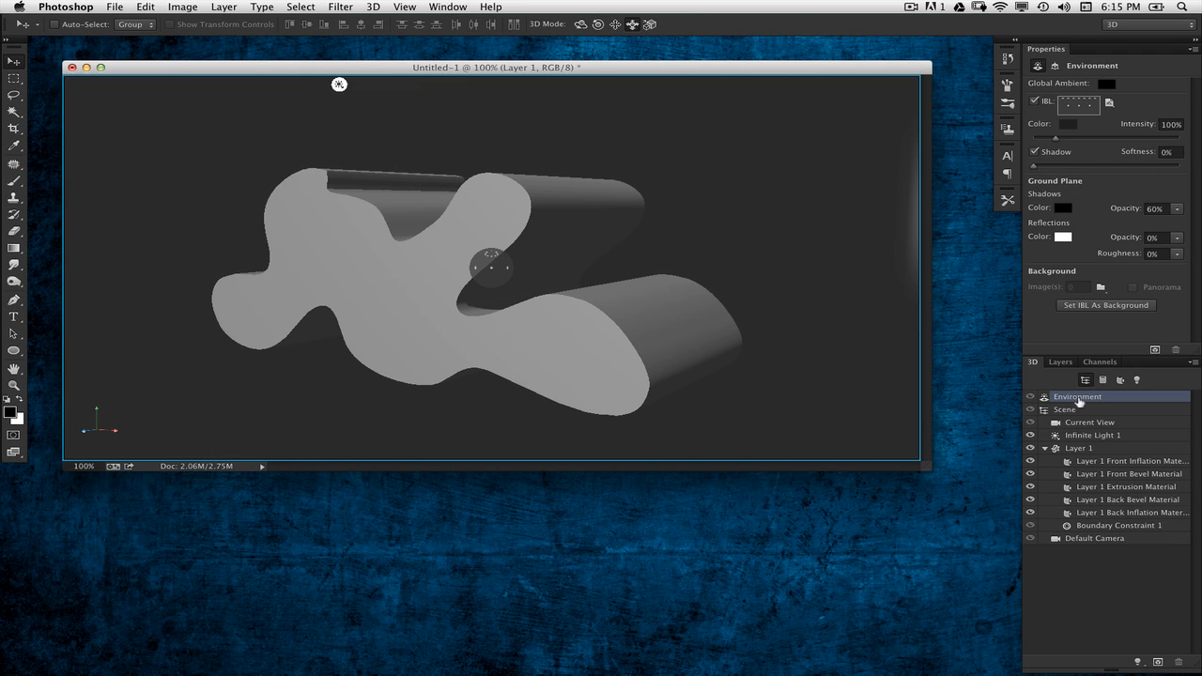
mouse_move(1185, 227)
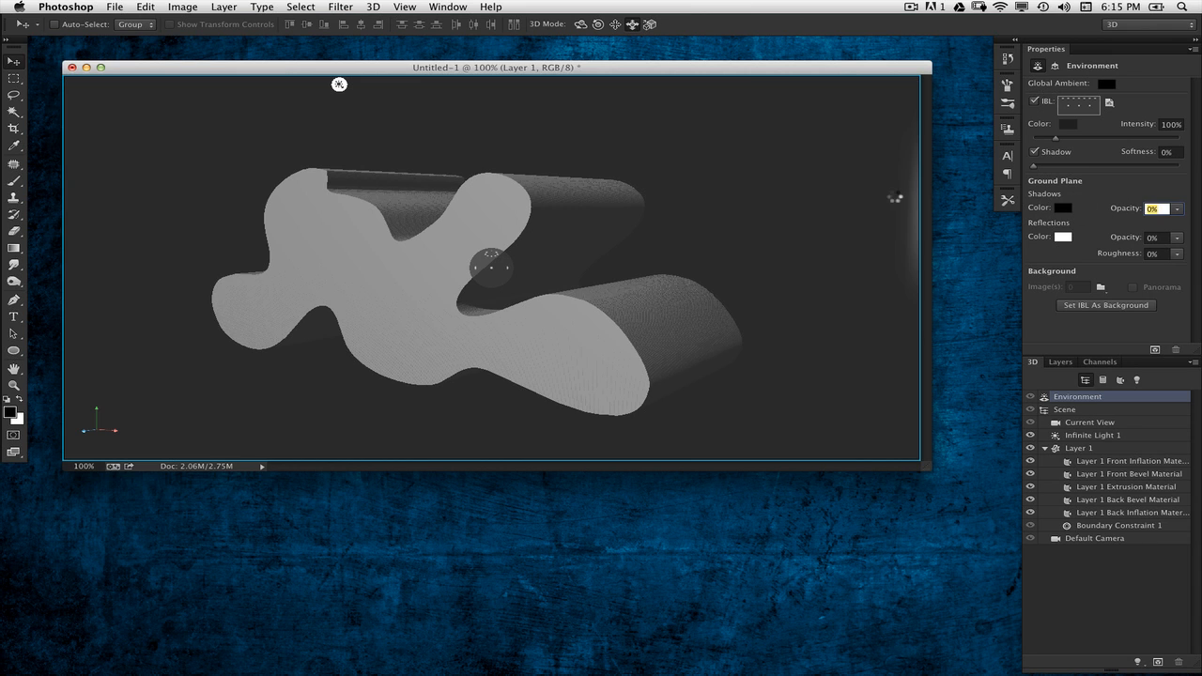
click(1090, 421)
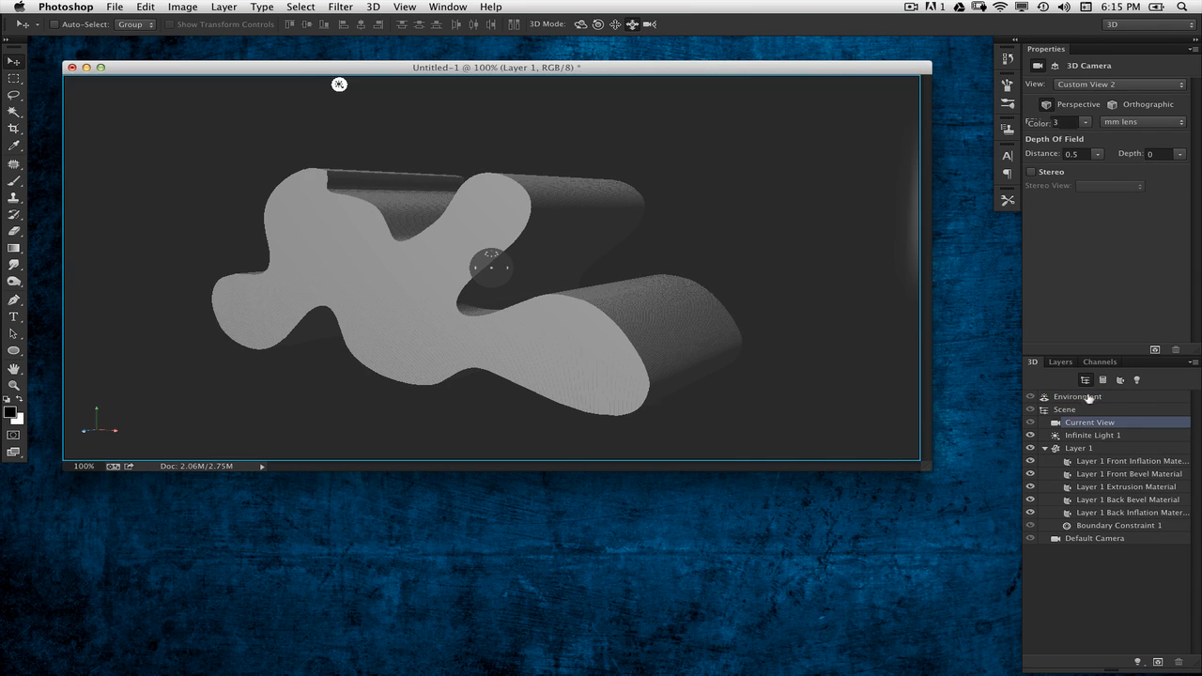
Select the Layer 1 mesh and set its extrusion depth to 2500
click(1080, 448)
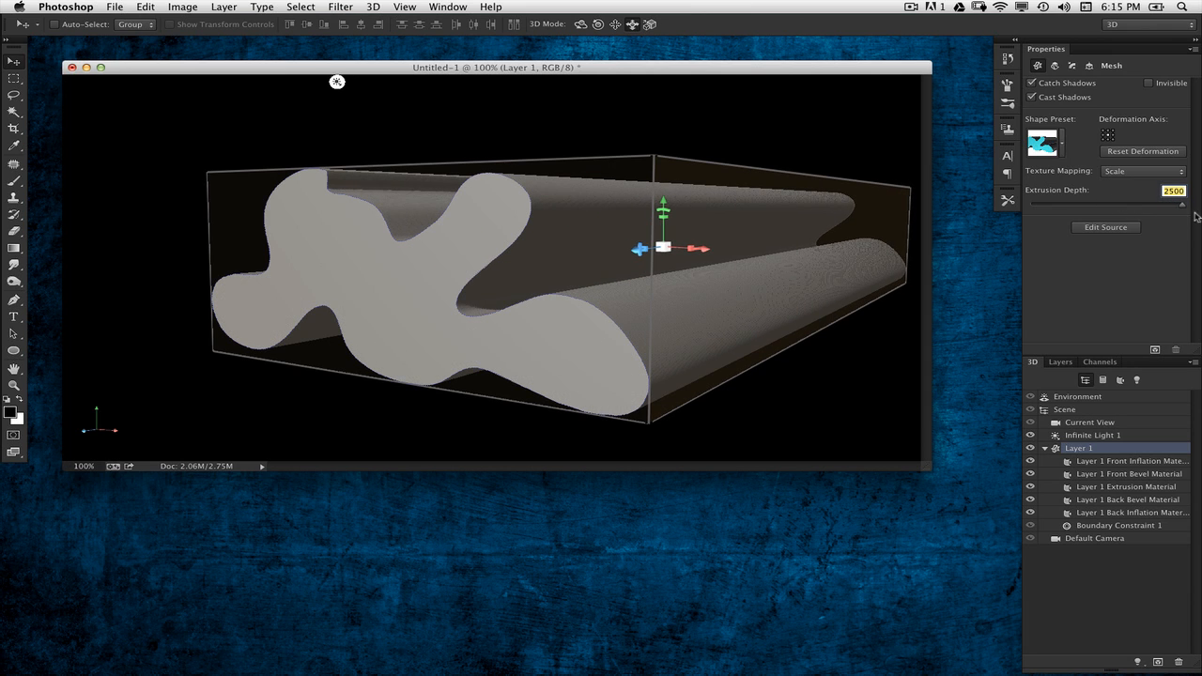
mouse_move(862, 226)
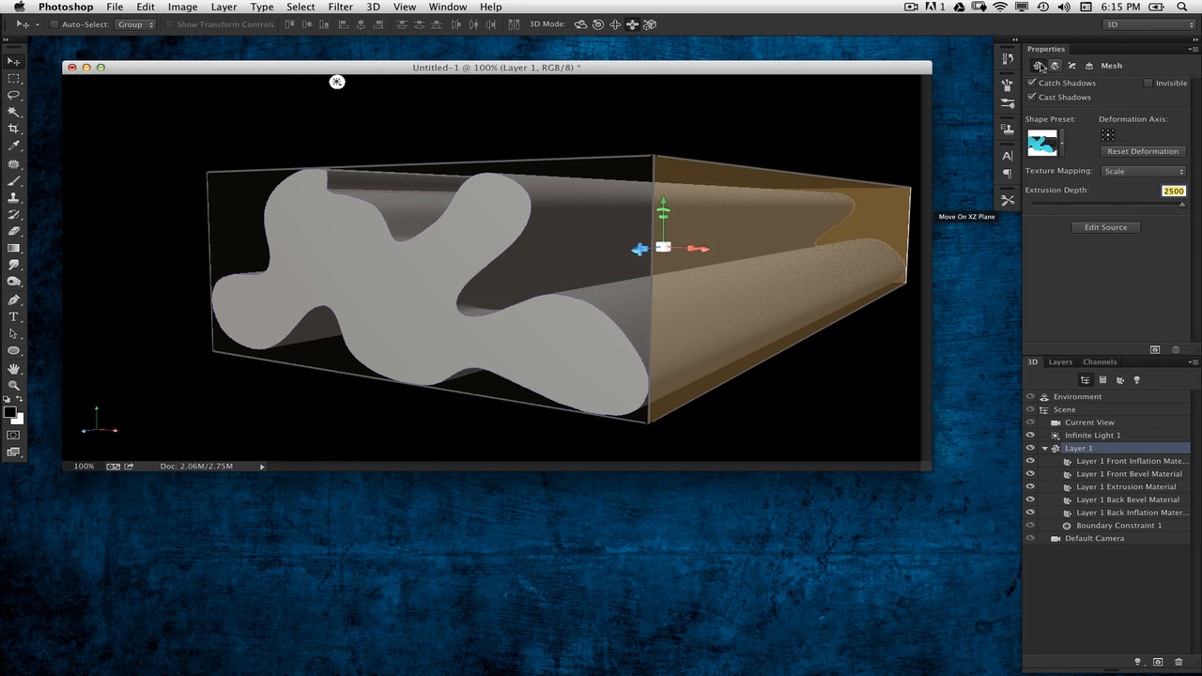
Set the mesh deform taper to 14% and twist to -221°
click(1072, 65)
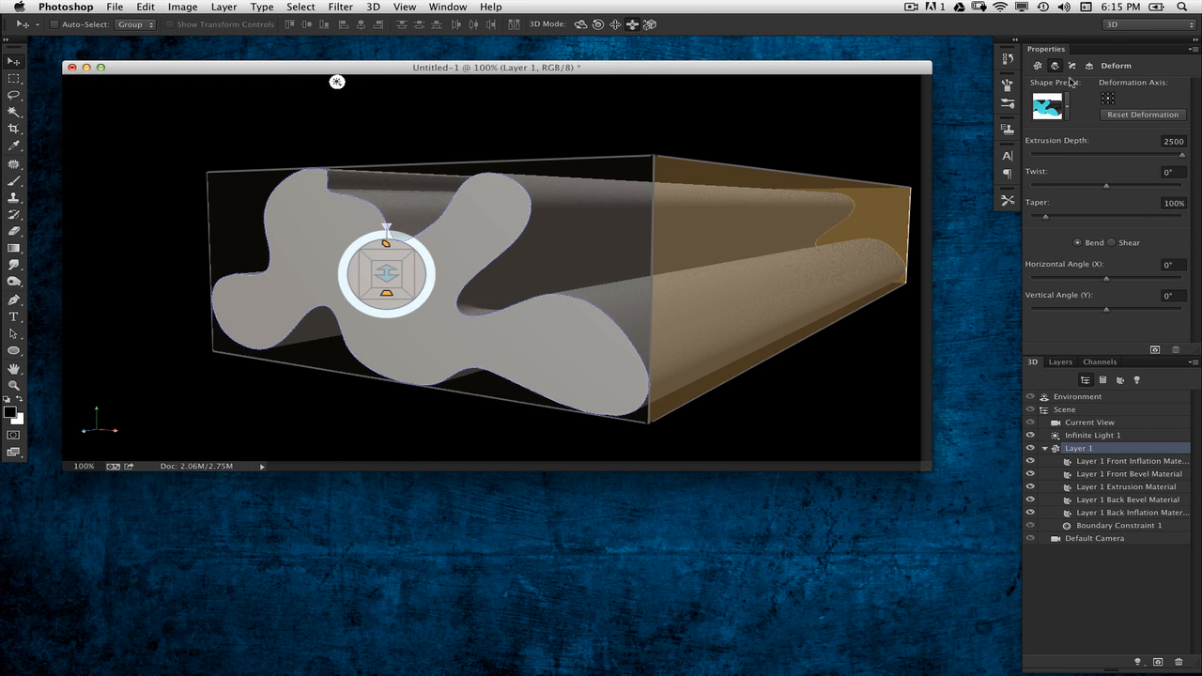
mouse_move(1068, 173)
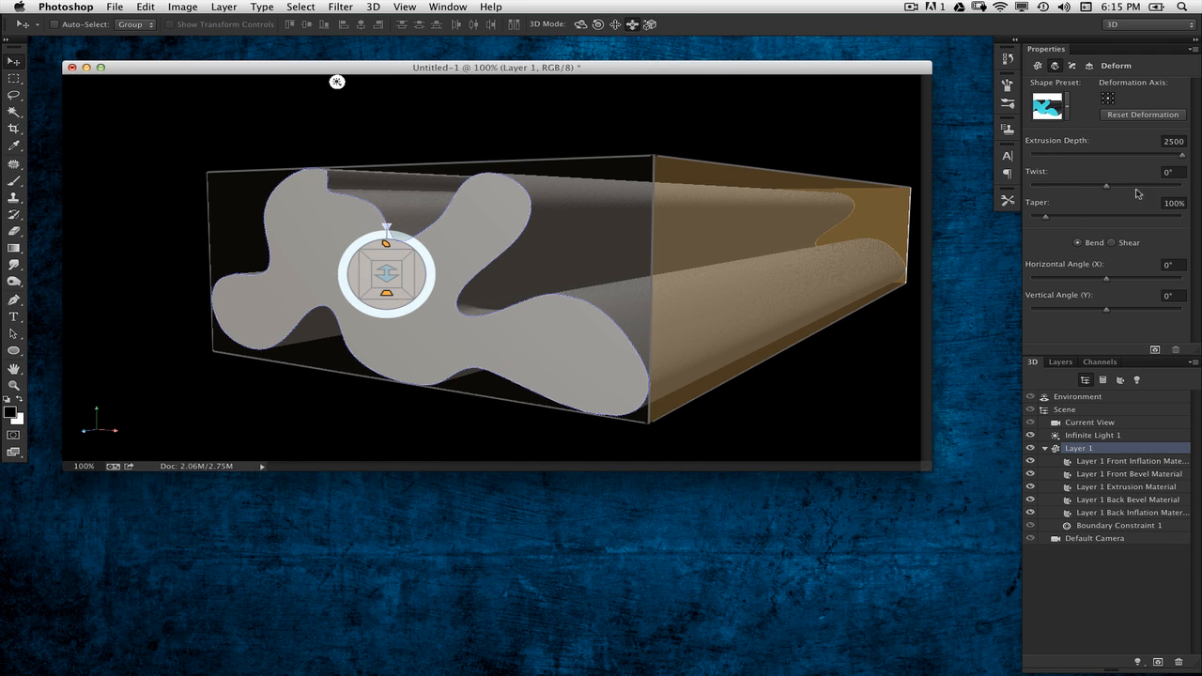
mouse_move(1047, 221)
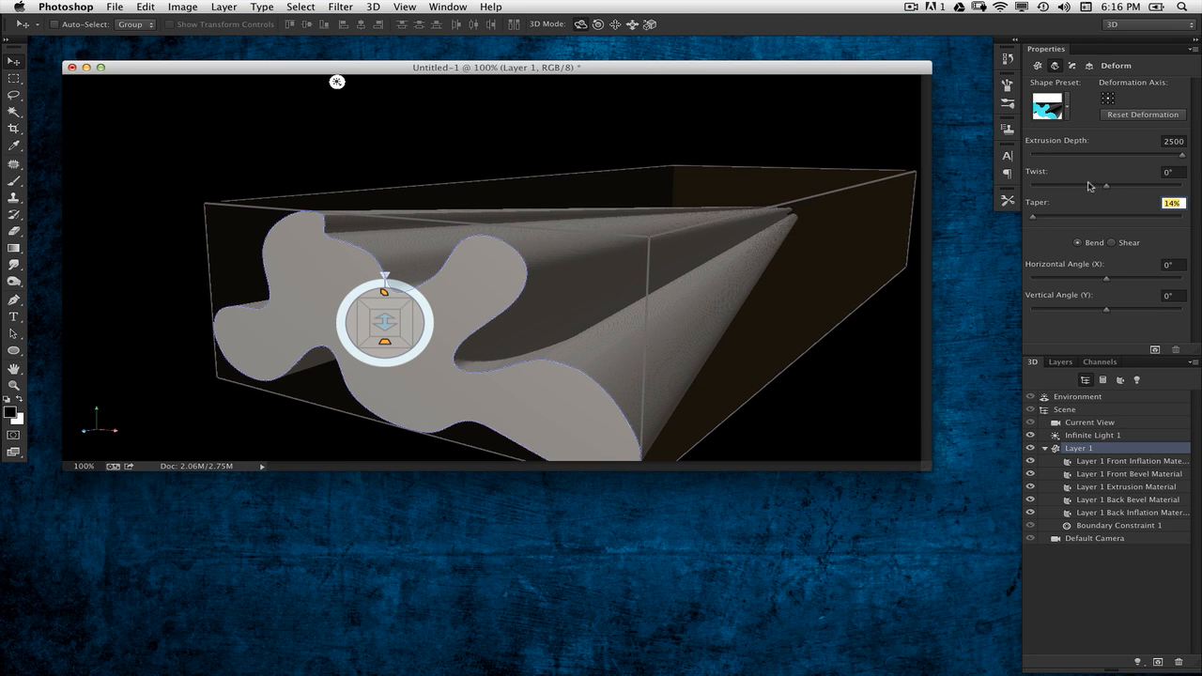
drag(1107, 185, 1097, 187)
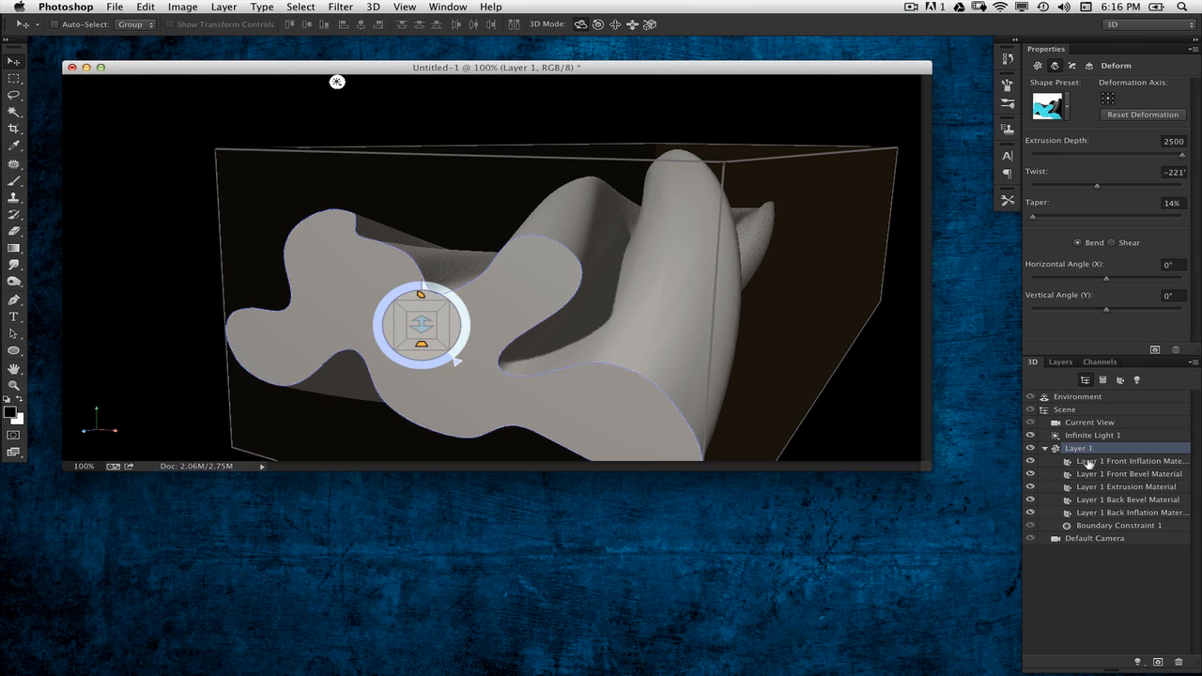
Select the blob's Front Inflation Material to inspect its settings
click(1132, 460)
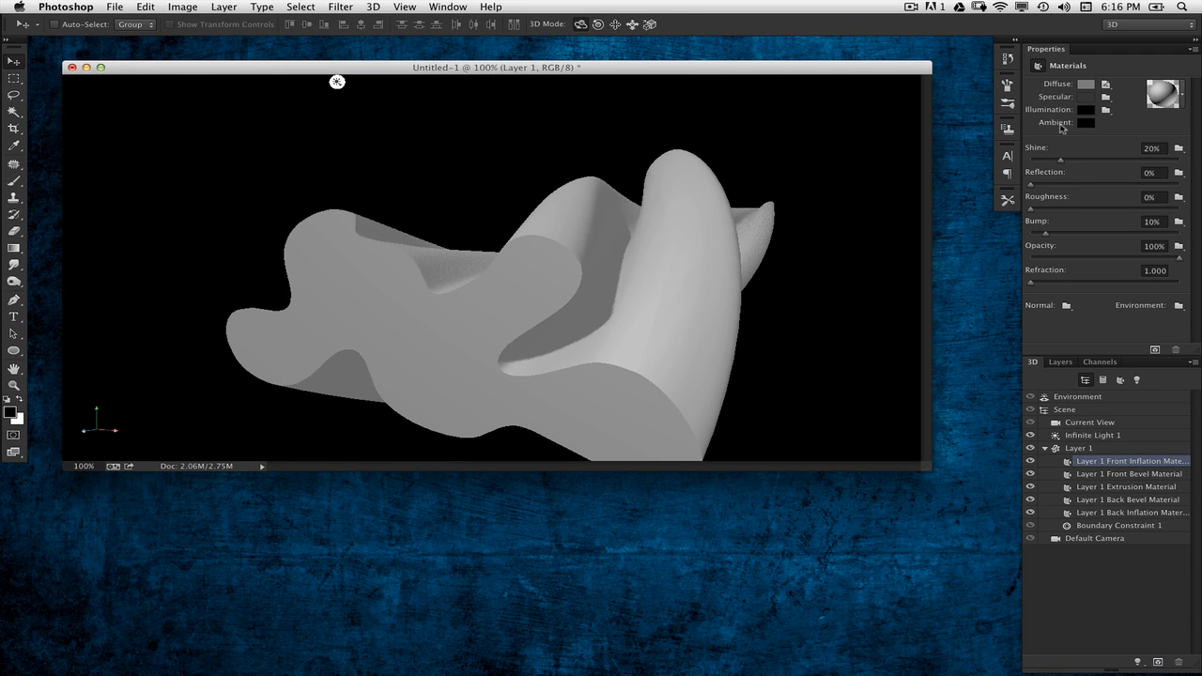
mouse_move(1071, 256)
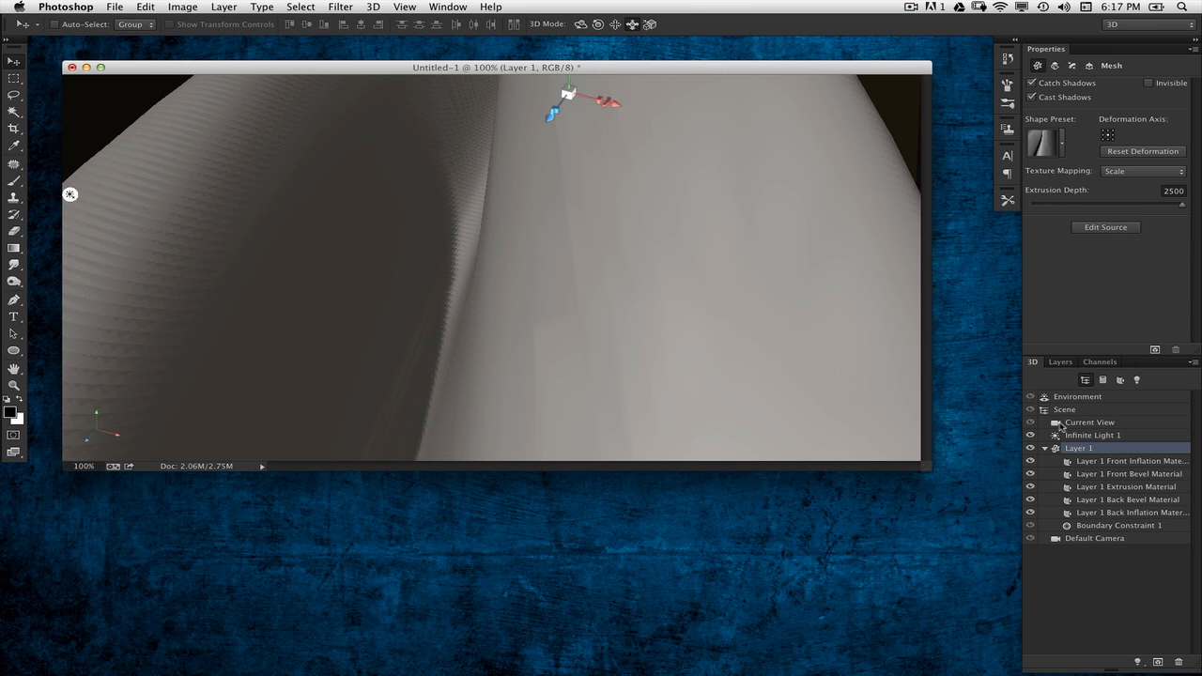
Open Layer 1 Extrusion Material's diffuse texture for editing in its own document window
click(1126, 487)
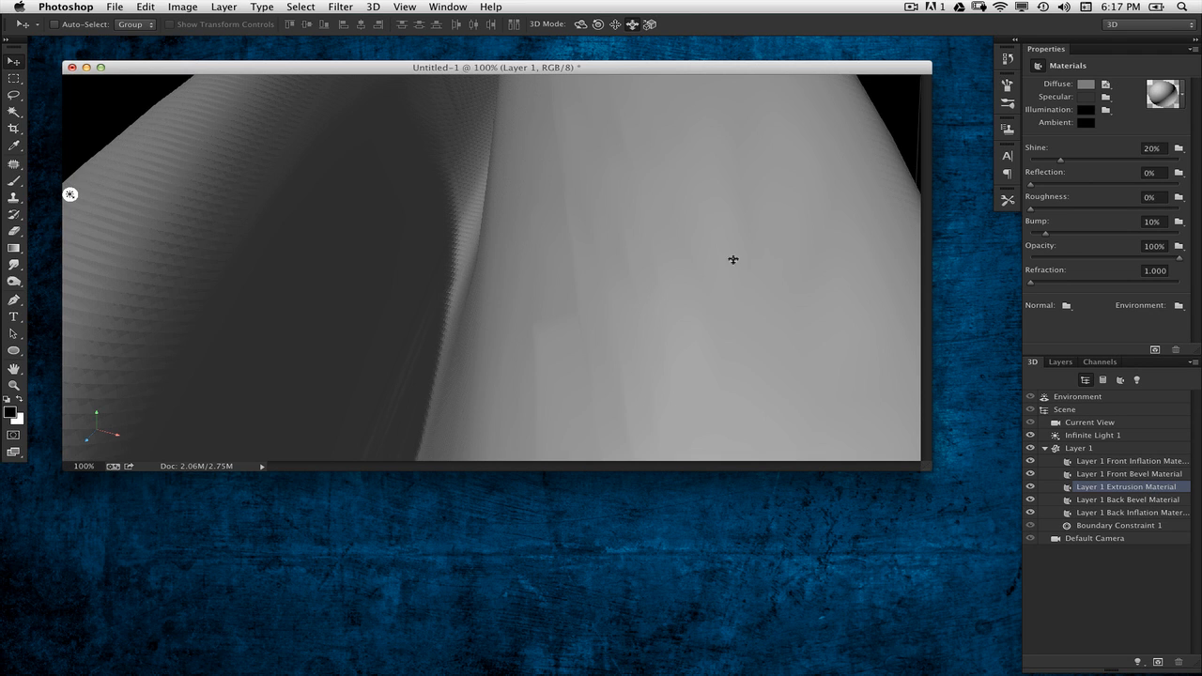
mouse_move(748, 272)
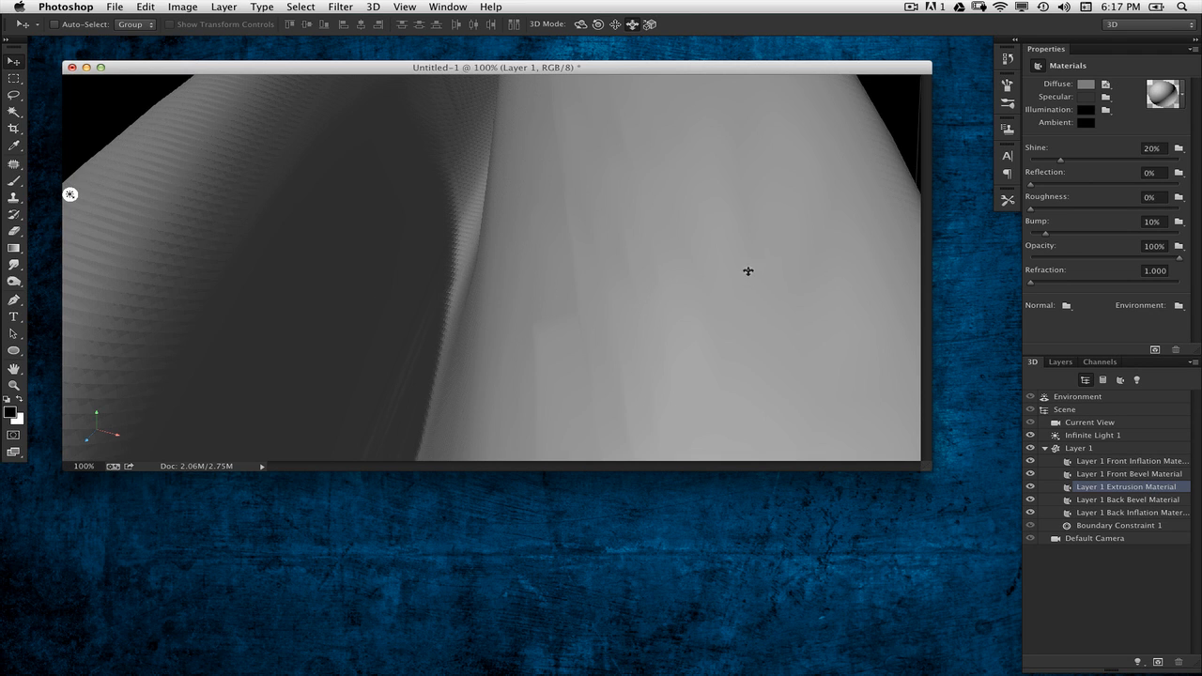
mouse_move(1151, 493)
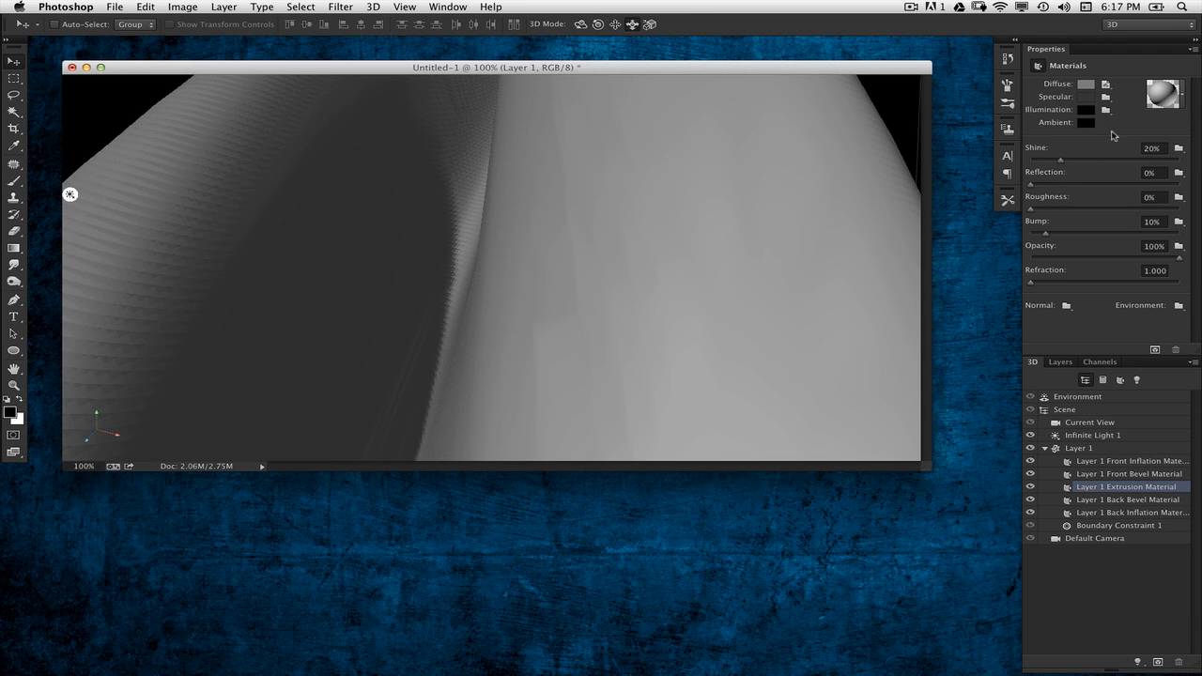
mouse_move(1067, 84)
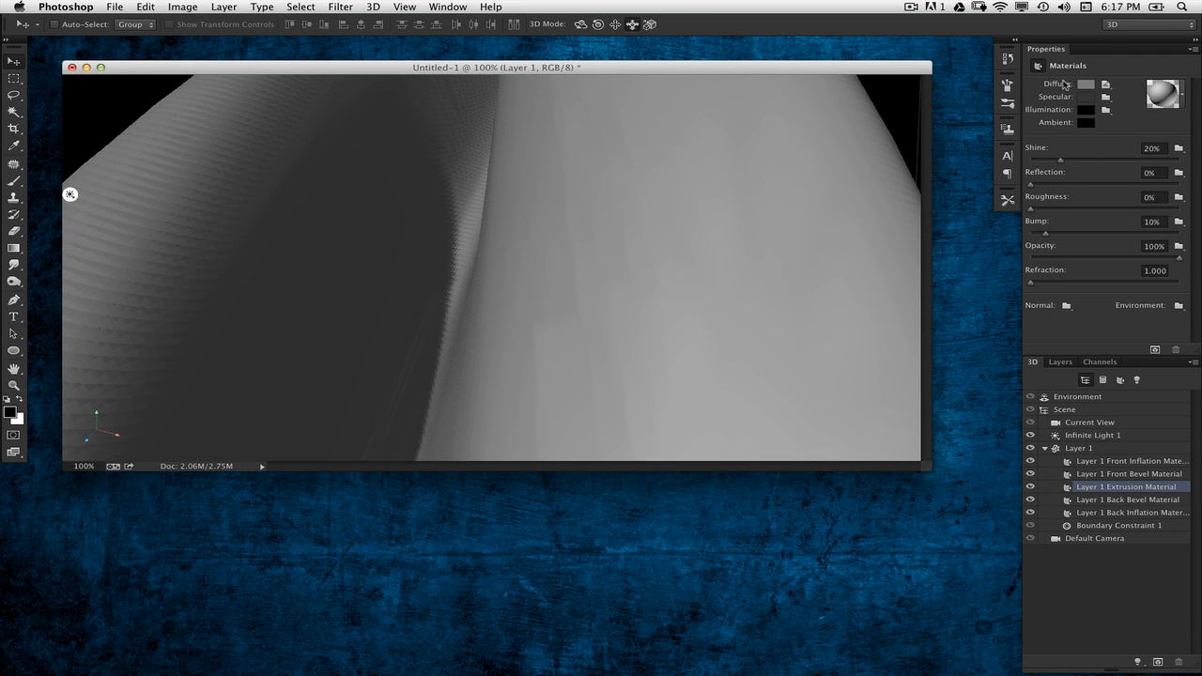
click(1107, 84)
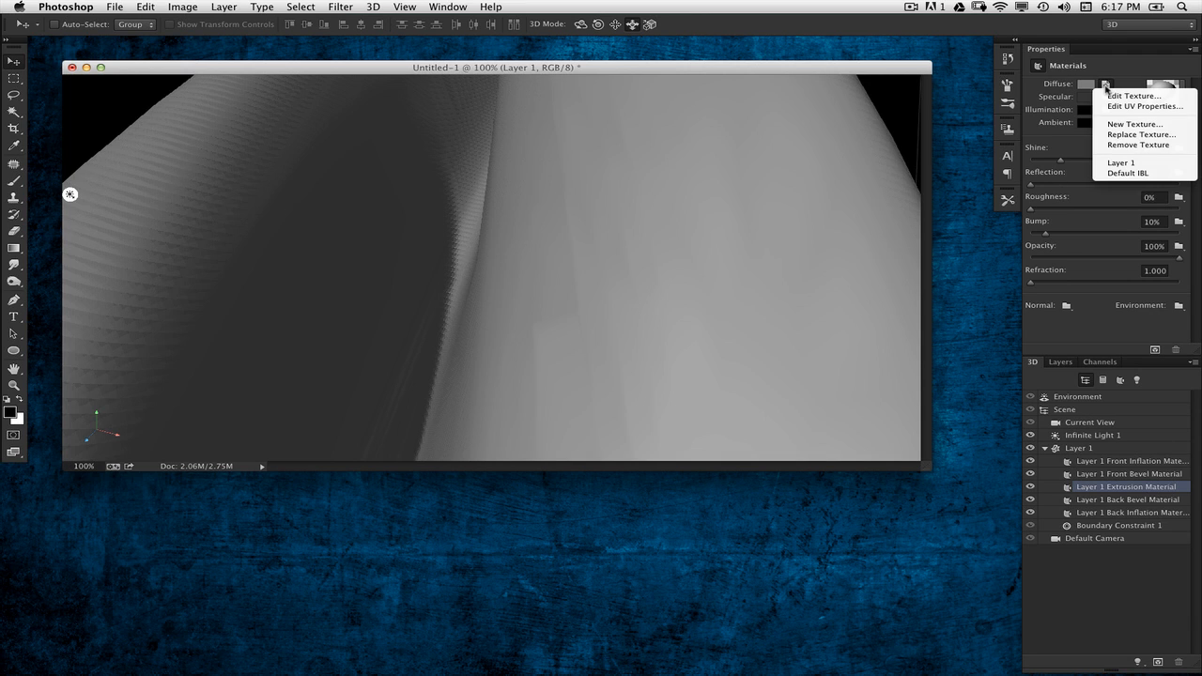
click(1135, 96)
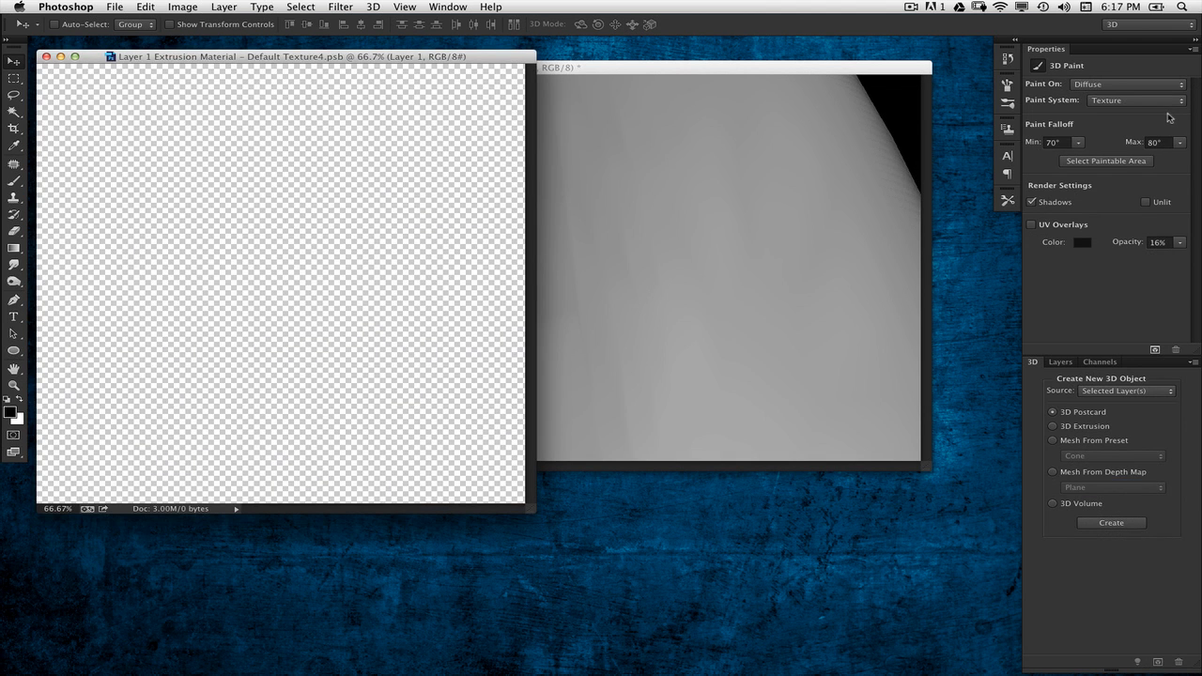
drag(282, 55, 390, 73)
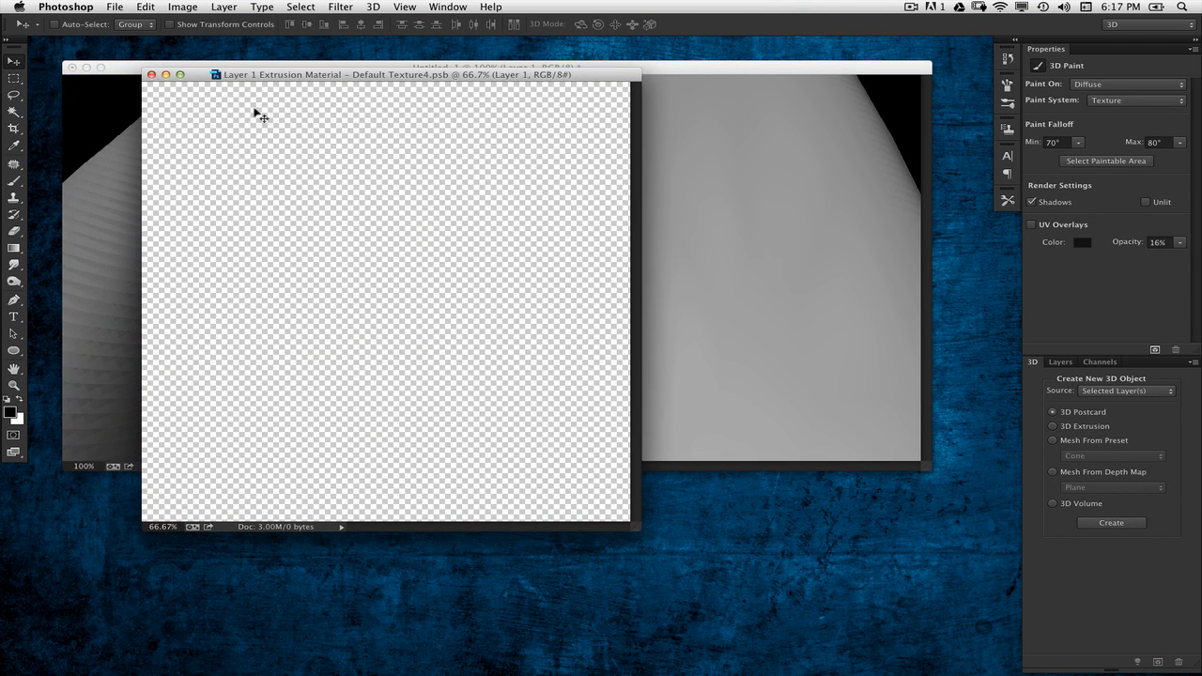
mouse_move(592, 108)
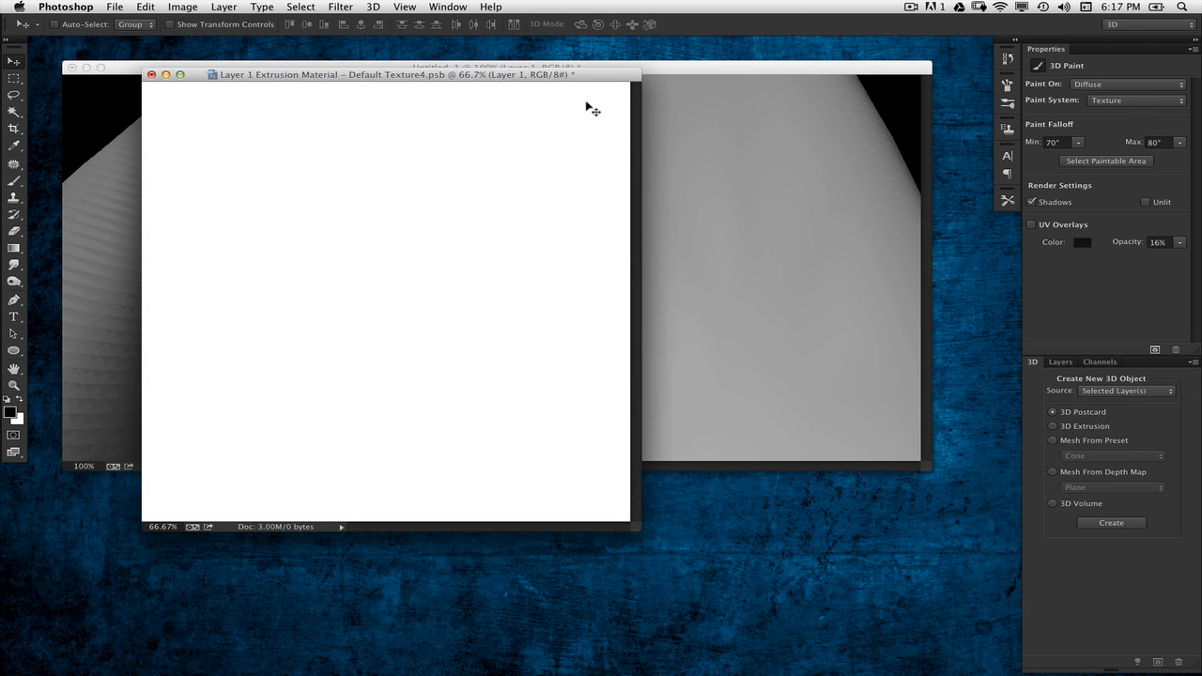
mouse_move(586, 105)
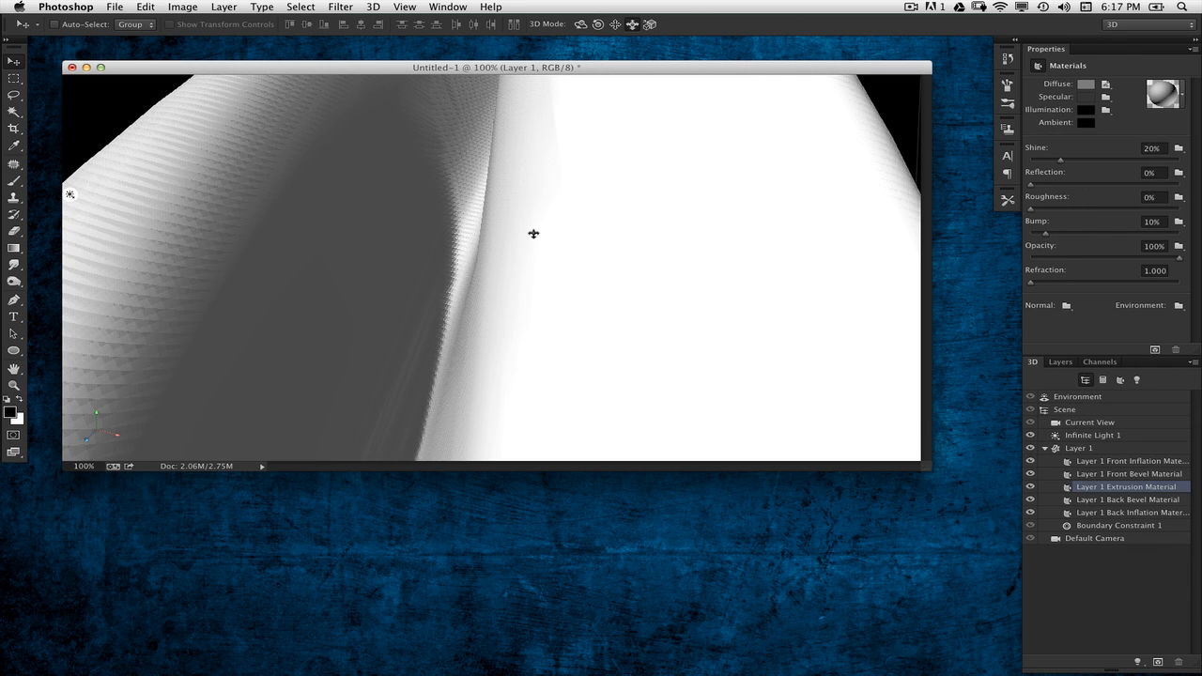
mouse_move(822, 205)
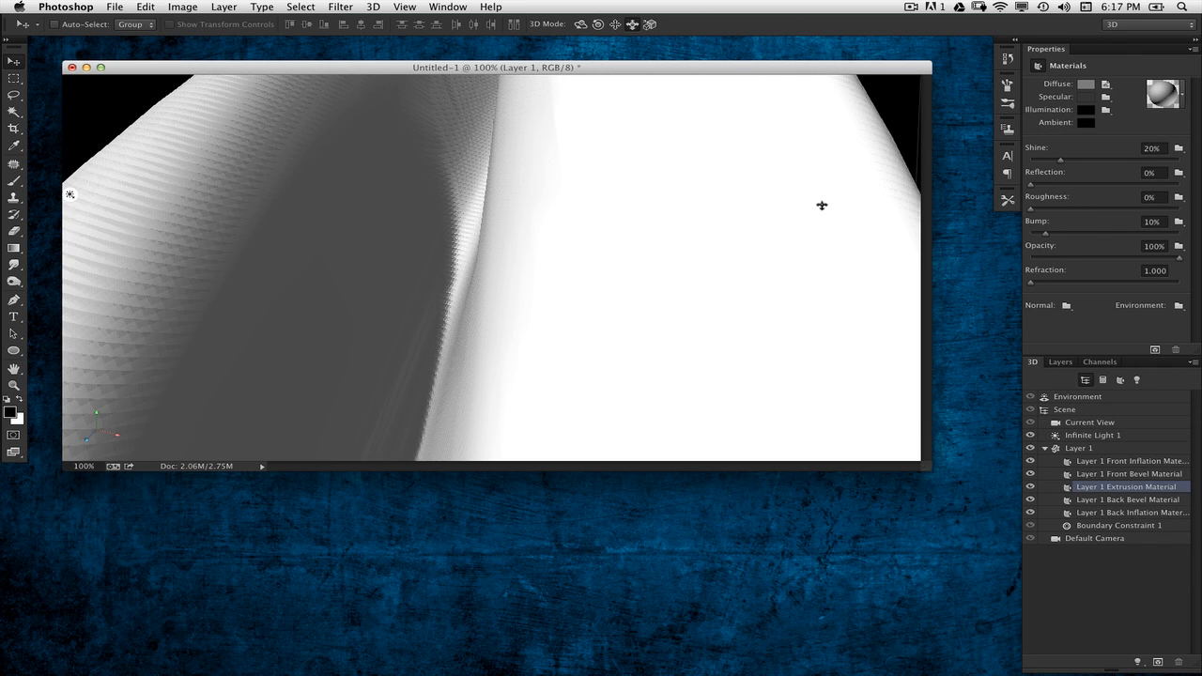
mouse_move(1188, 255)
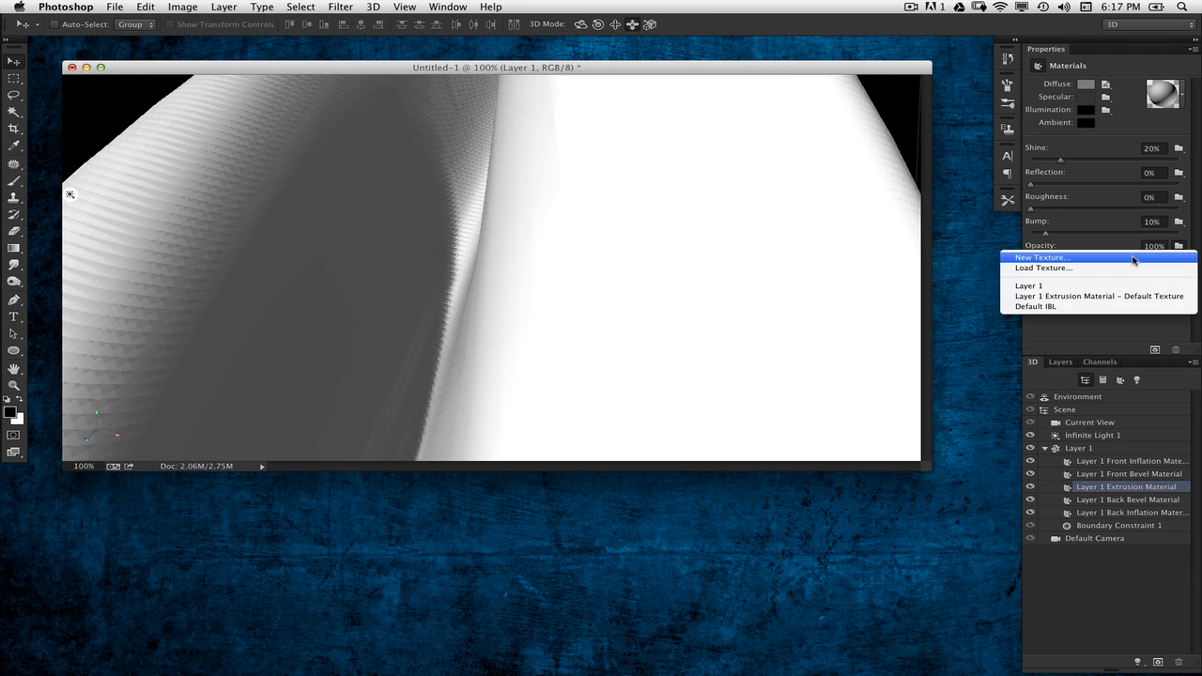
Create a new 1200 × 600 opacity texture for the extrusion material
click(1043, 257)
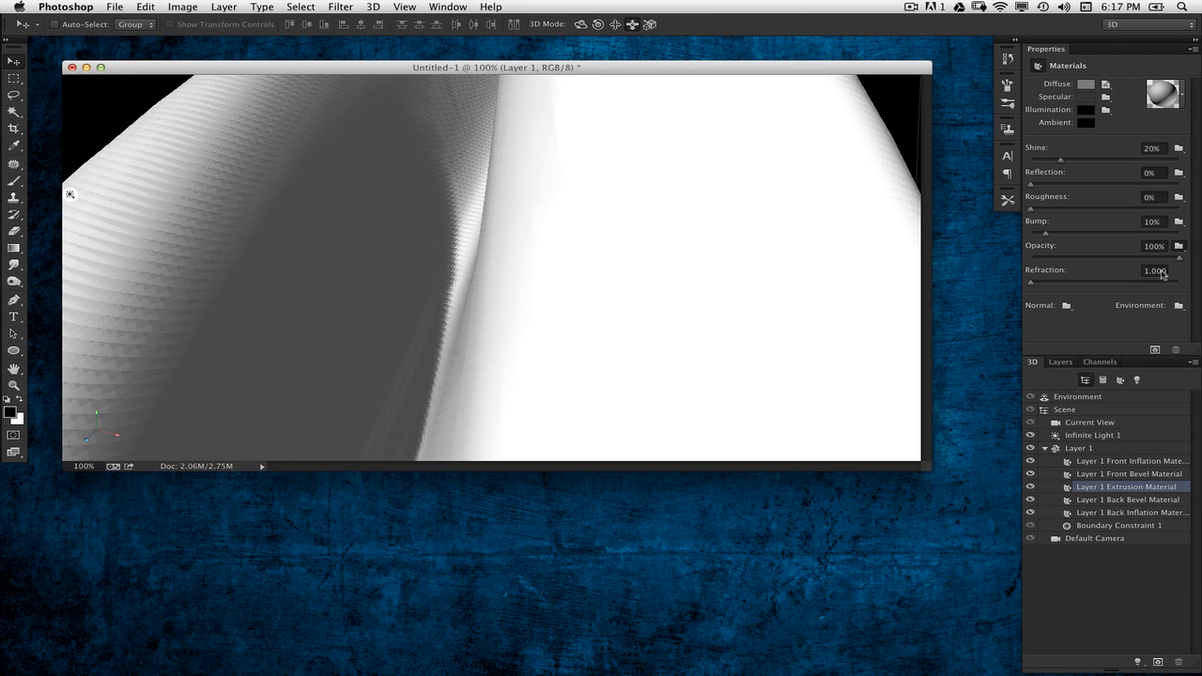
mouse_move(1032, 262)
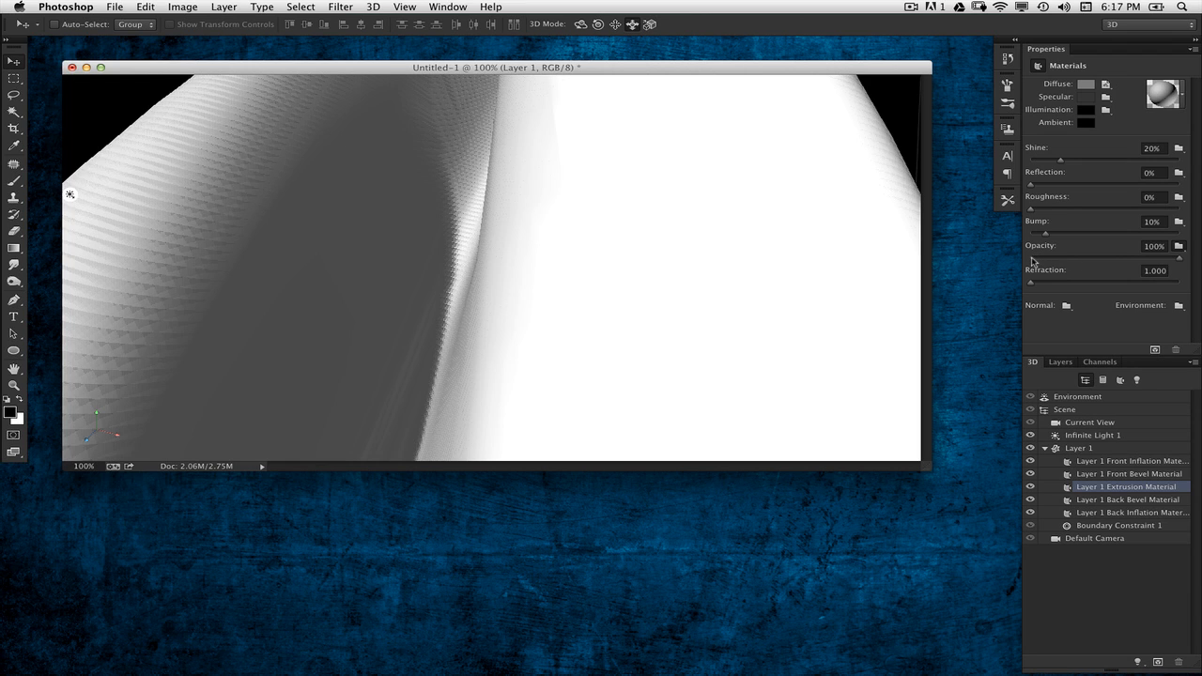
mouse_move(1033, 263)
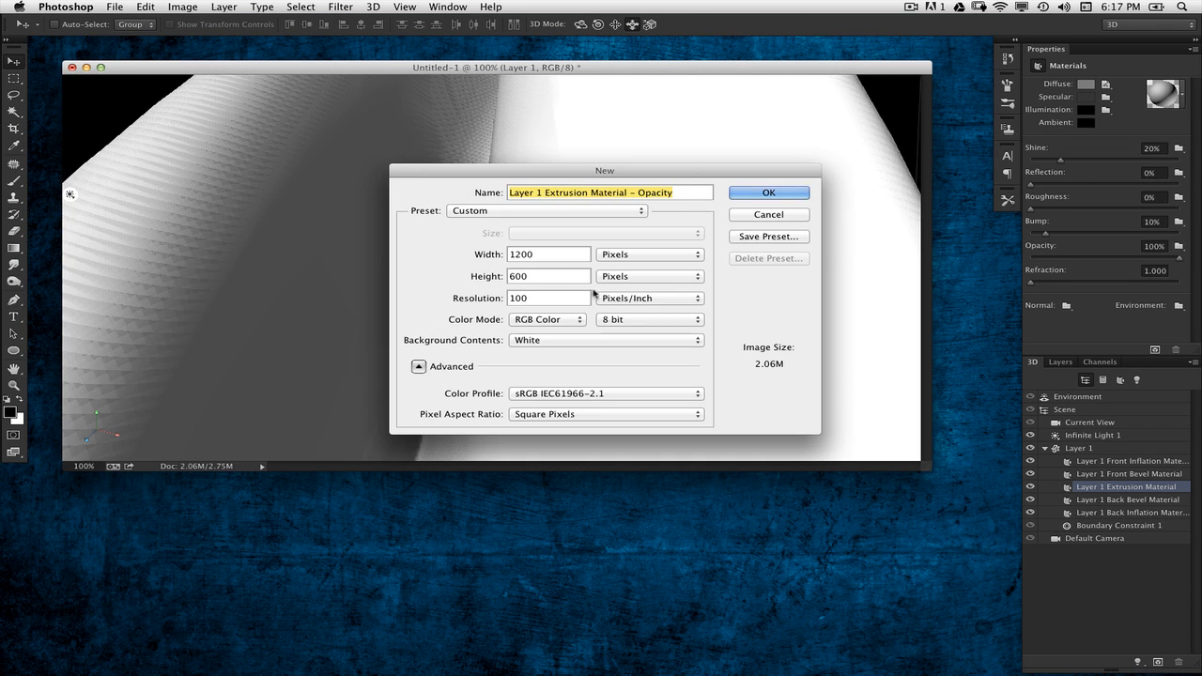
mouse_move(665, 239)
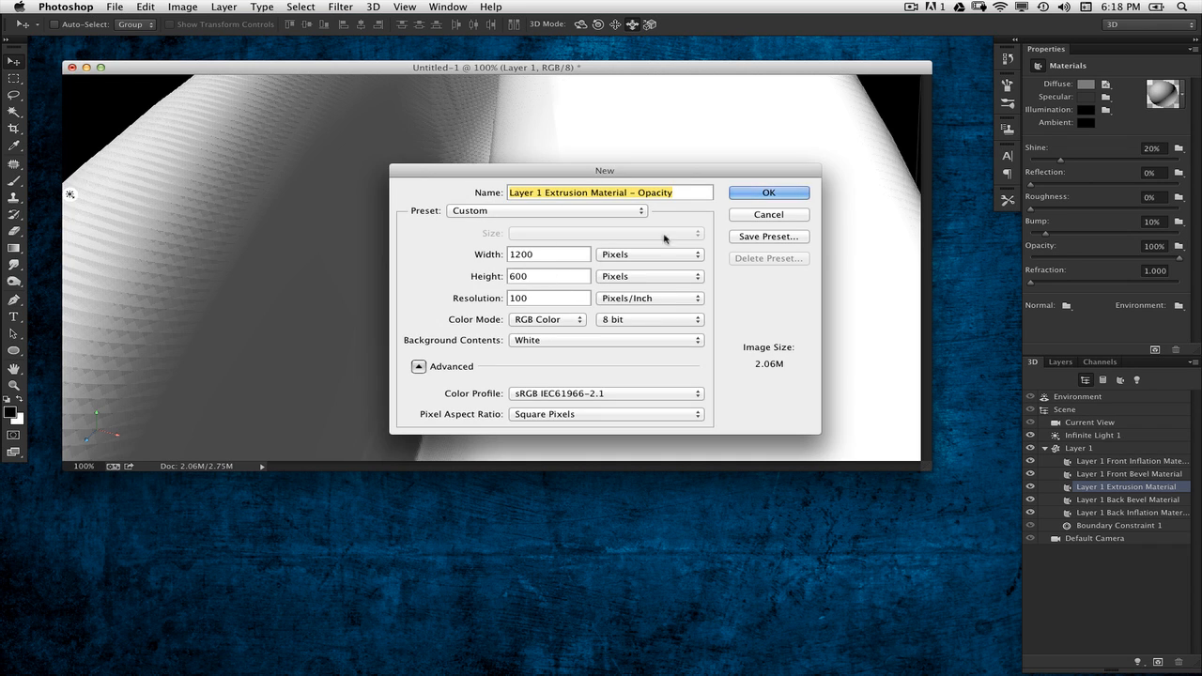
click(768, 193)
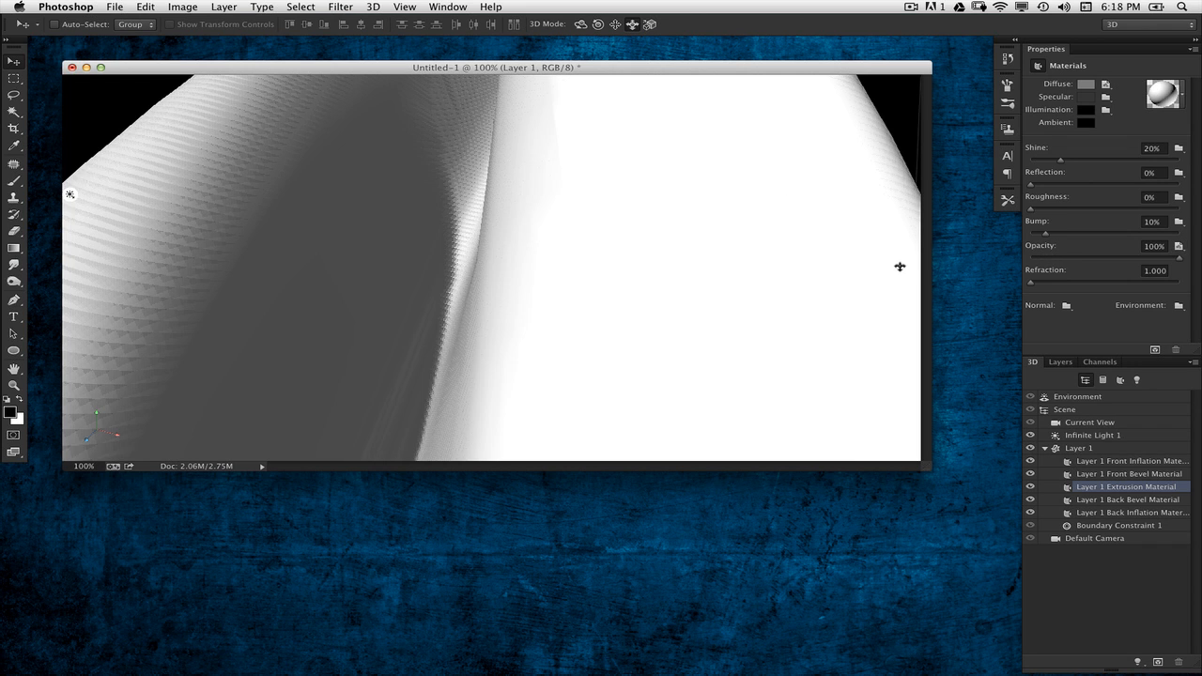
Edit the opacity texture and fill its new layer with 50% gray
click(1106, 83)
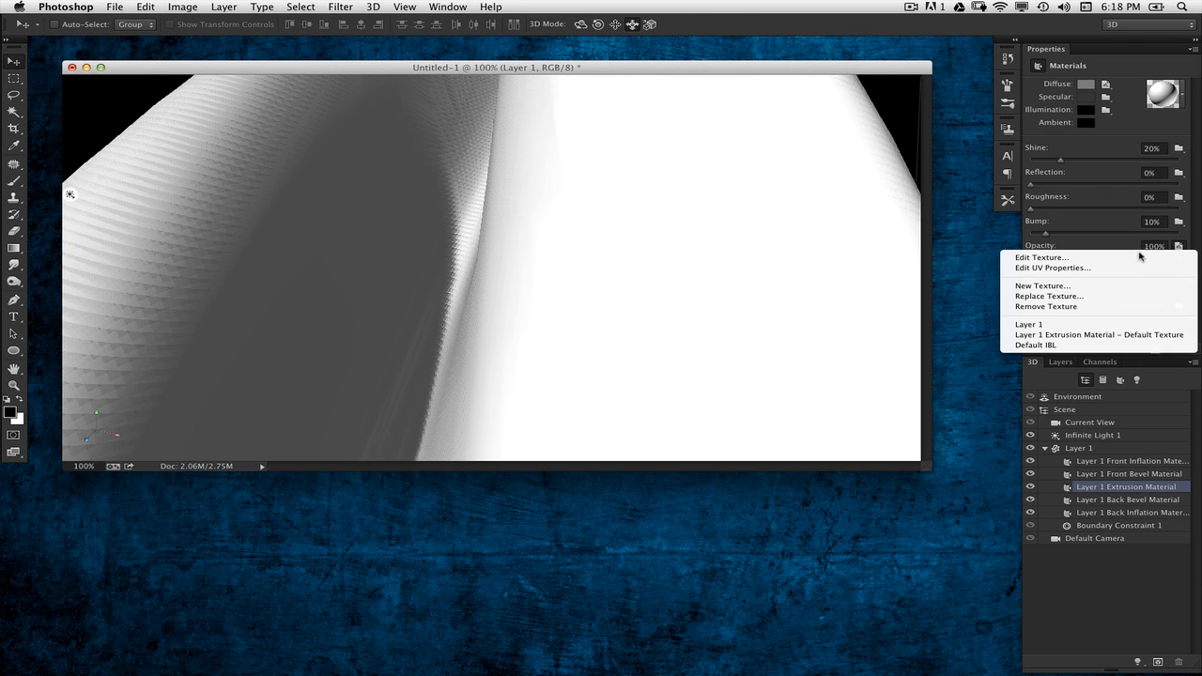
click(1034, 256)
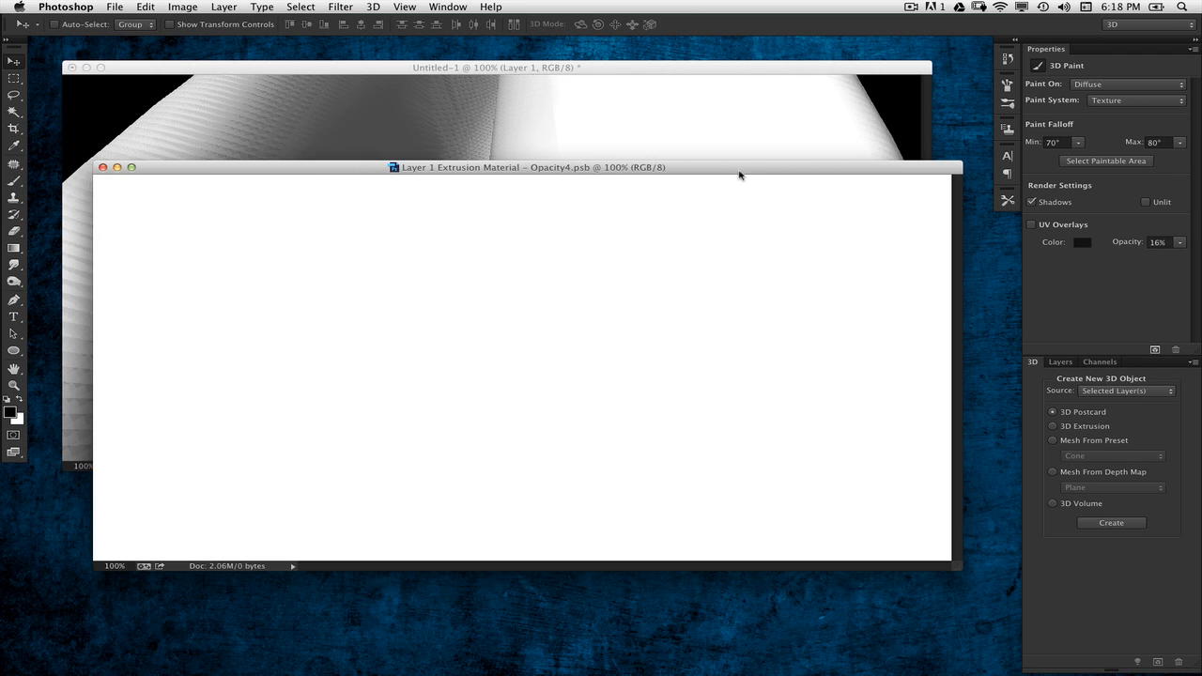
mouse_move(735, 171)
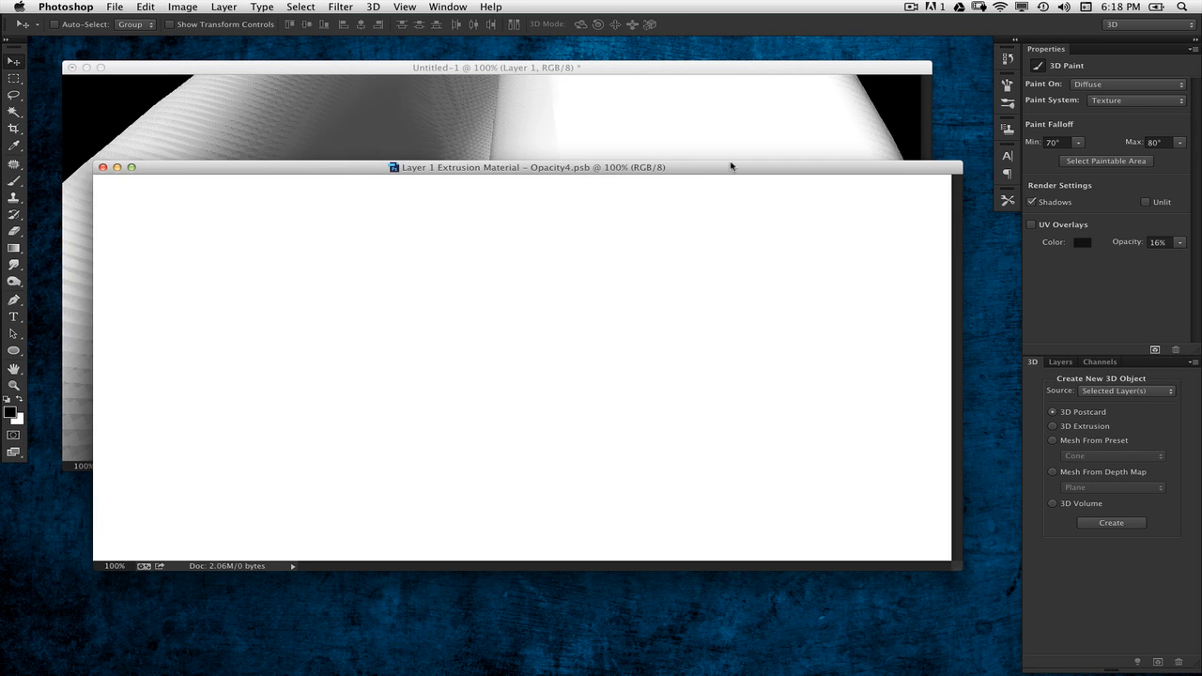
mouse_move(739, 144)
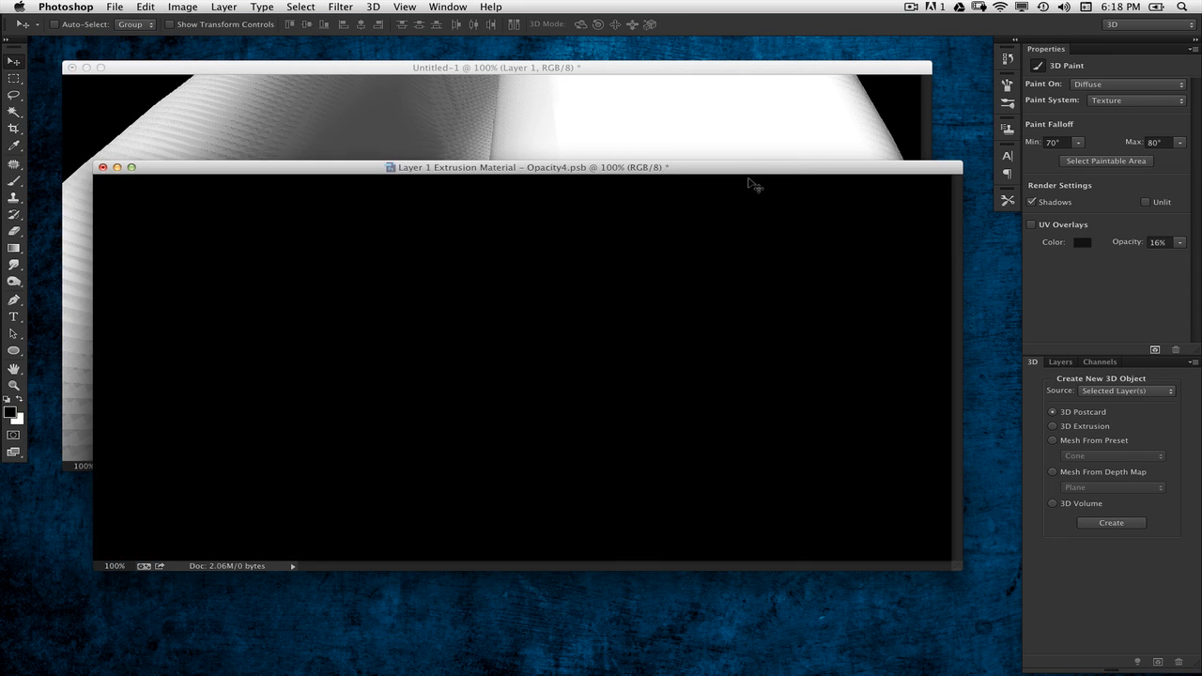
mouse_move(787, 178)
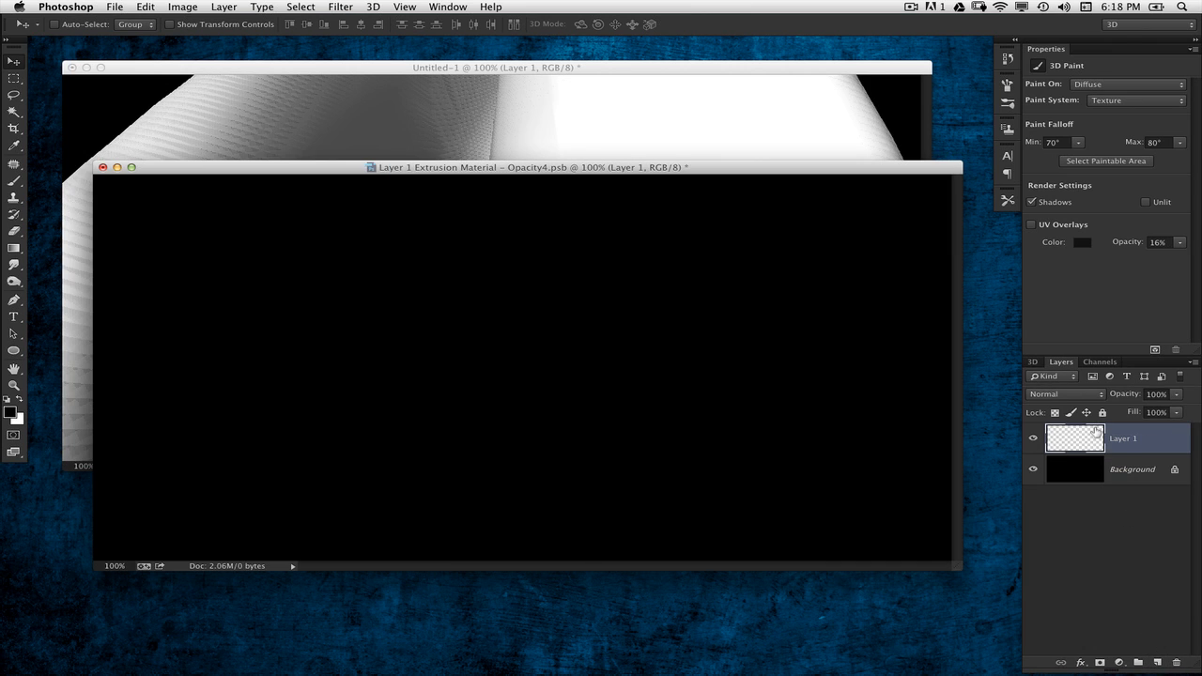
click(144, 7)
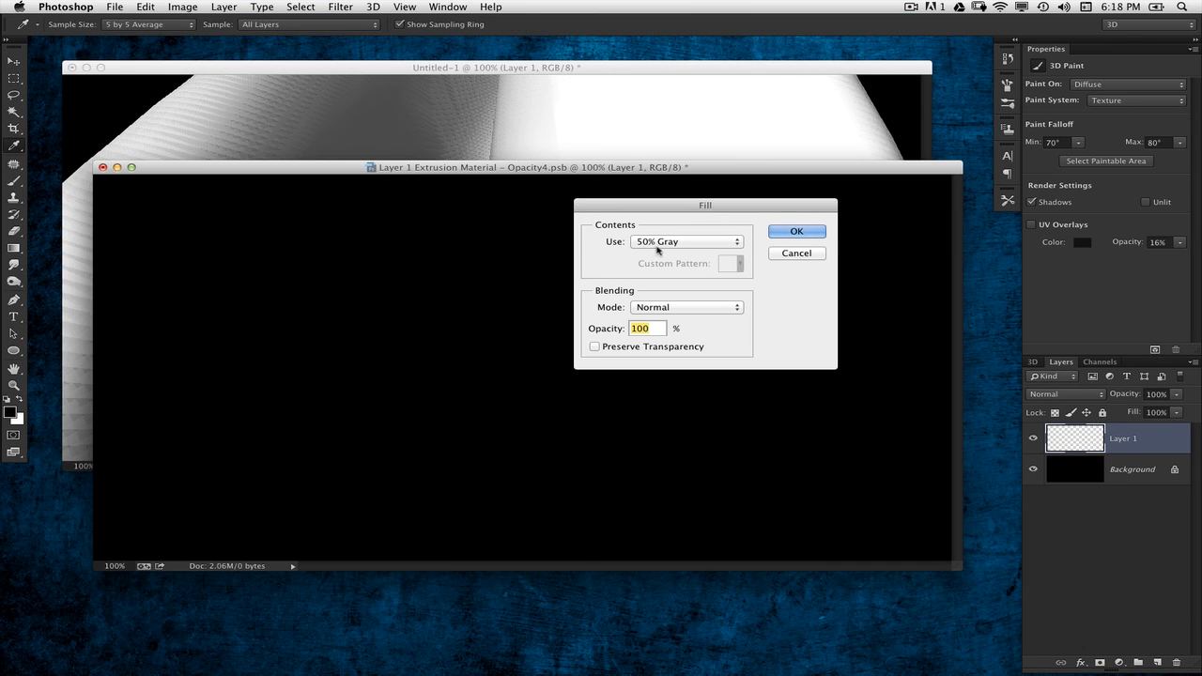
click(795, 231)
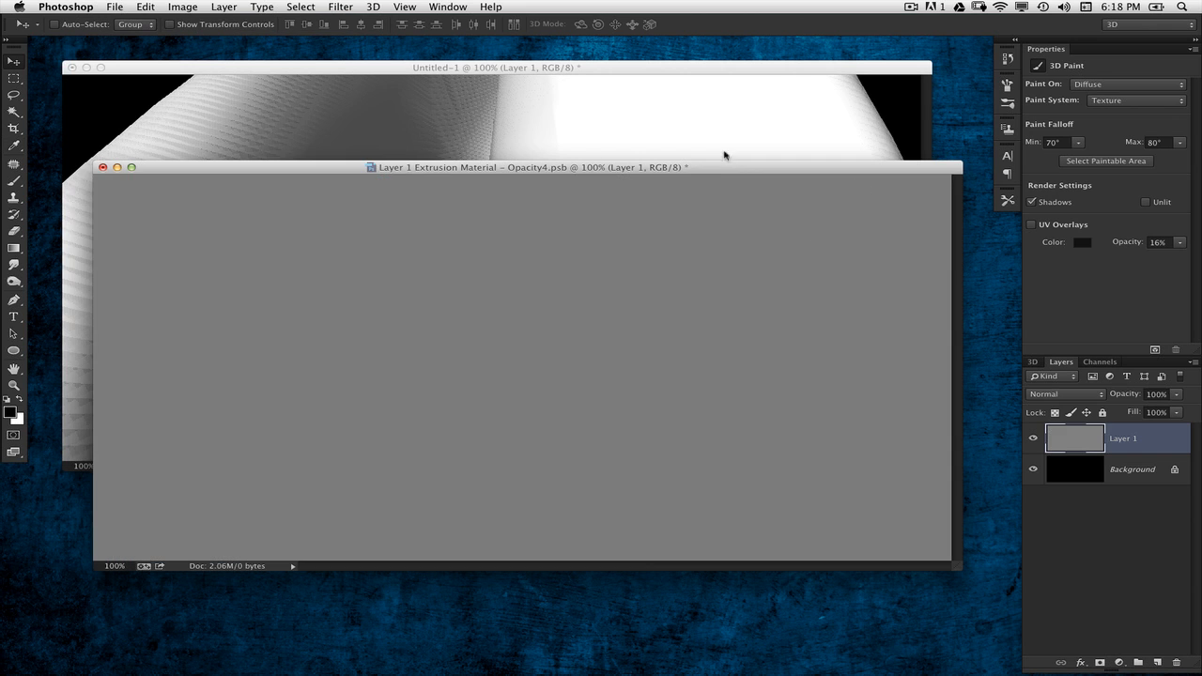
Add Gaussian monochromatic noise at amount 400 to the gray texture layer
click(340, 6)
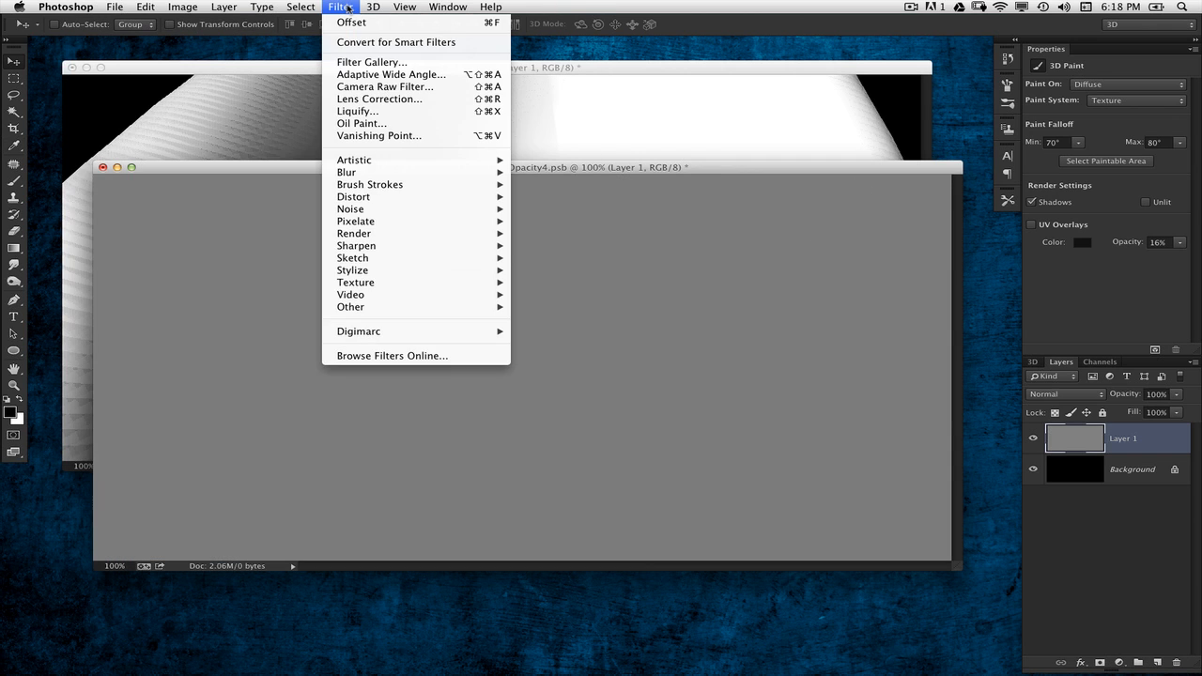
mouse_move(369, 184)
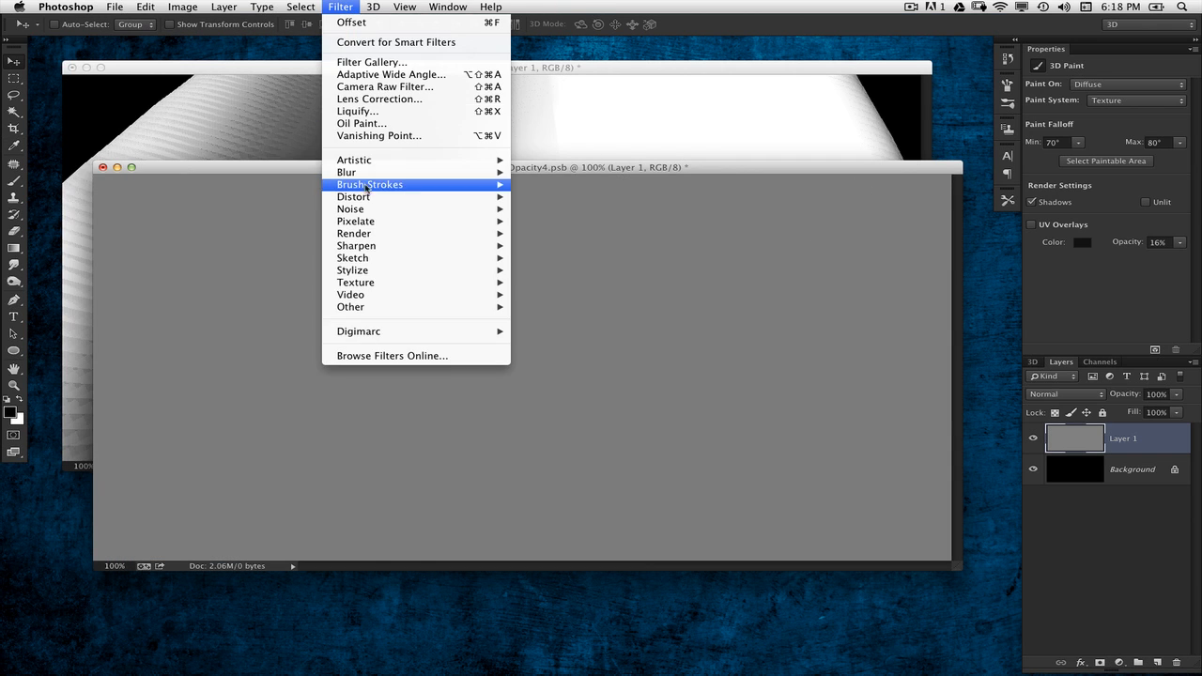
mouse_move(352, 208)
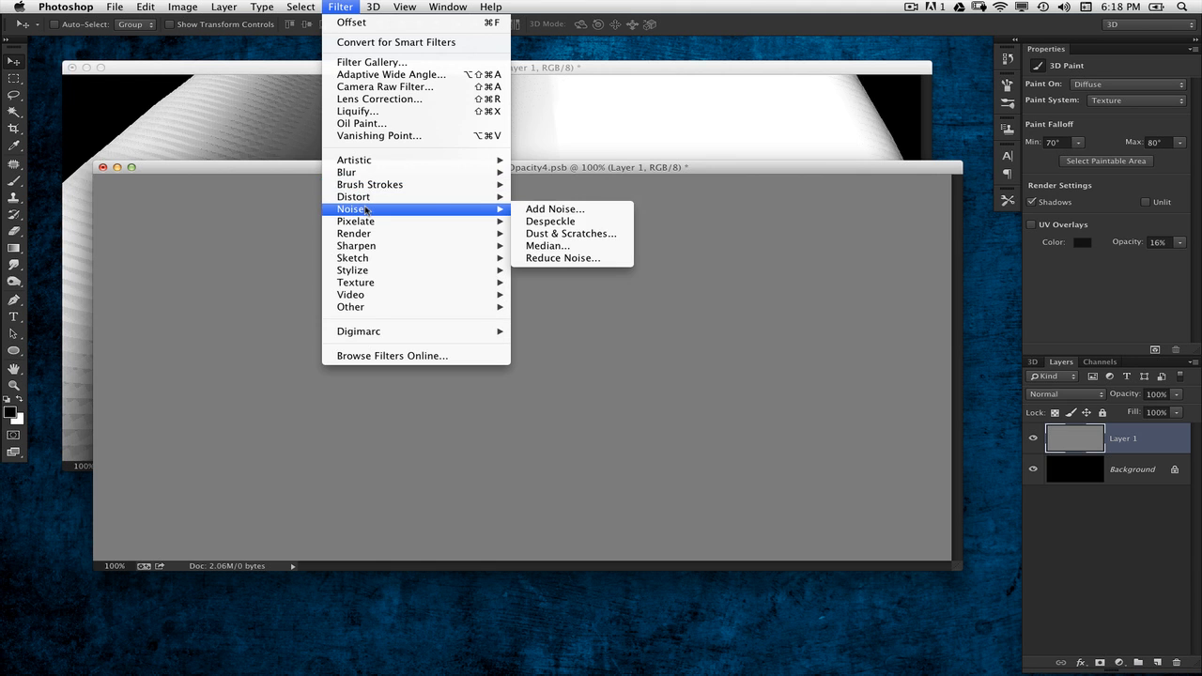
click(555, 209)
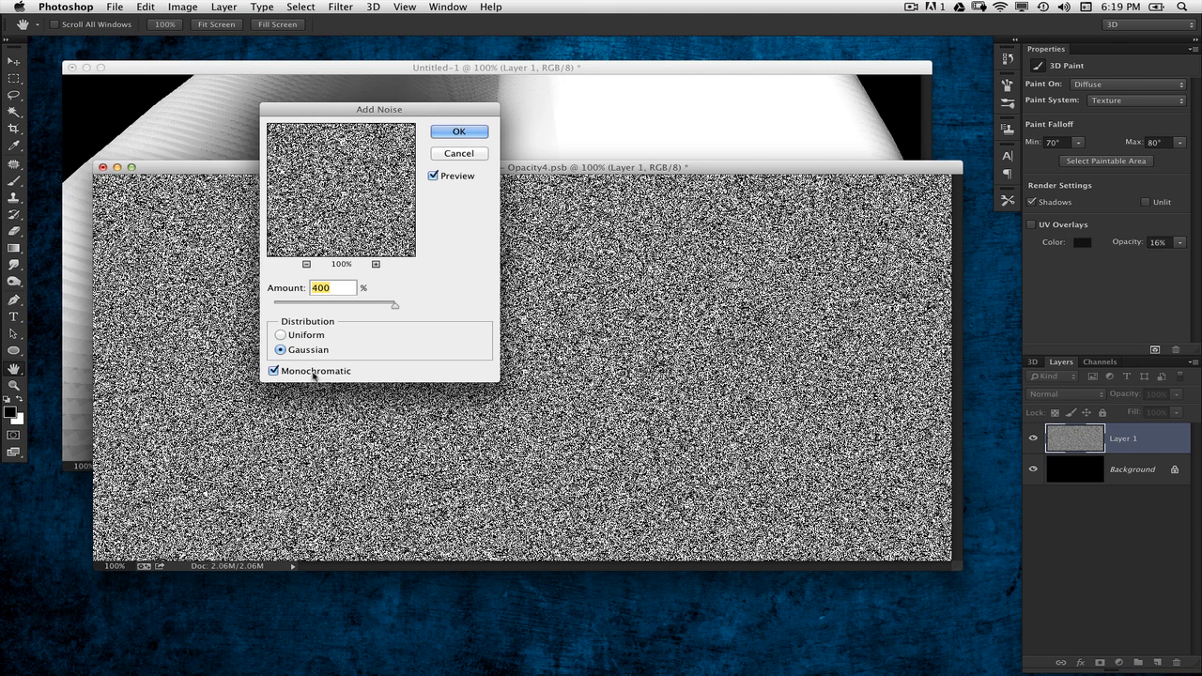
click(460, 131)
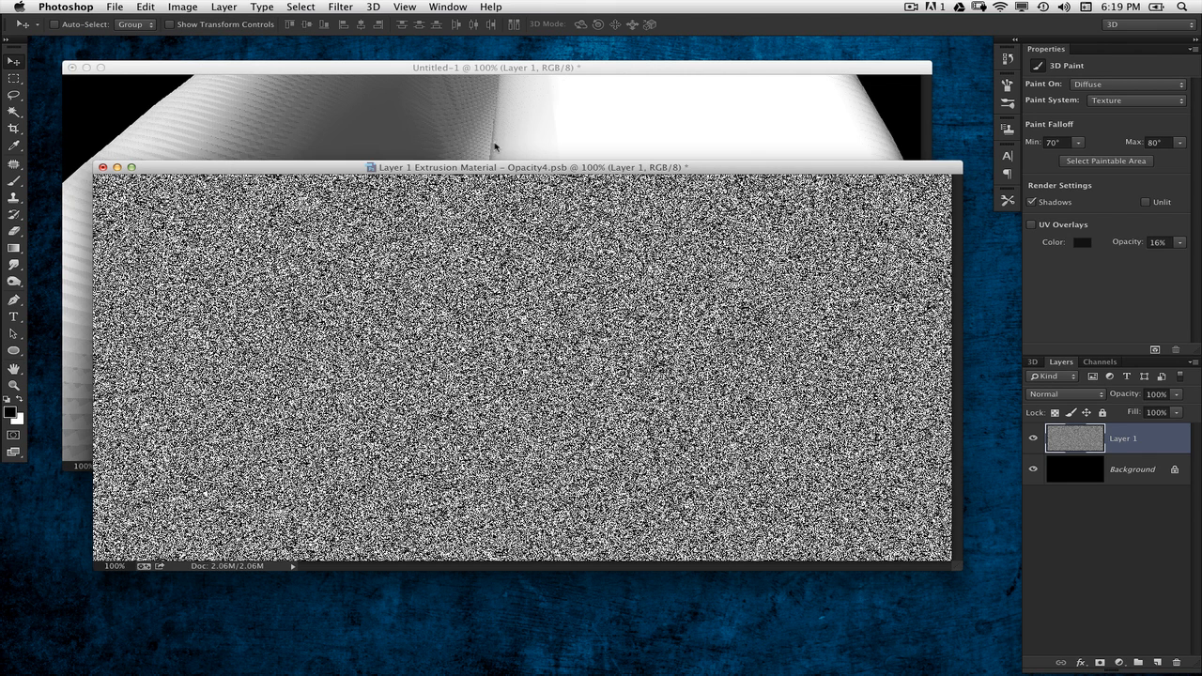
Blur the noise texture with a 2.0-pixel Gaussian Blur
click(340, 6)
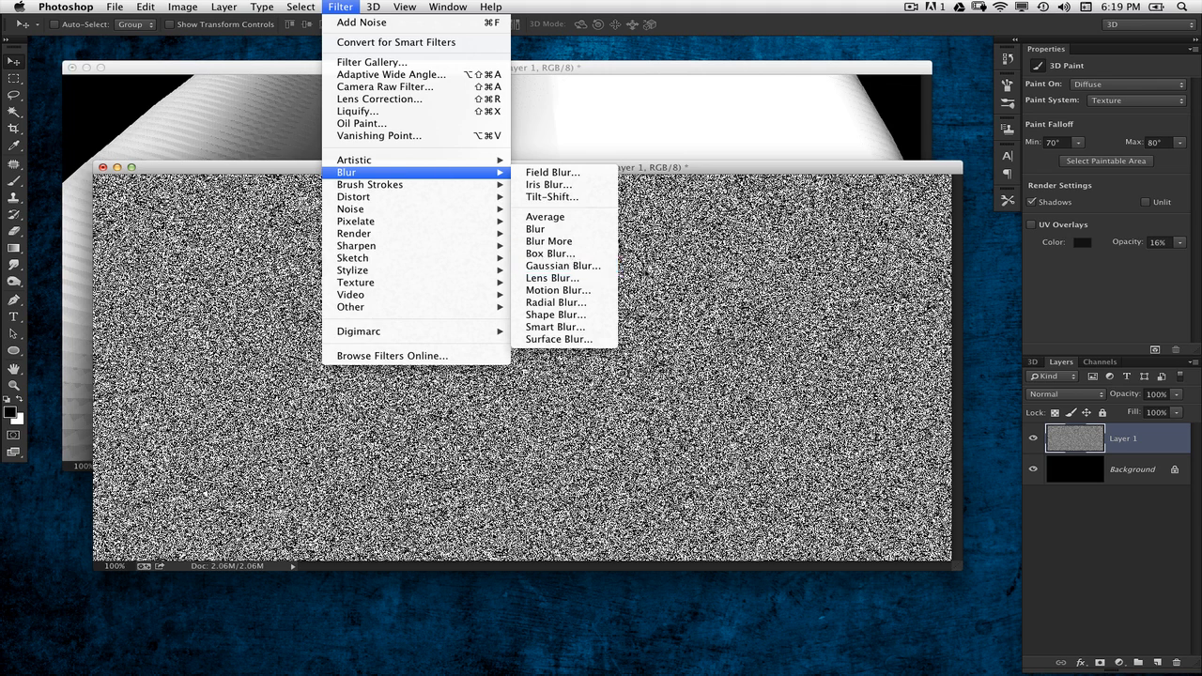
click(562, 265)
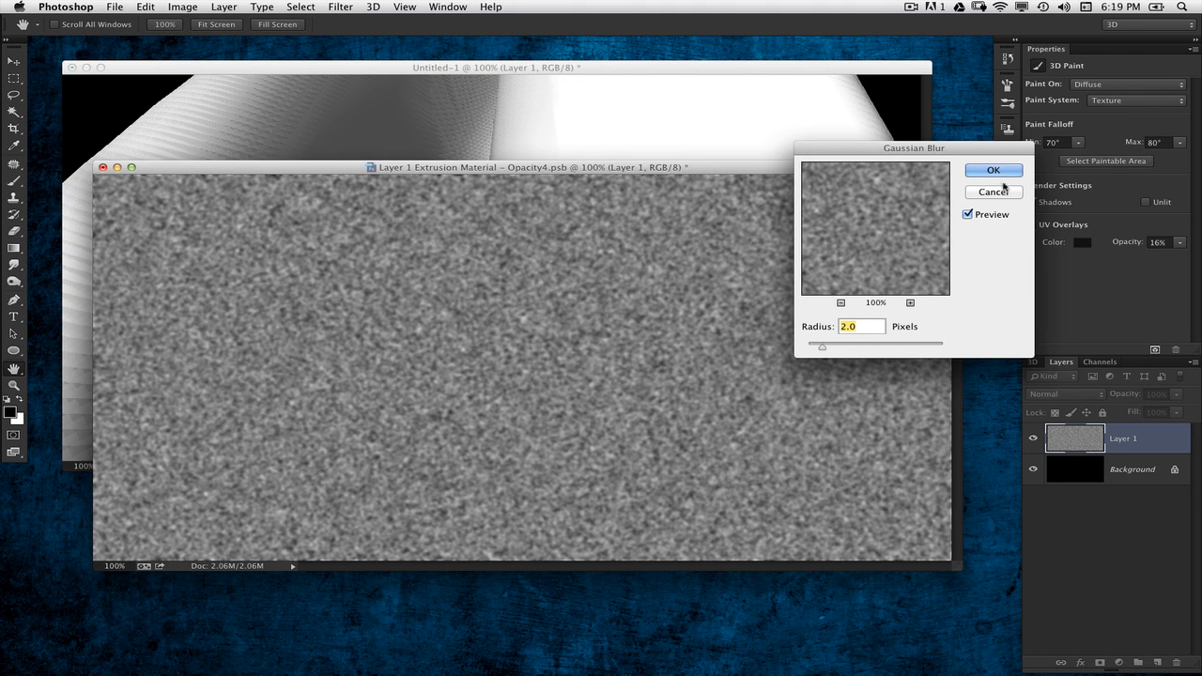
click(993, 170)
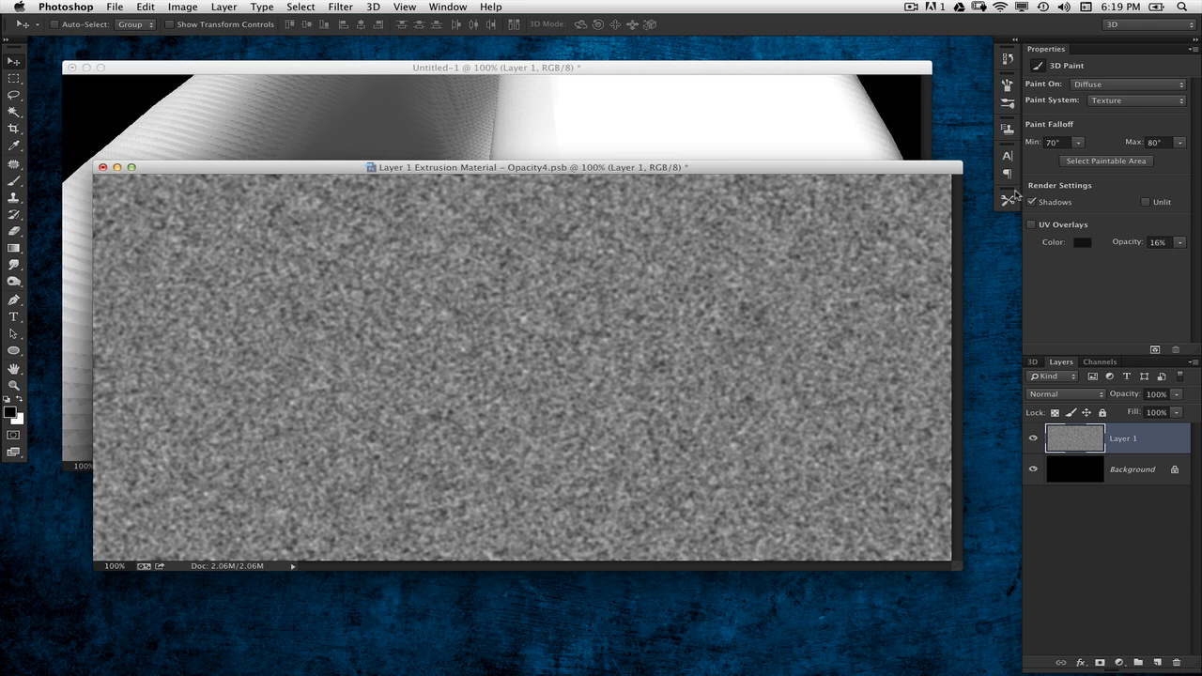
Apply Levels with input sliders near 151 and 177, leaving sparse white specks on black
click(182, 7)
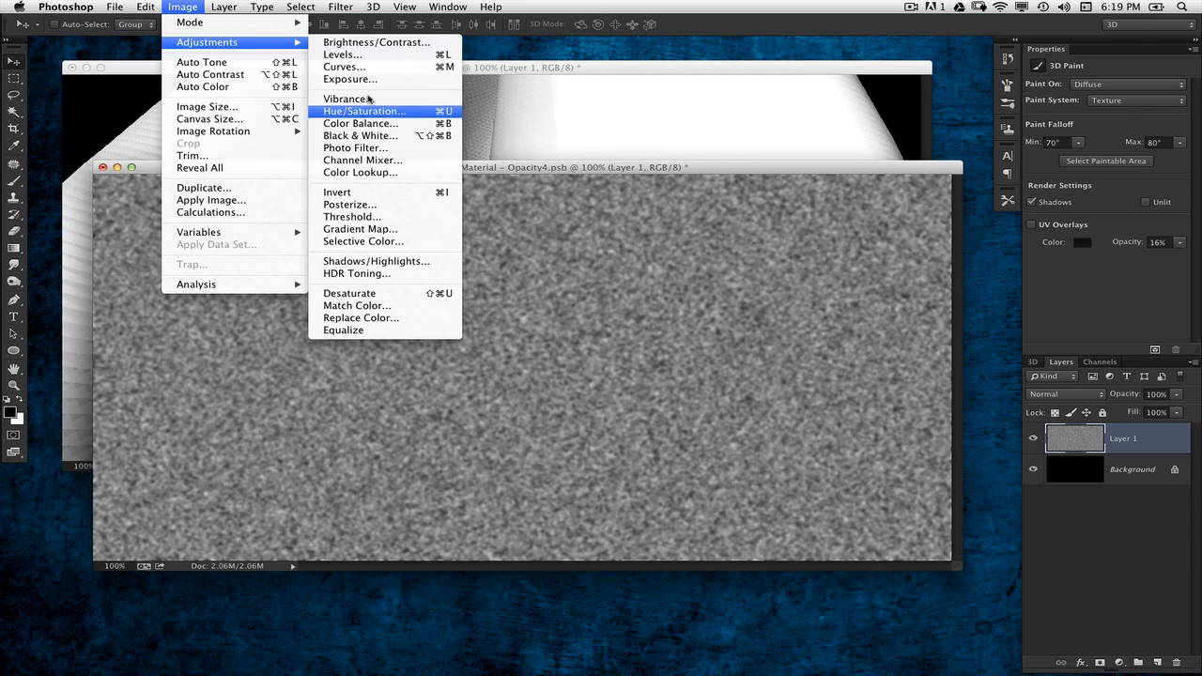
mouse_move(343, 54)
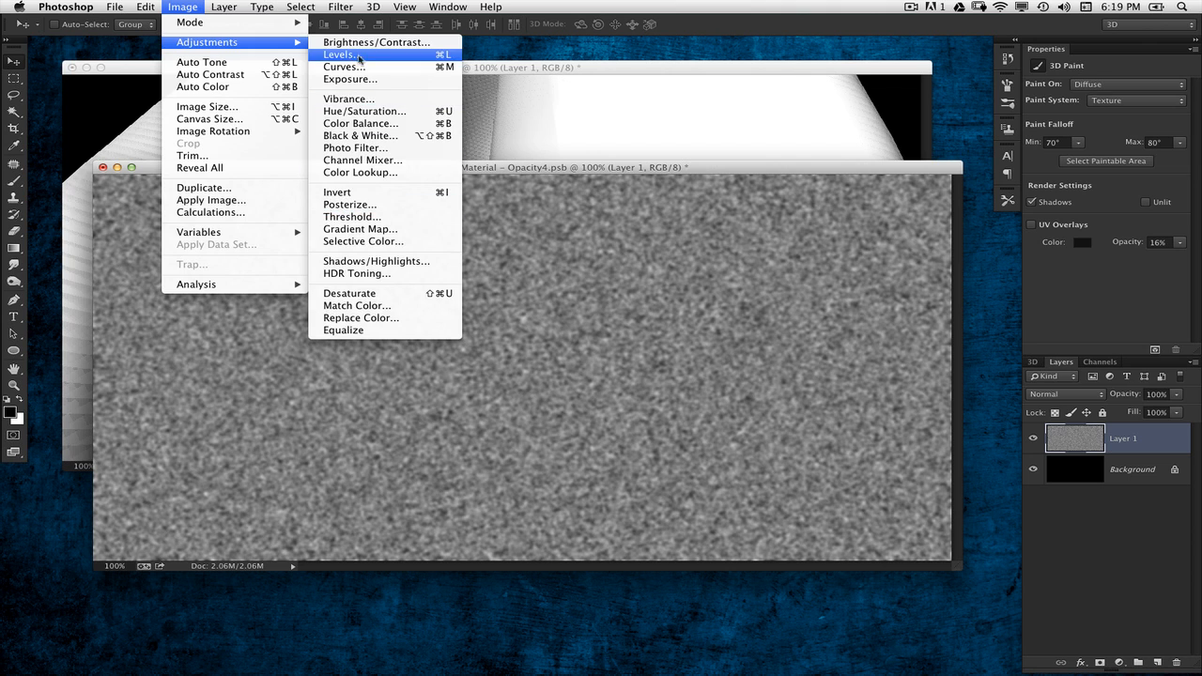
click(340, 54)
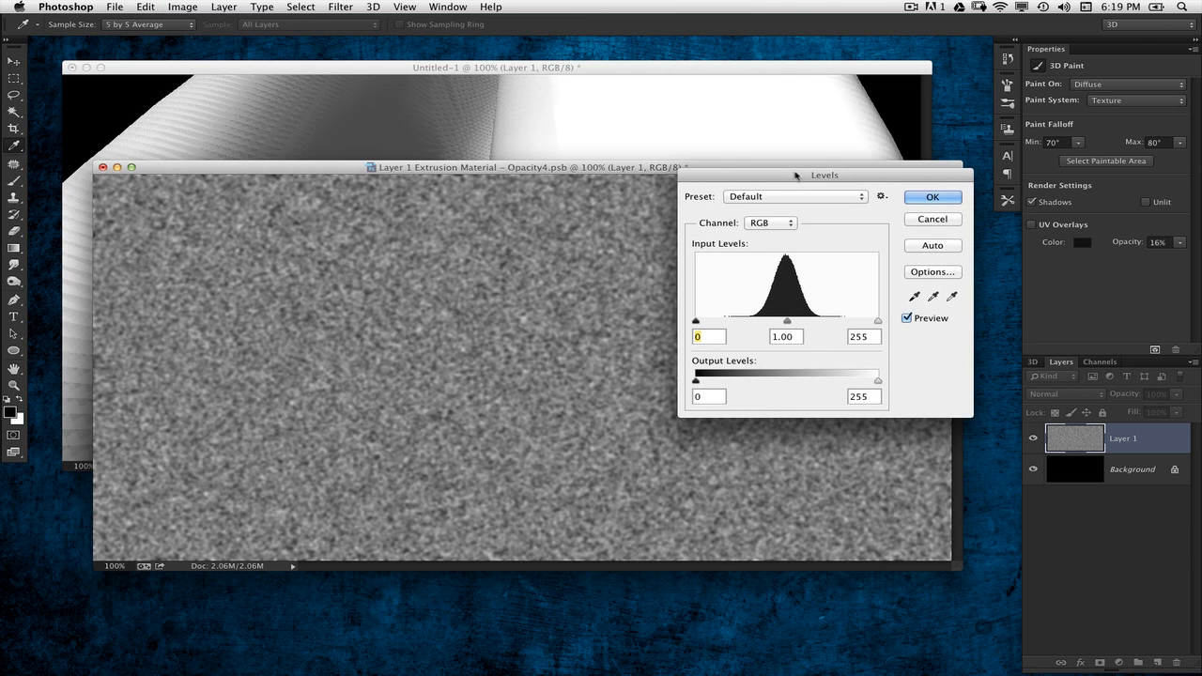
drag(796, 176, 841, 156)
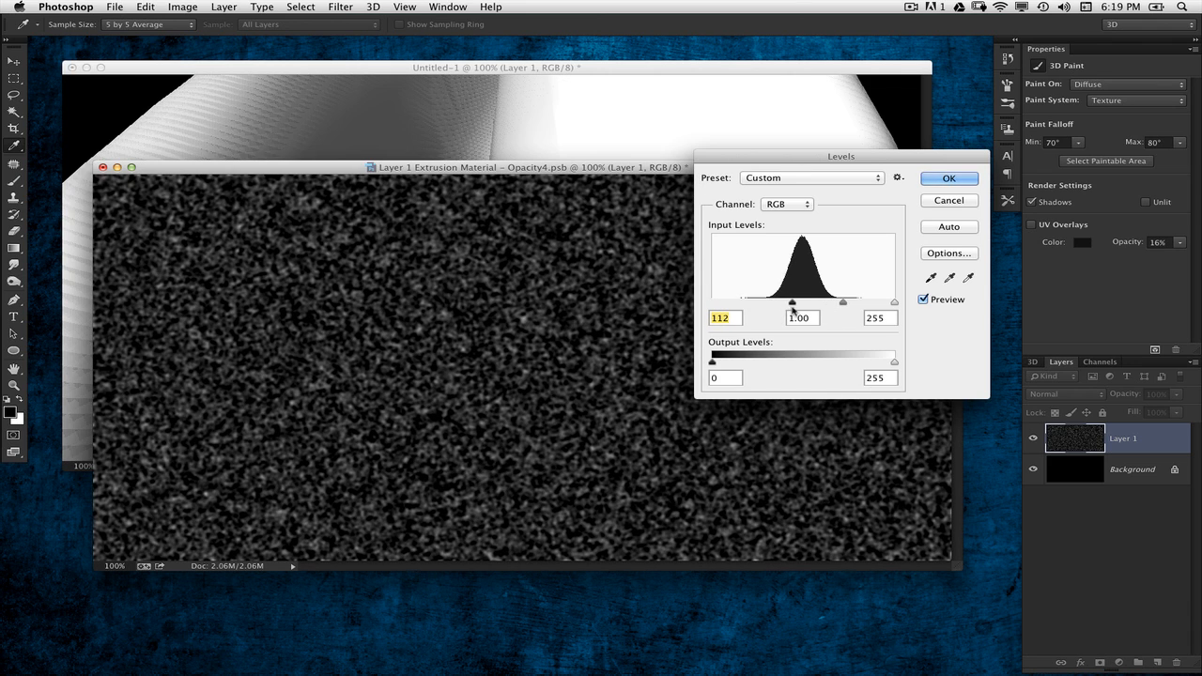
drag(894, 303, 891, 302)
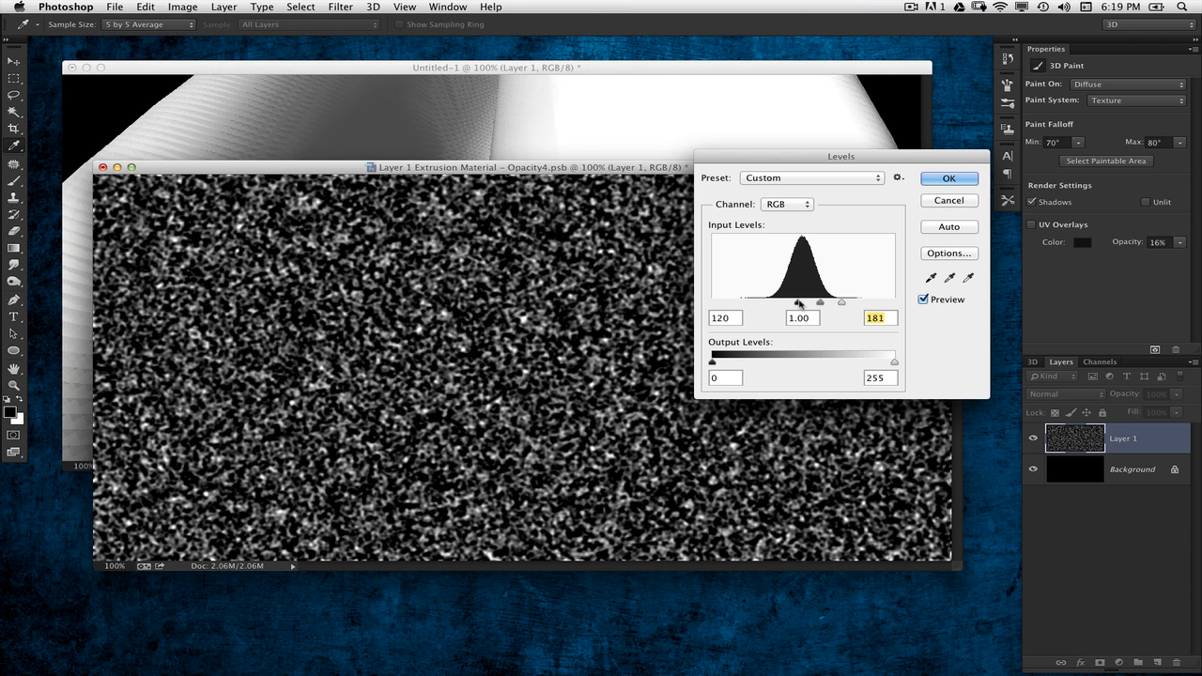
drag(795, 302, 842, 303)
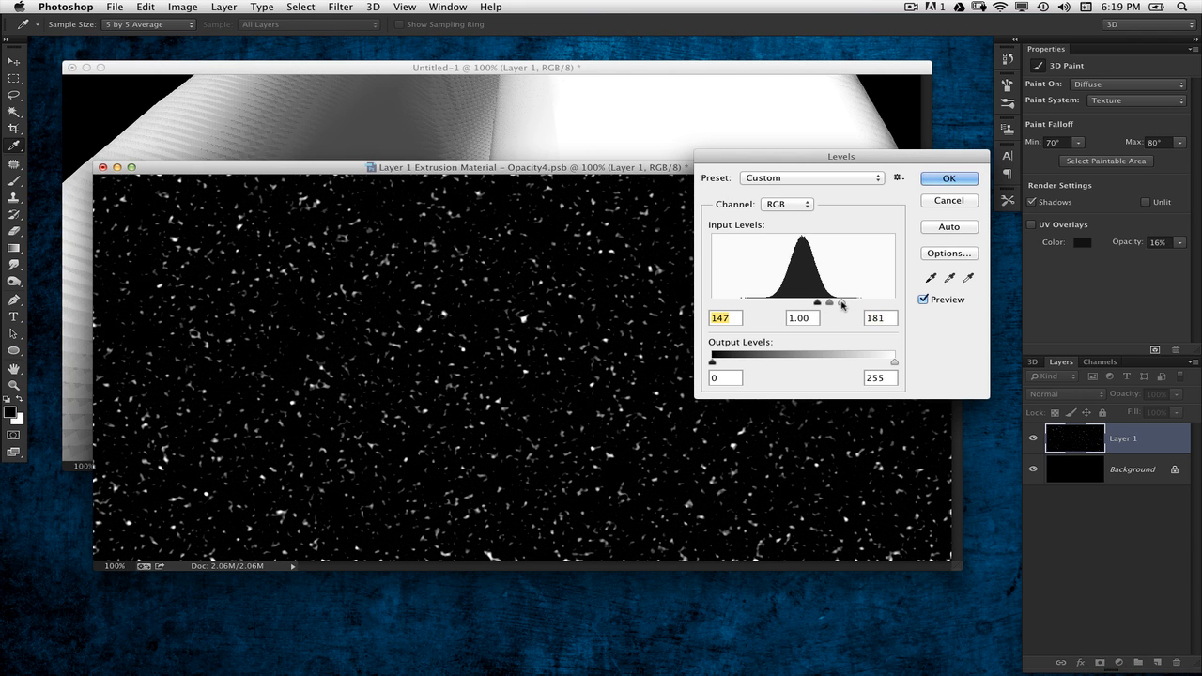
drag(843, 302, 819, 302)
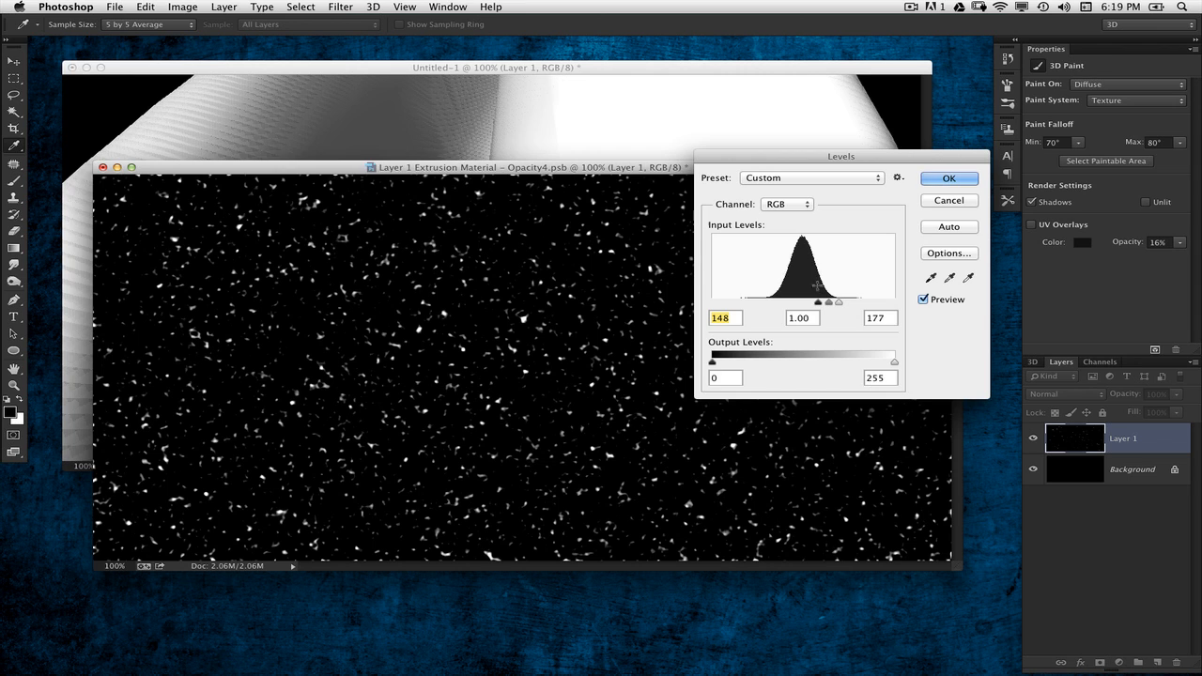
mouse_move(885, 250)
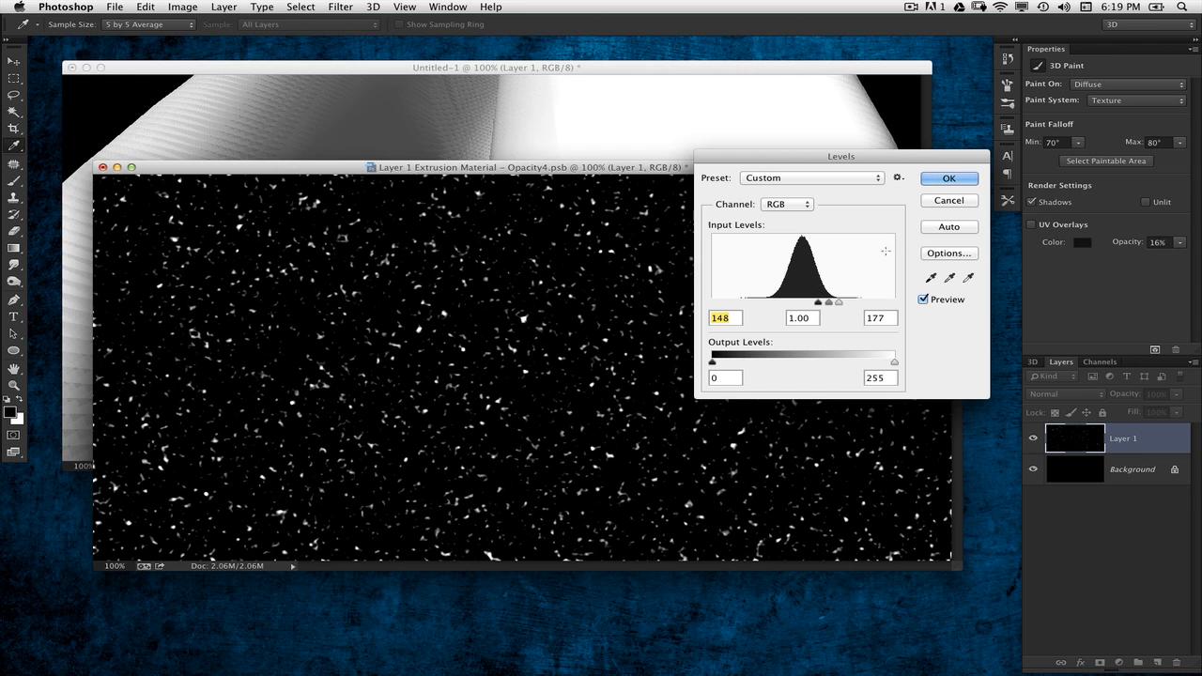
drag(815, 302, 820, 303)
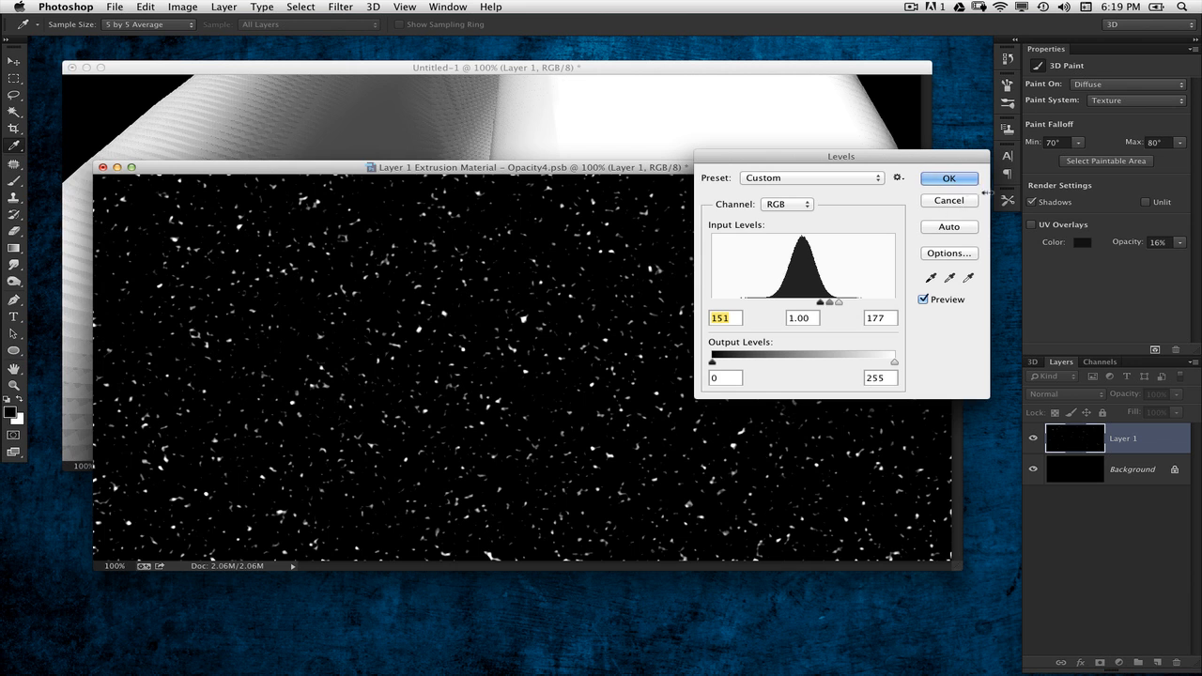
click(948, 179)
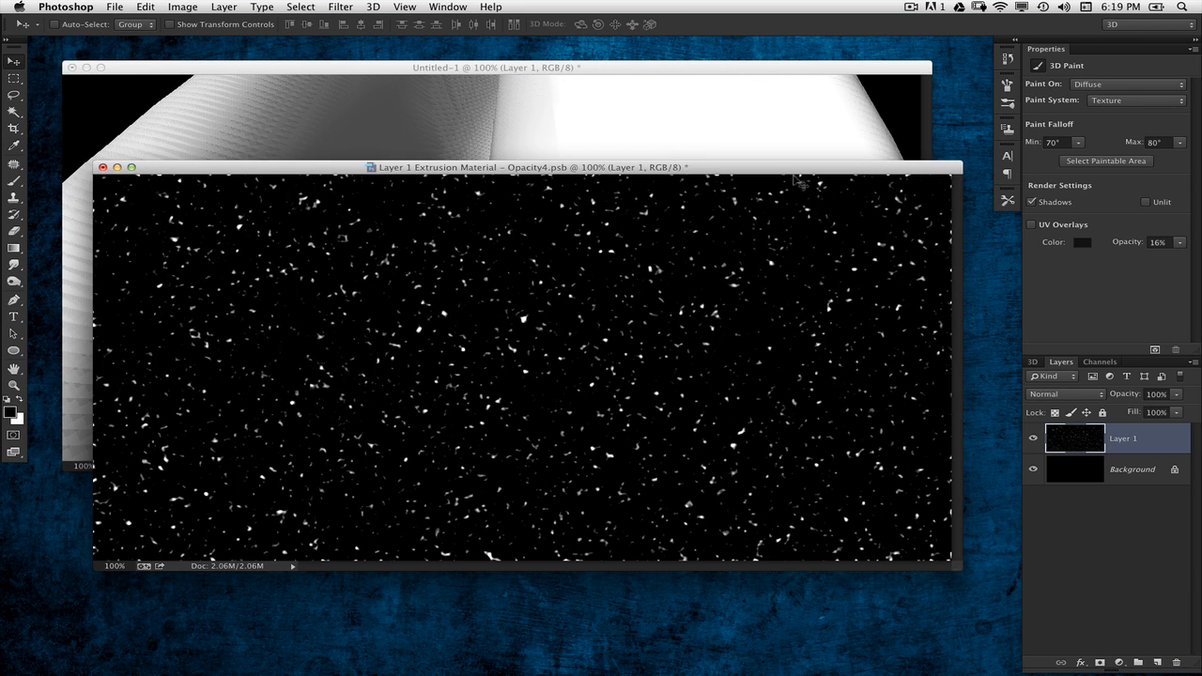
drag(516, 167, 516, 108)
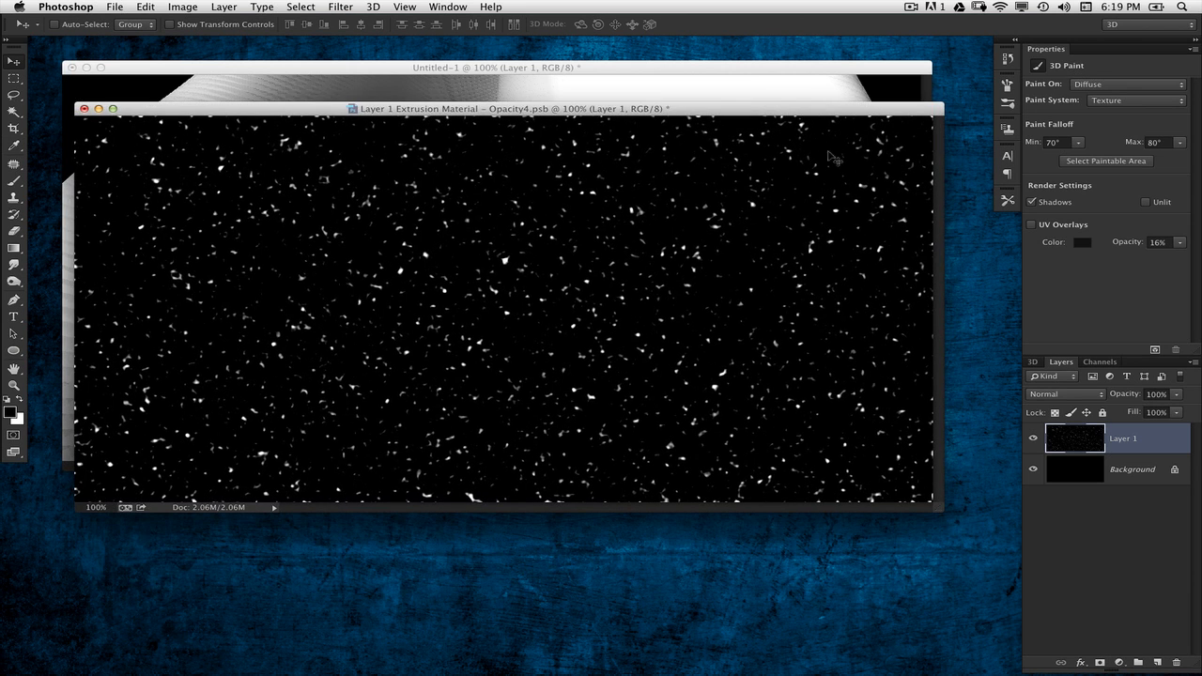
mouse_move(836, 158)
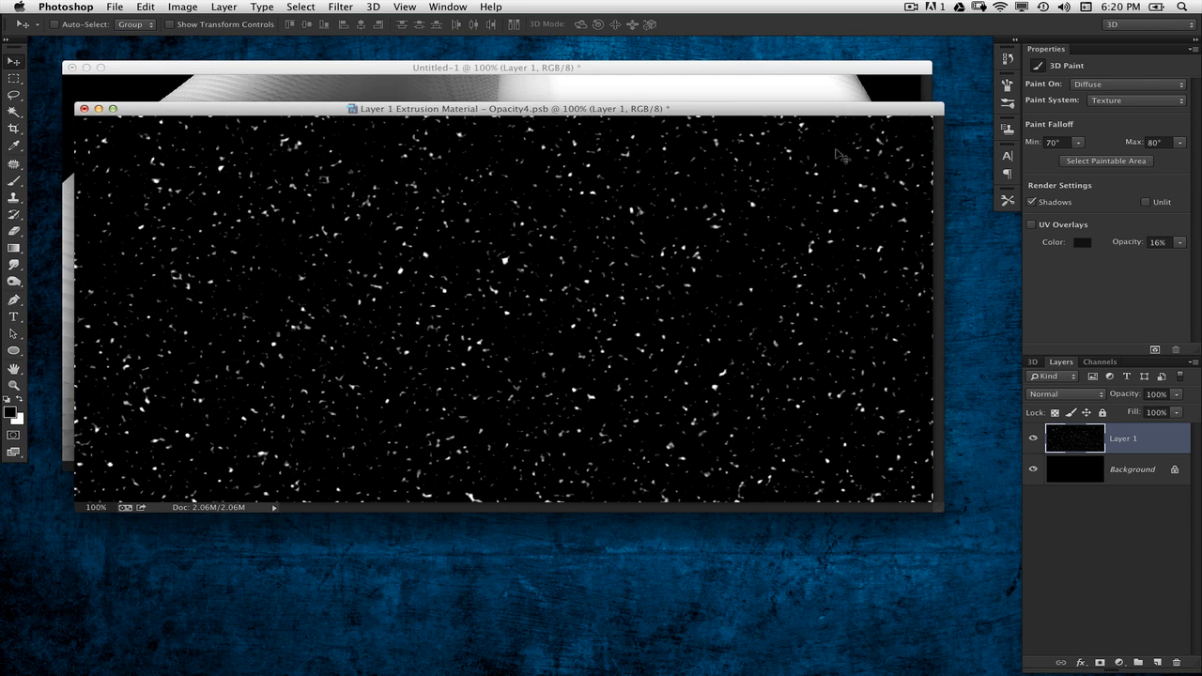
mouse_move(663, 216)
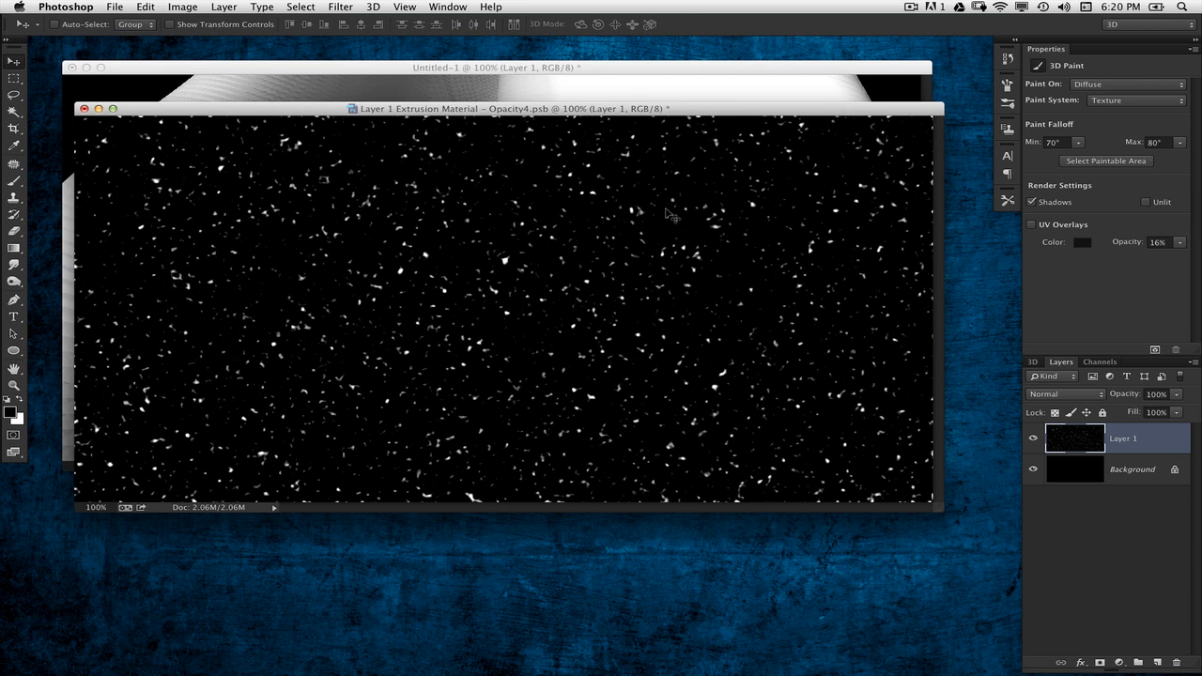
mouse_move(349, 17)
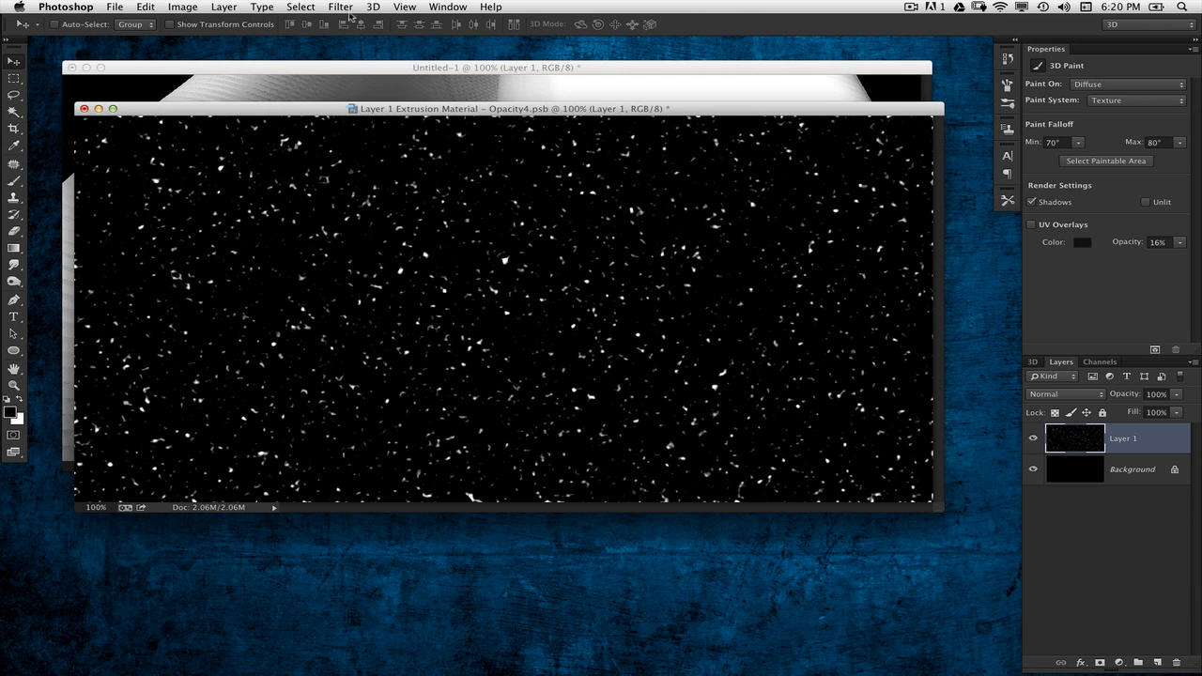
Offset the snow texture by +547 horizontal and +294 vertical with Wrap Around
click(341, 7)
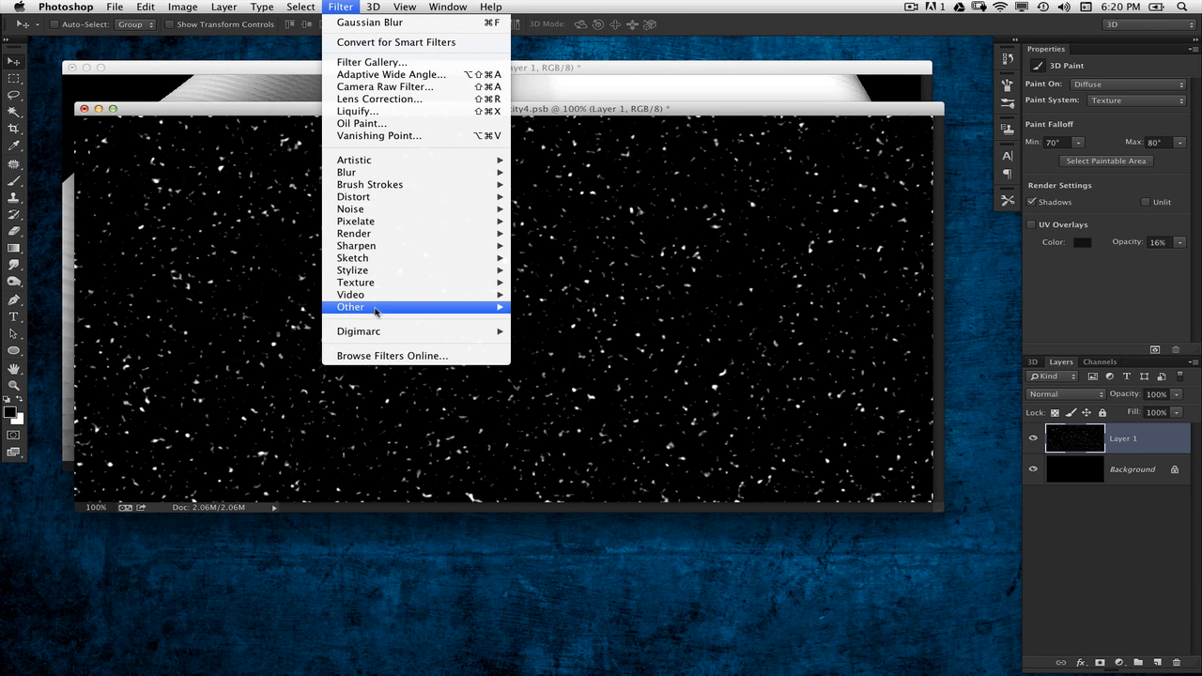
click(351, 308)
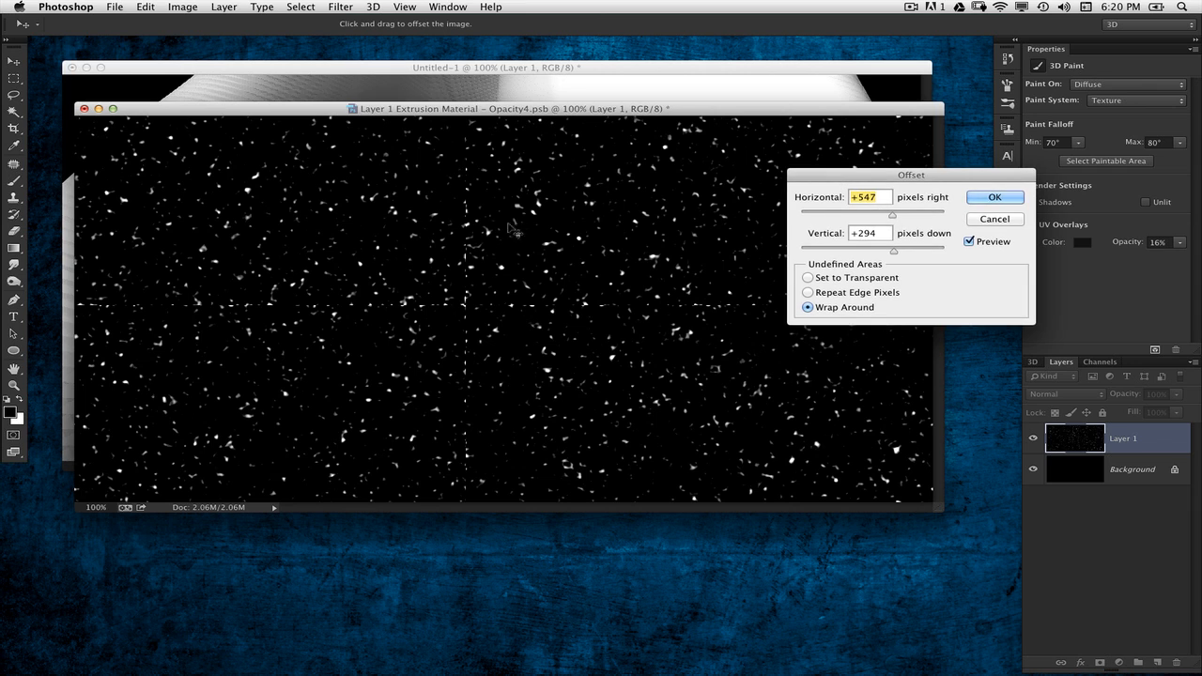
mouse_move(179, 320)
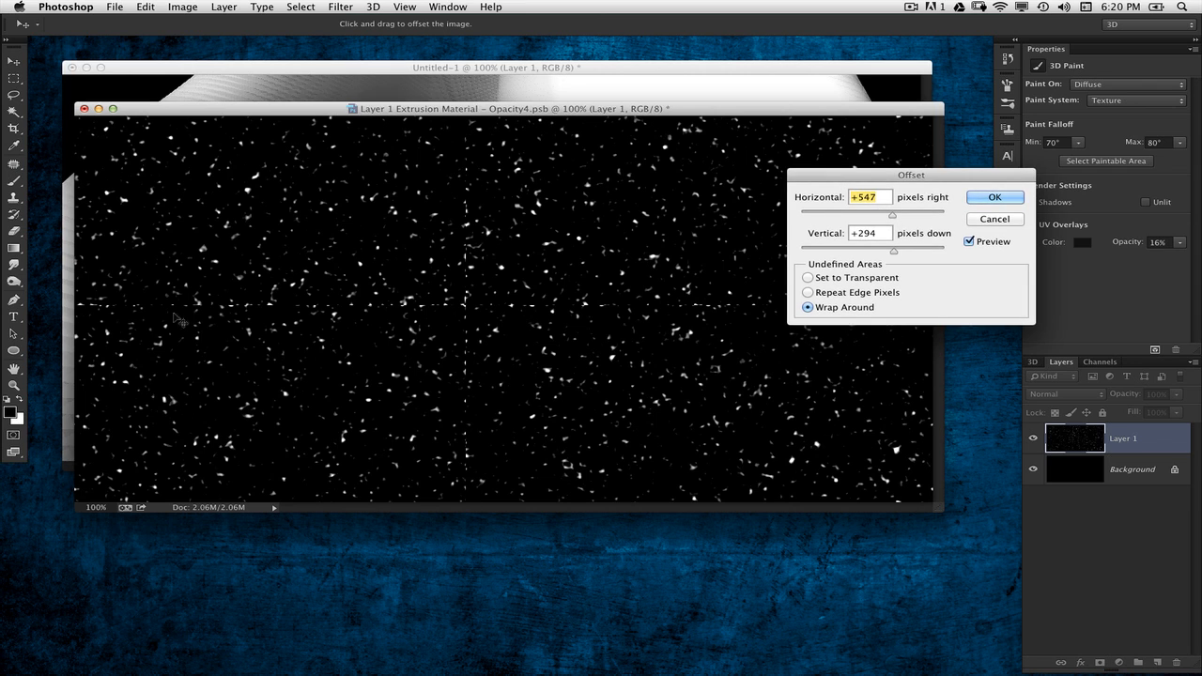
mouse_move(486, 475)
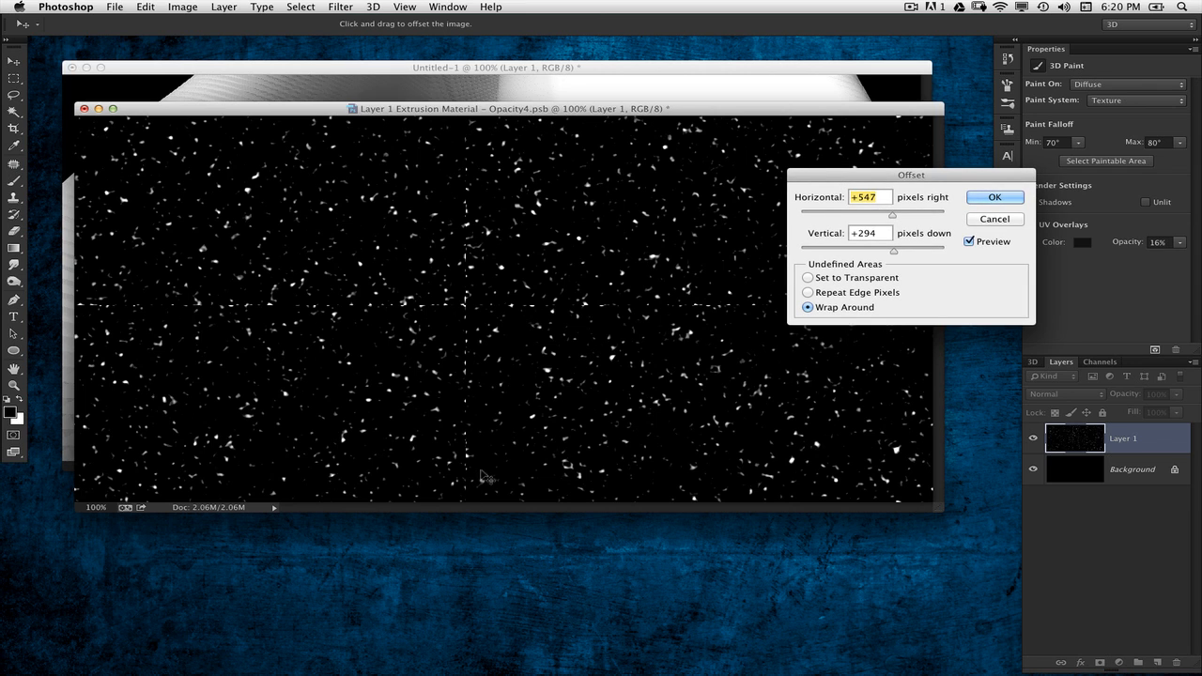
mouse_move(645, 398)
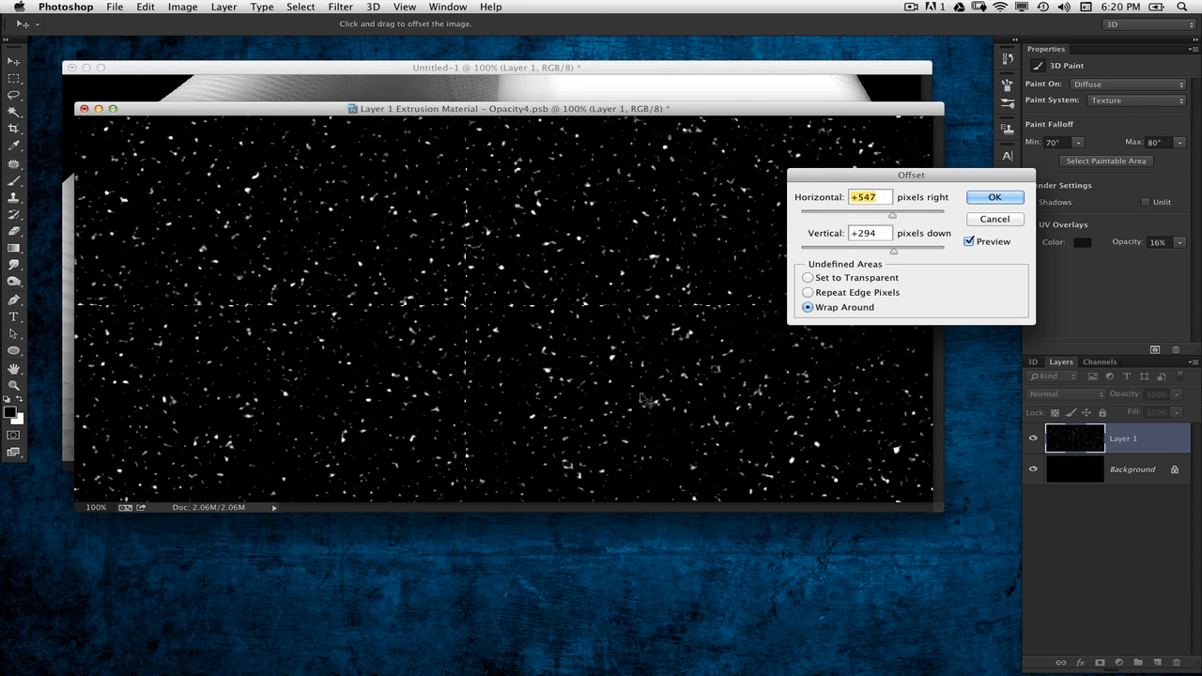
click(994, 197)
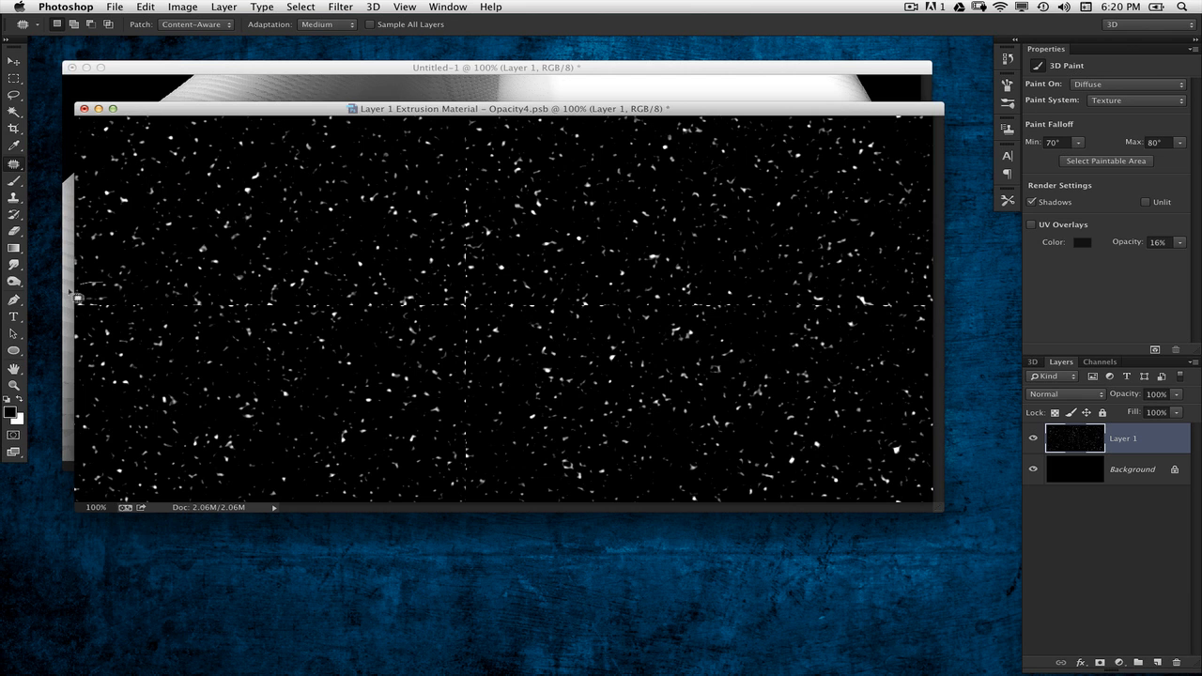
Patch over the horizontal seam line with the Content-Aware Patch tool
drag(75, 296, 930, 305)
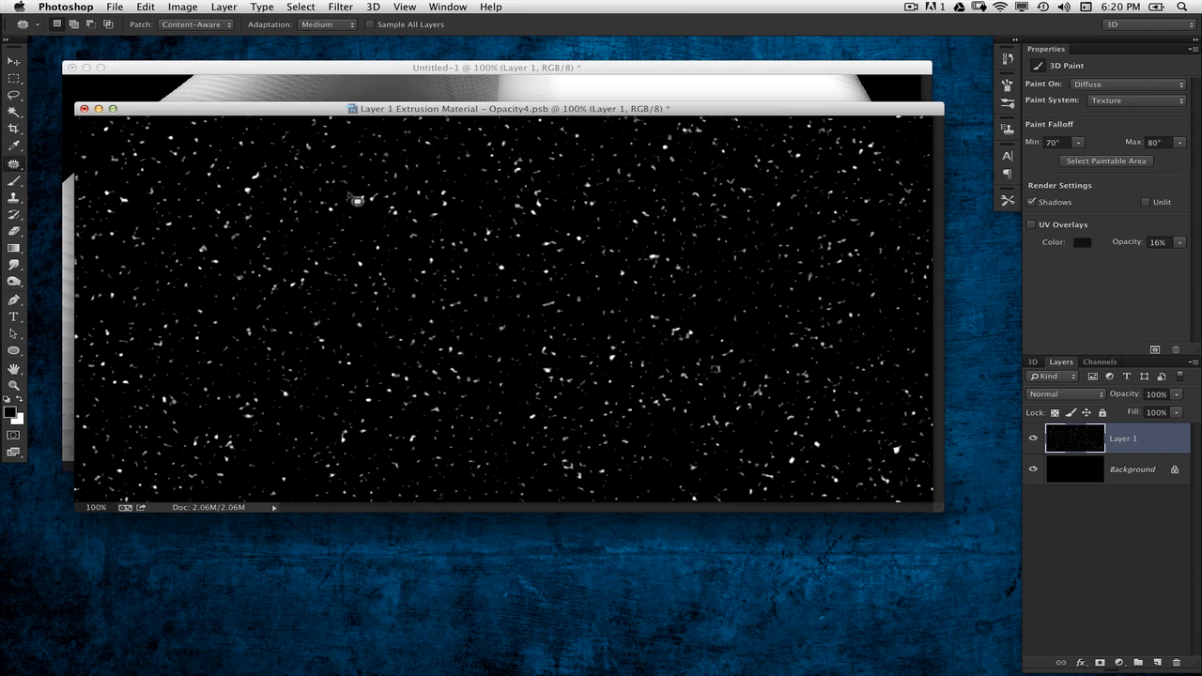
mouse_move(709, 218)
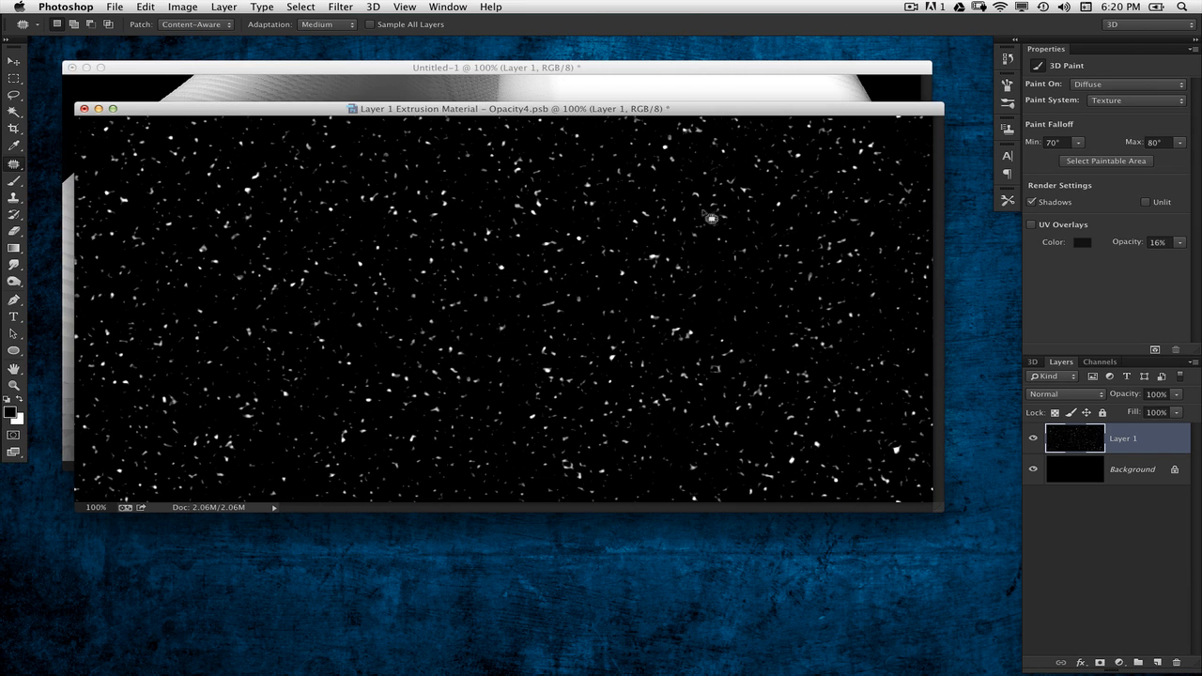
Define the snow texture as a pattern under its default name
click(145, 7)
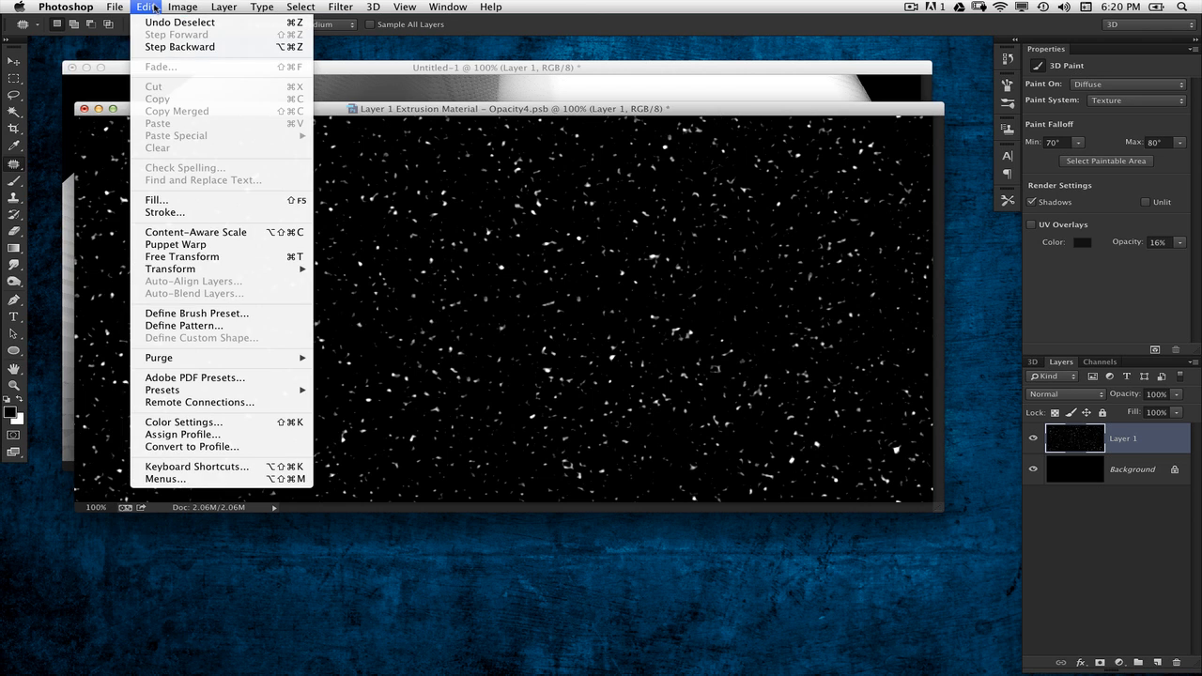
mouse_move(196, 313)
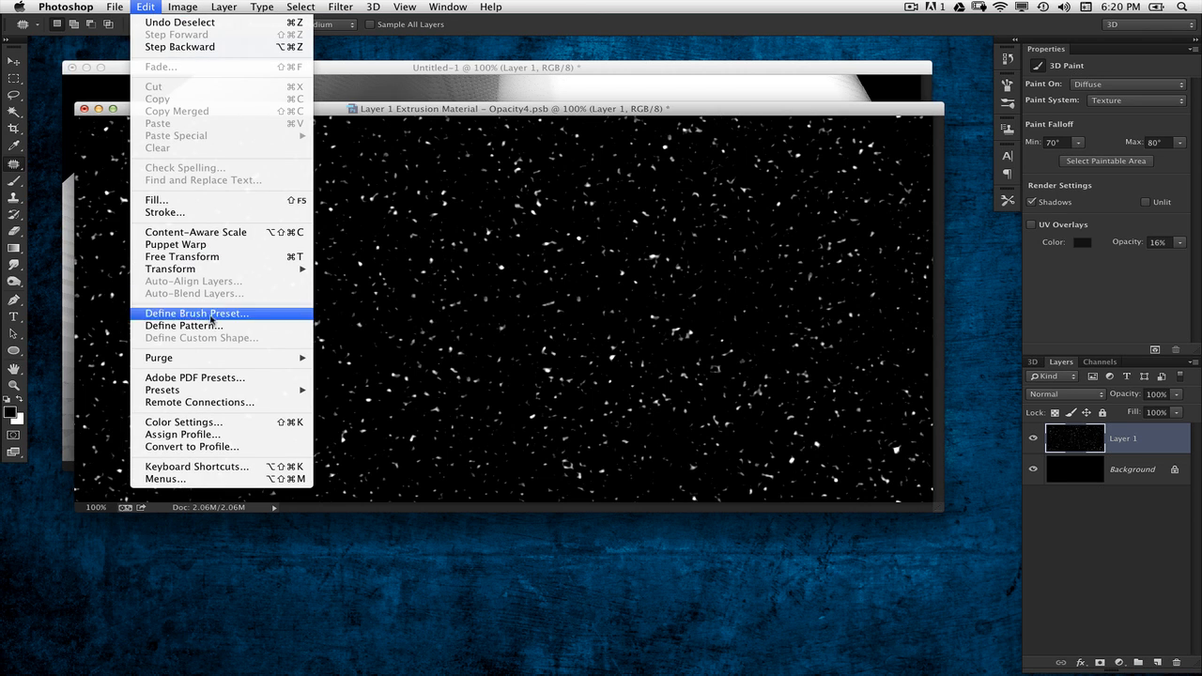
click(184, 326)
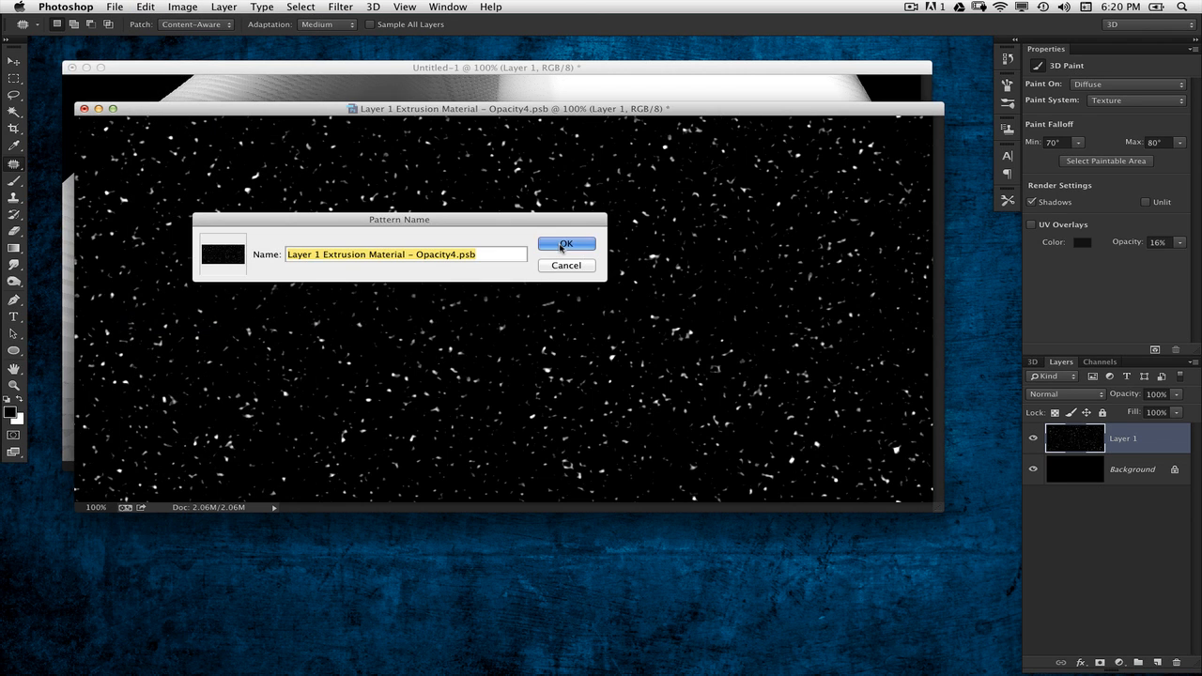
click(566, 245)
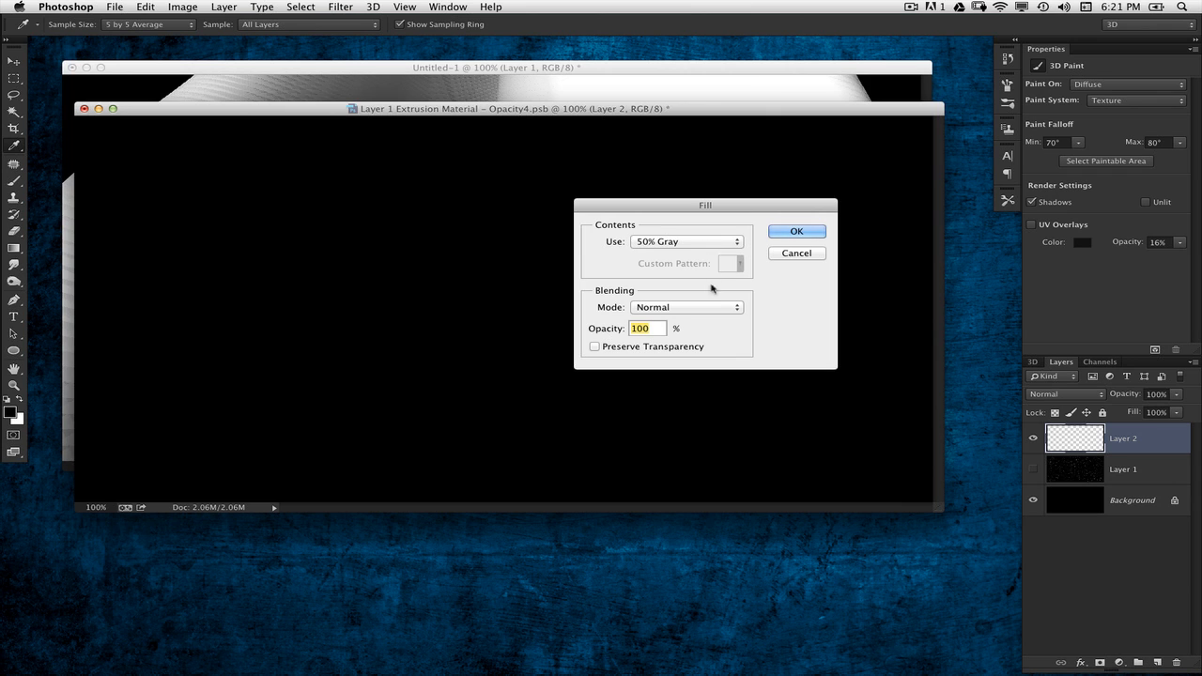
Fill Layer 2 with 50% Gray and add a Pattern Overlay using the snow pattern
click(796, 231)
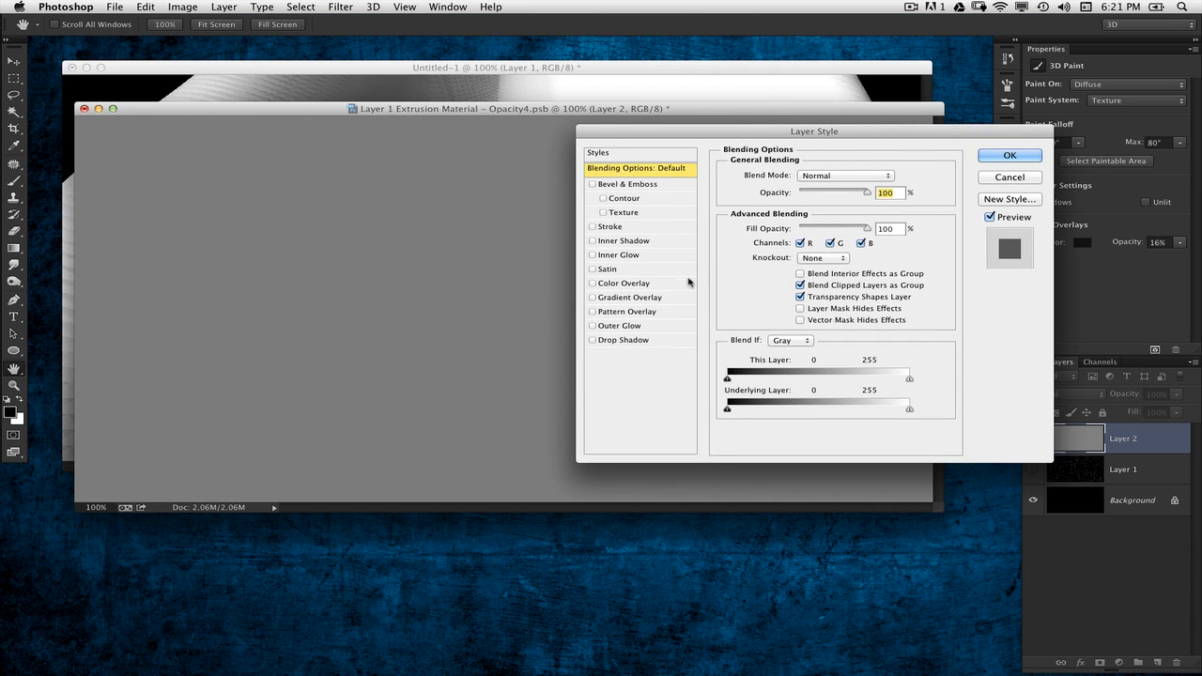
click(628, 311)
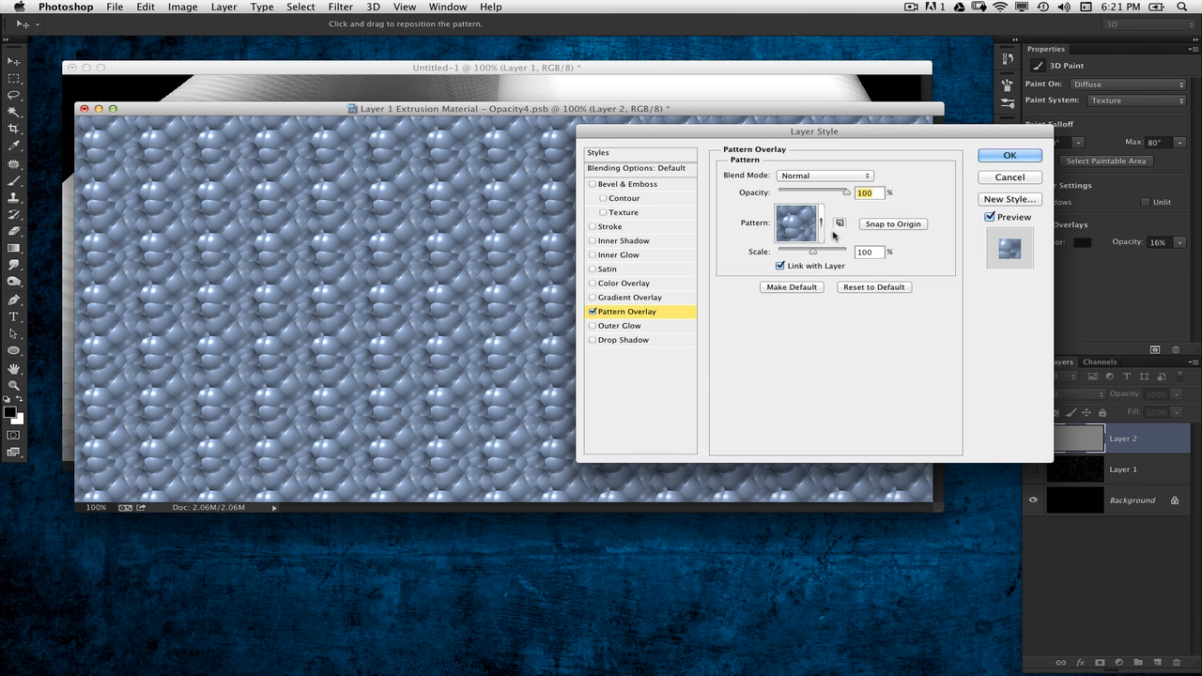
click(814, 222)
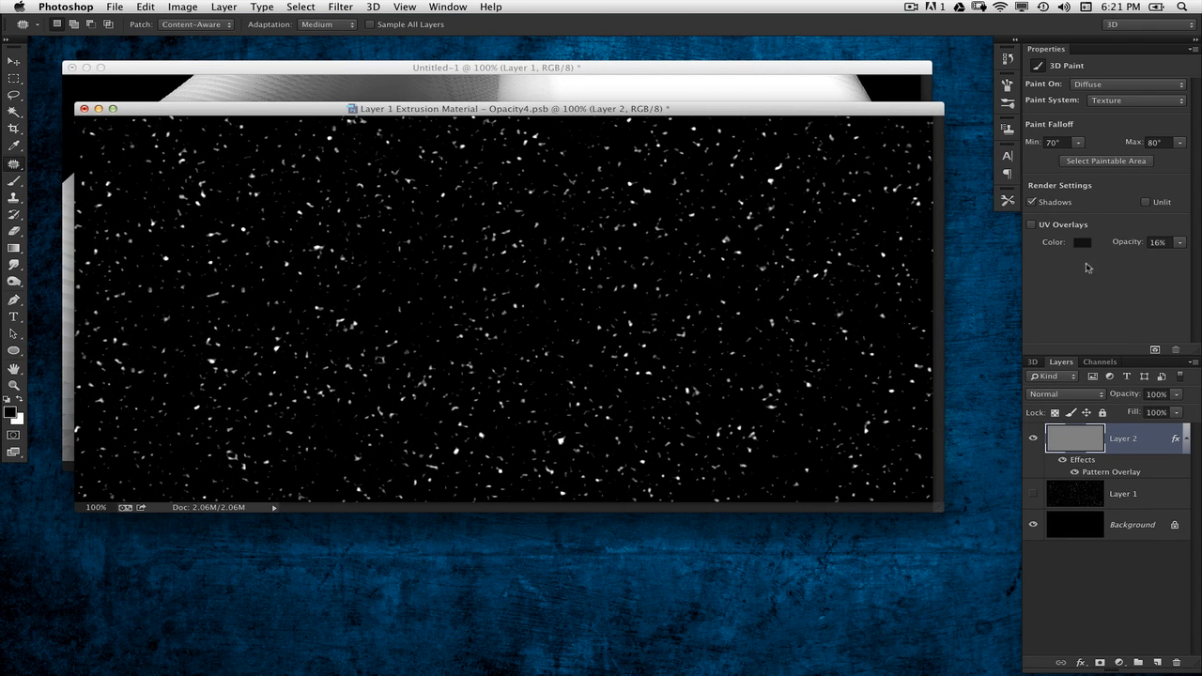
Open the Window menu to reach the Timeline panel
click(448, 7)
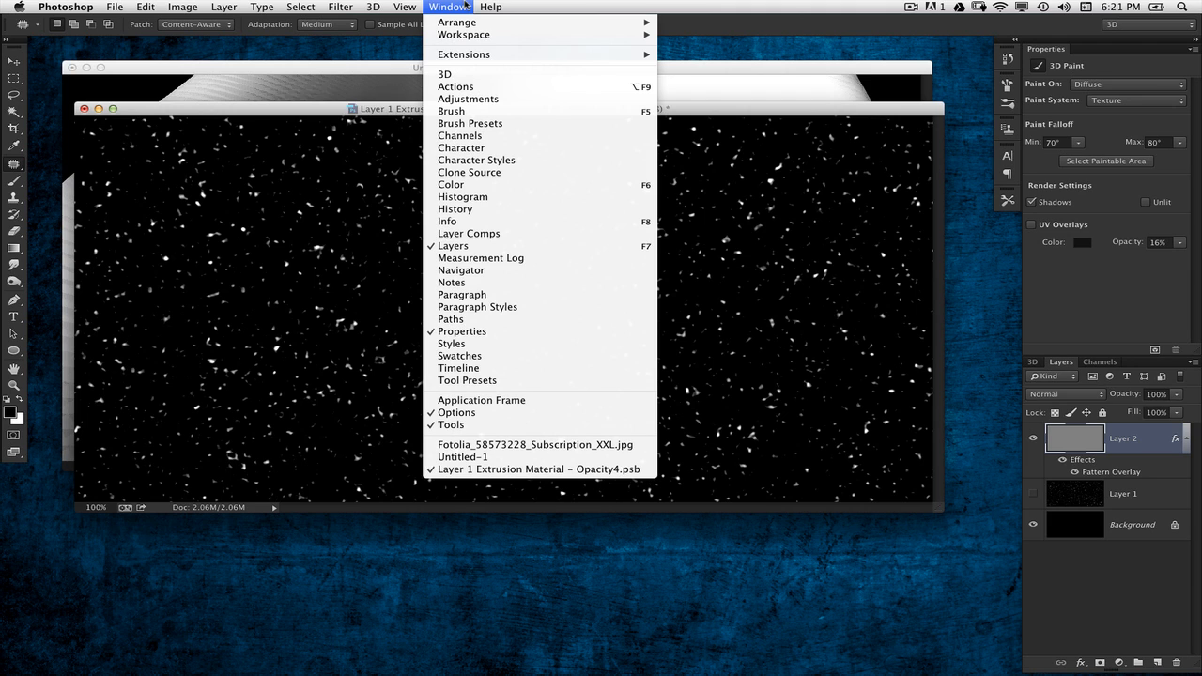
mouse_move(466, 8)
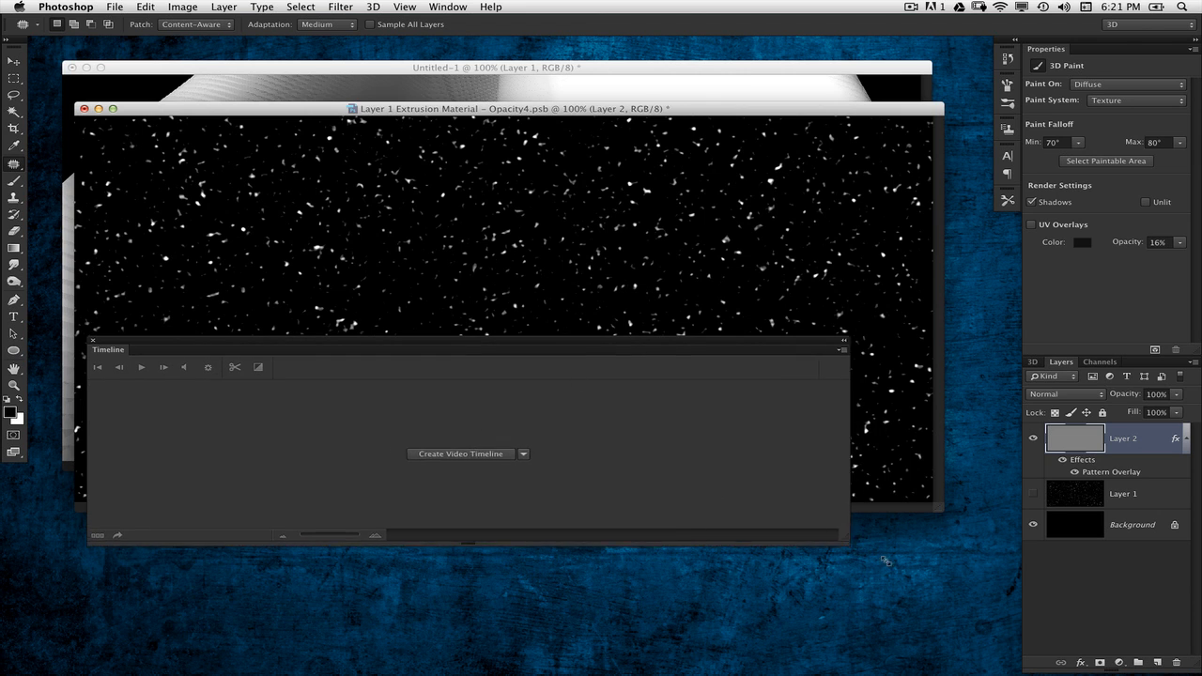
Create a video timeline, expand Layer 2, and set a starting Style keyframe
click(460, 453)
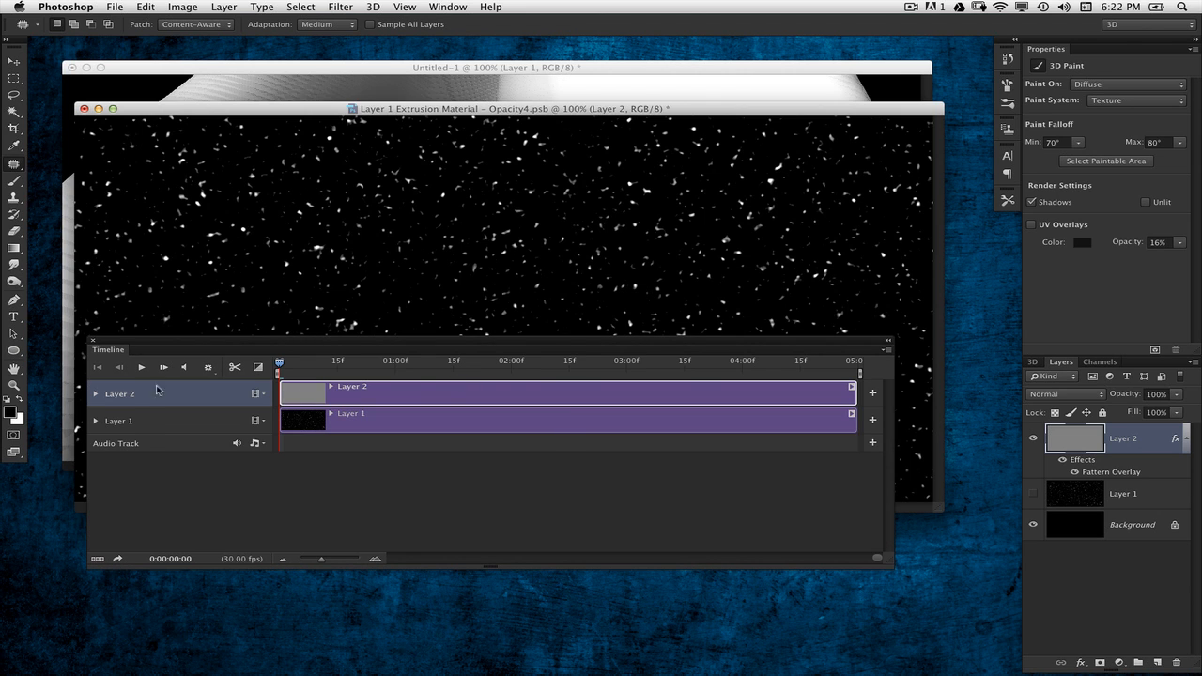
click(95, 393)
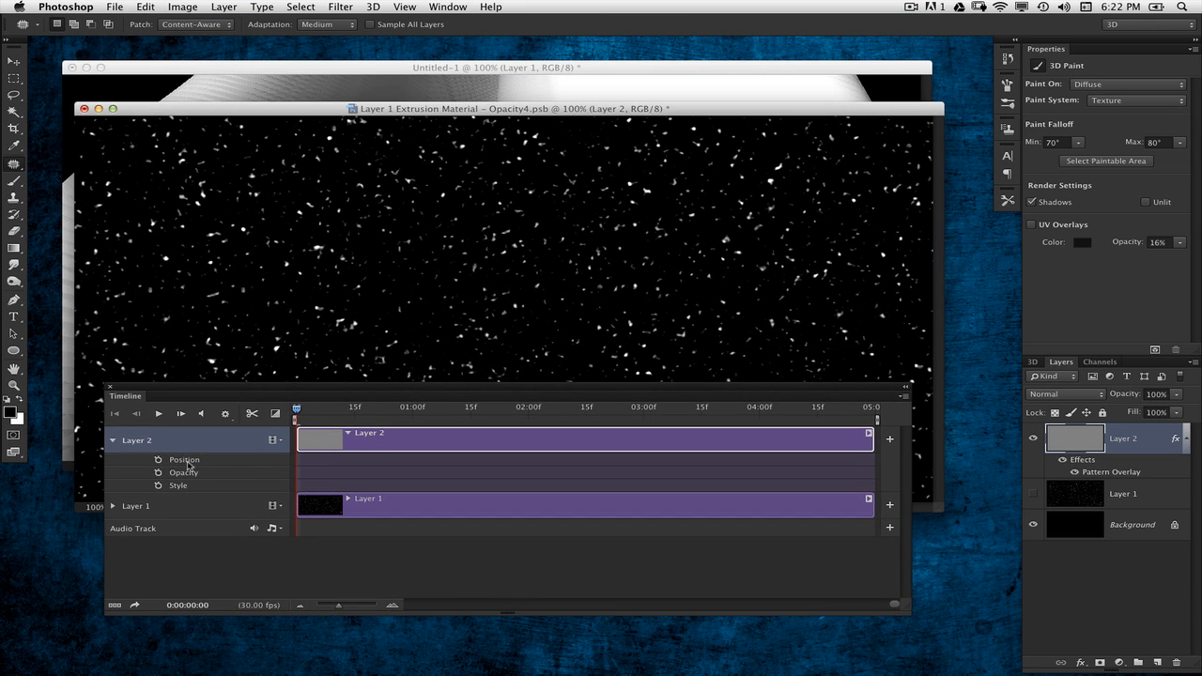
mouse_move(187, 478)
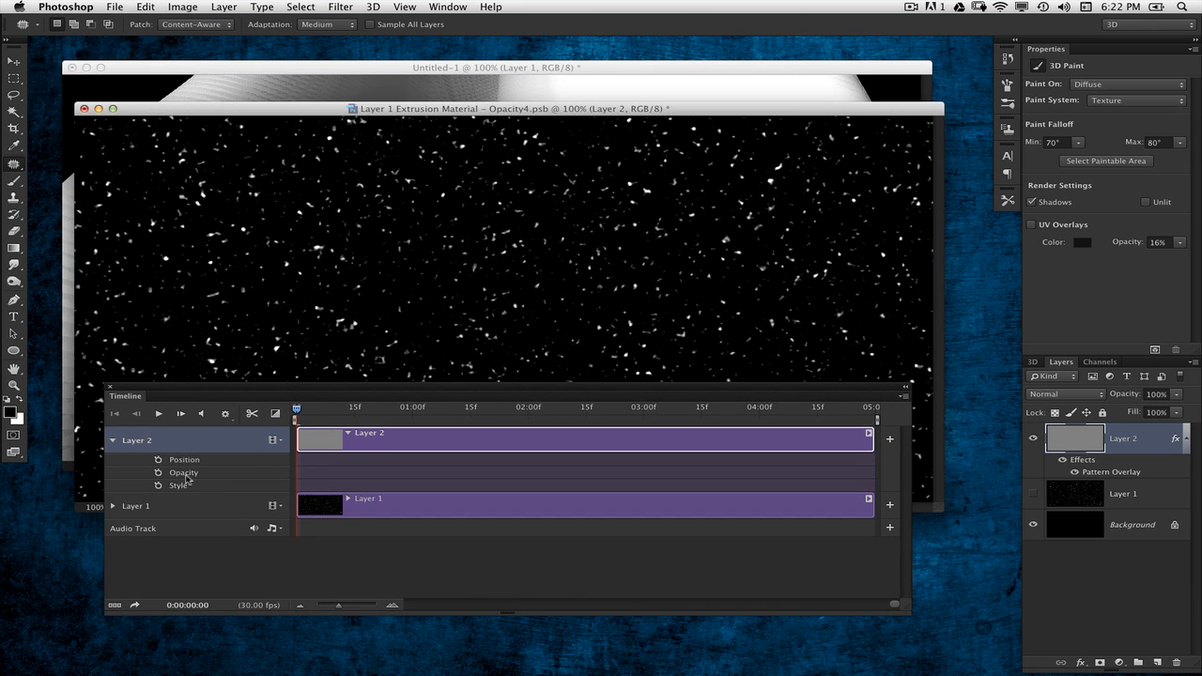
mouse_move(178, 488)
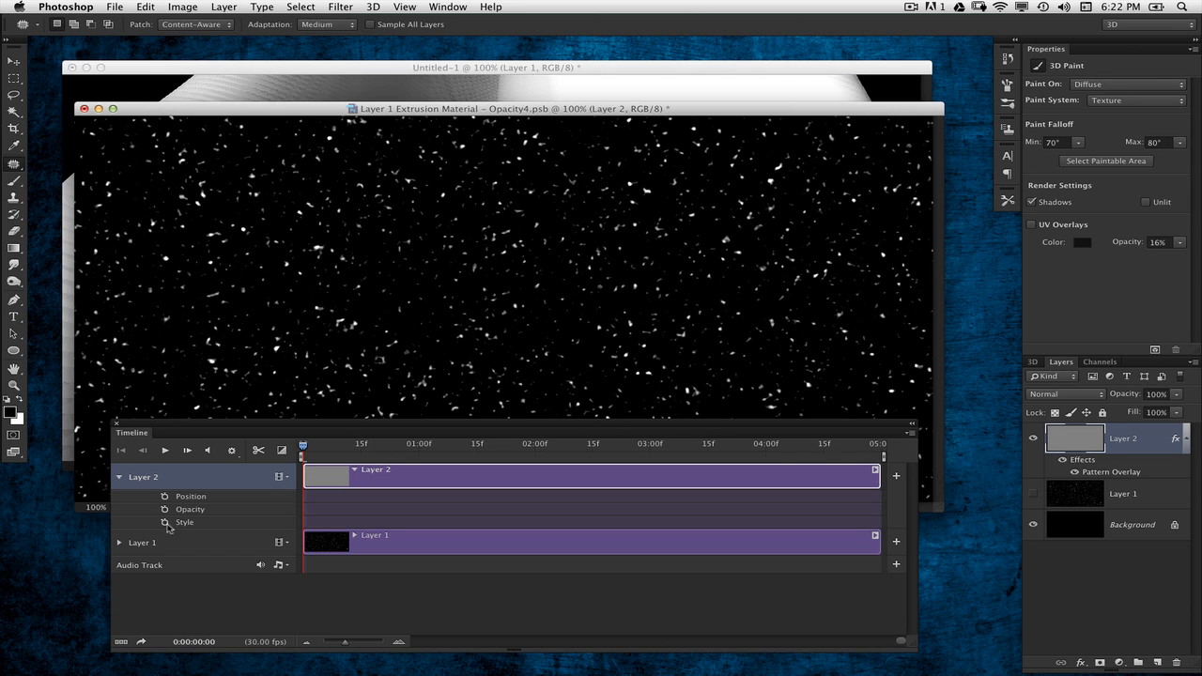
click(166, 522)
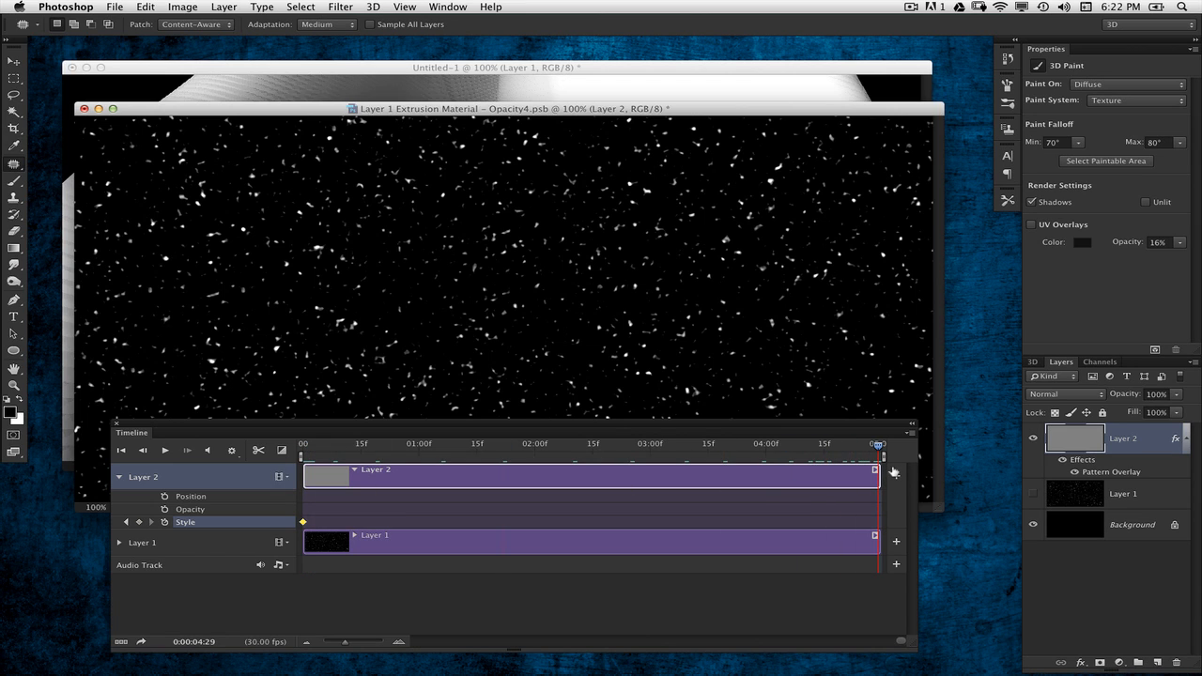
Reposition Layer 2's Pattern Overlay at the timeline's end and confirm
double_click(1112, 472)
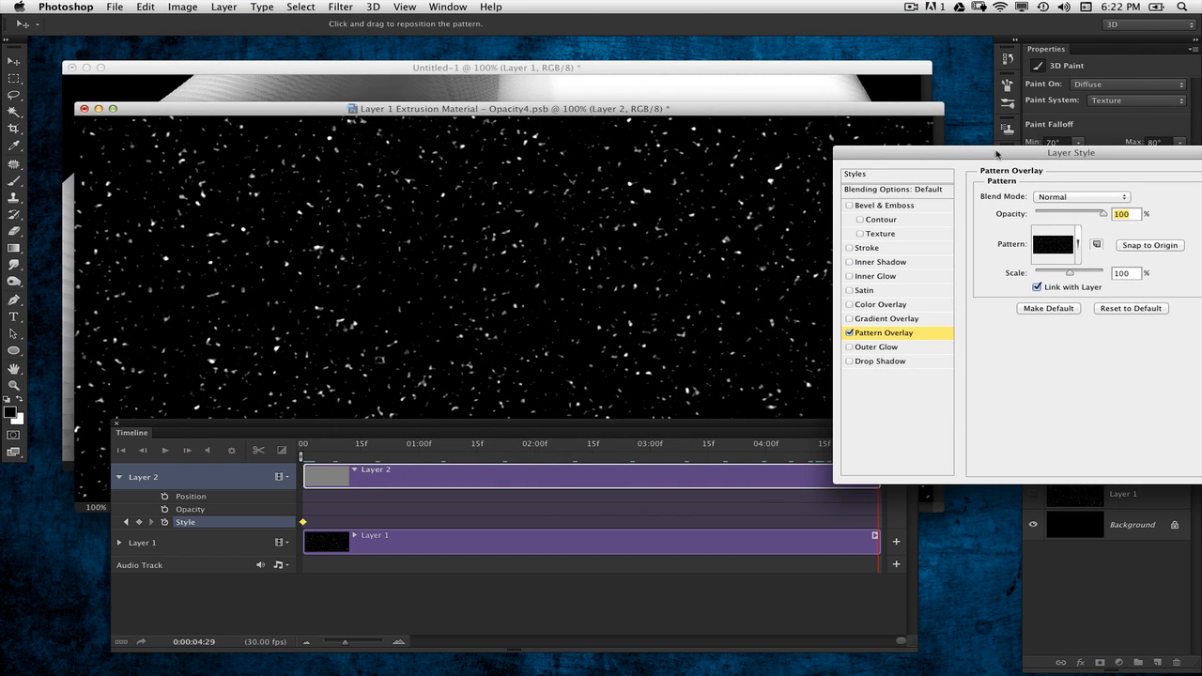
mouse_move(582, 373)
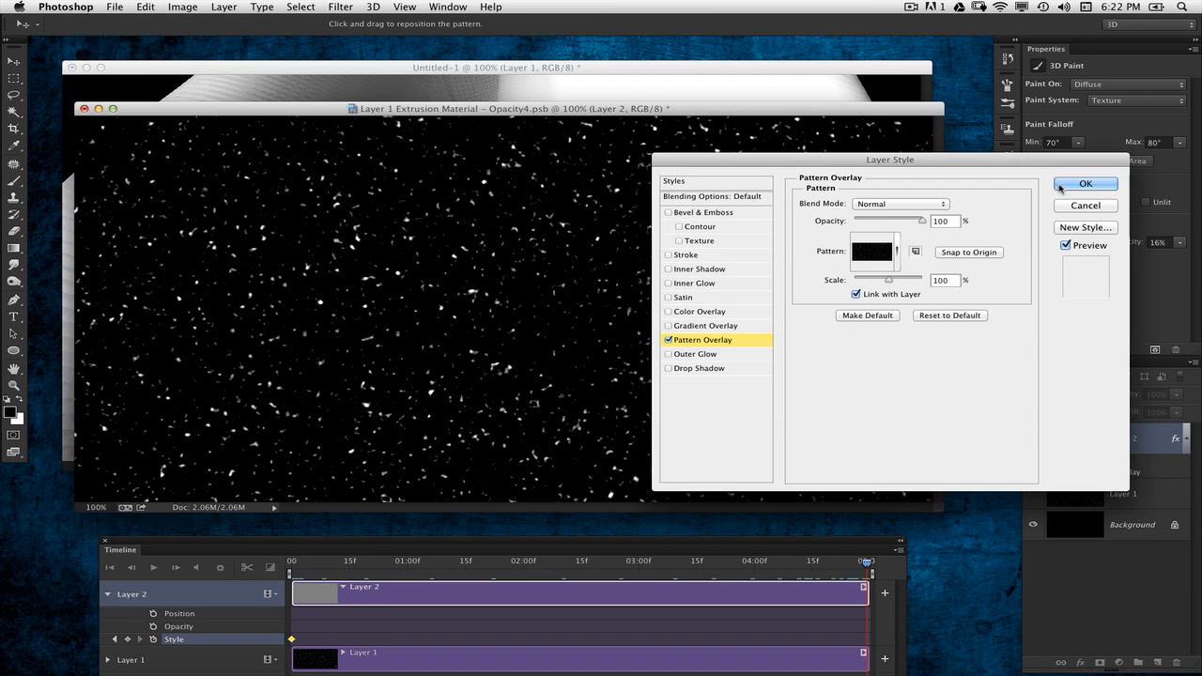
click(1086, 183)
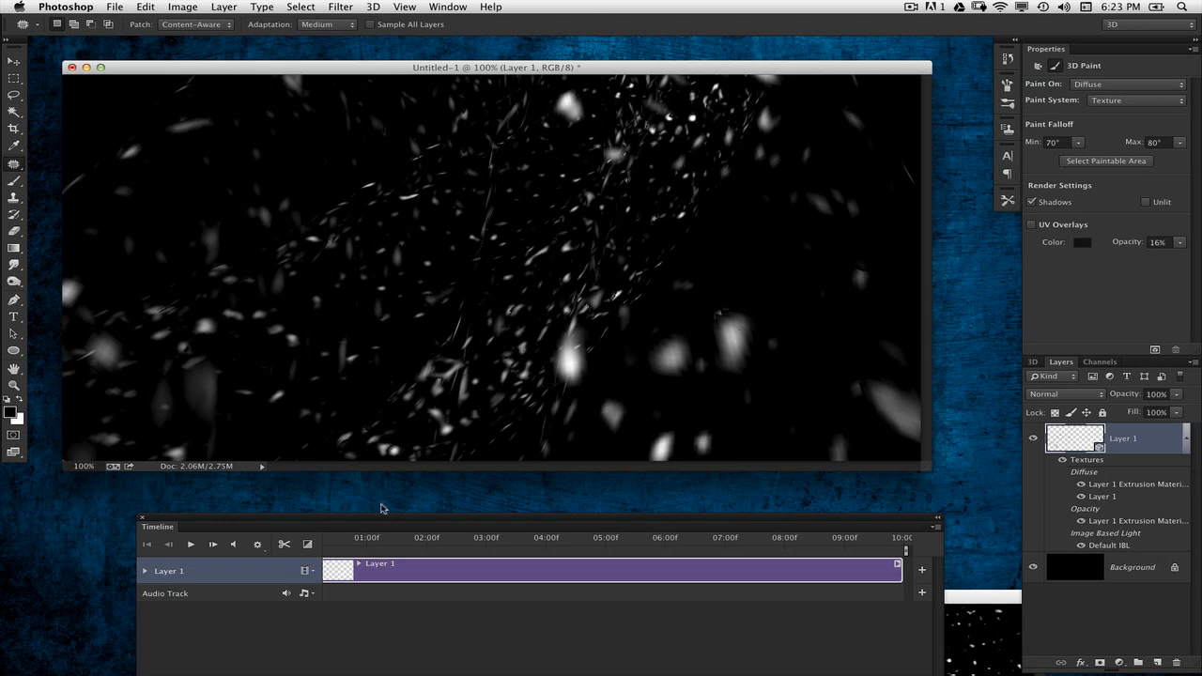
Play the 3D document's snow animation and scrub the playhead to about three seconds
click(363, 537)
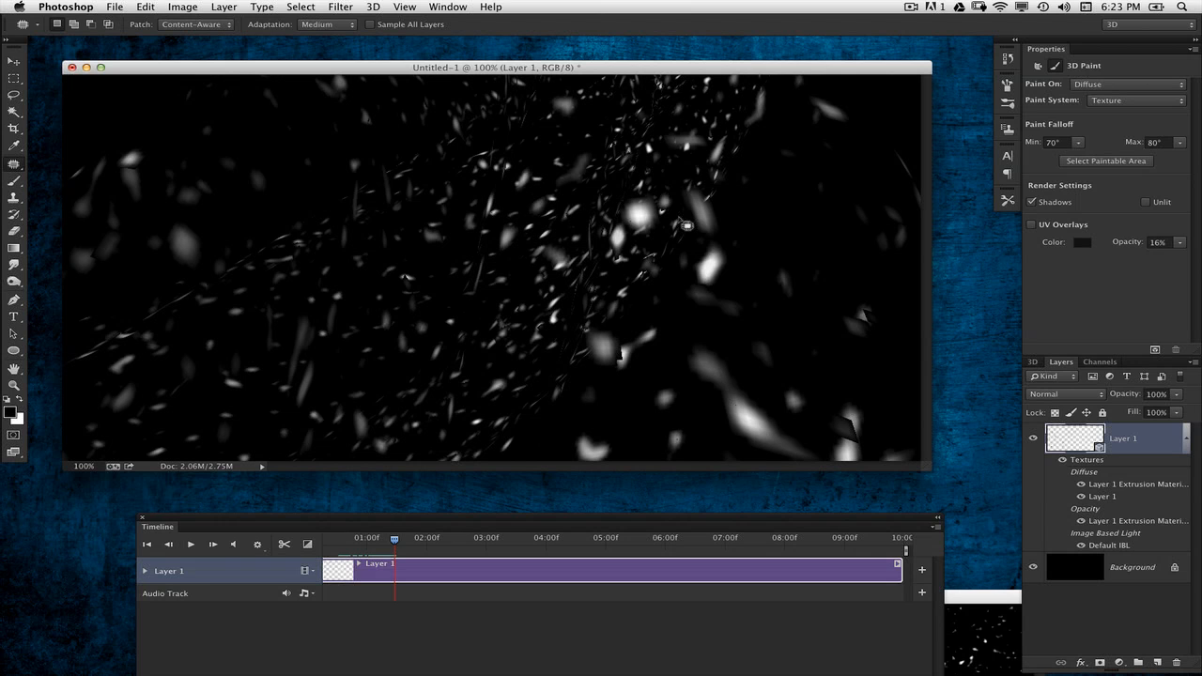
mouse_move(679, 243)
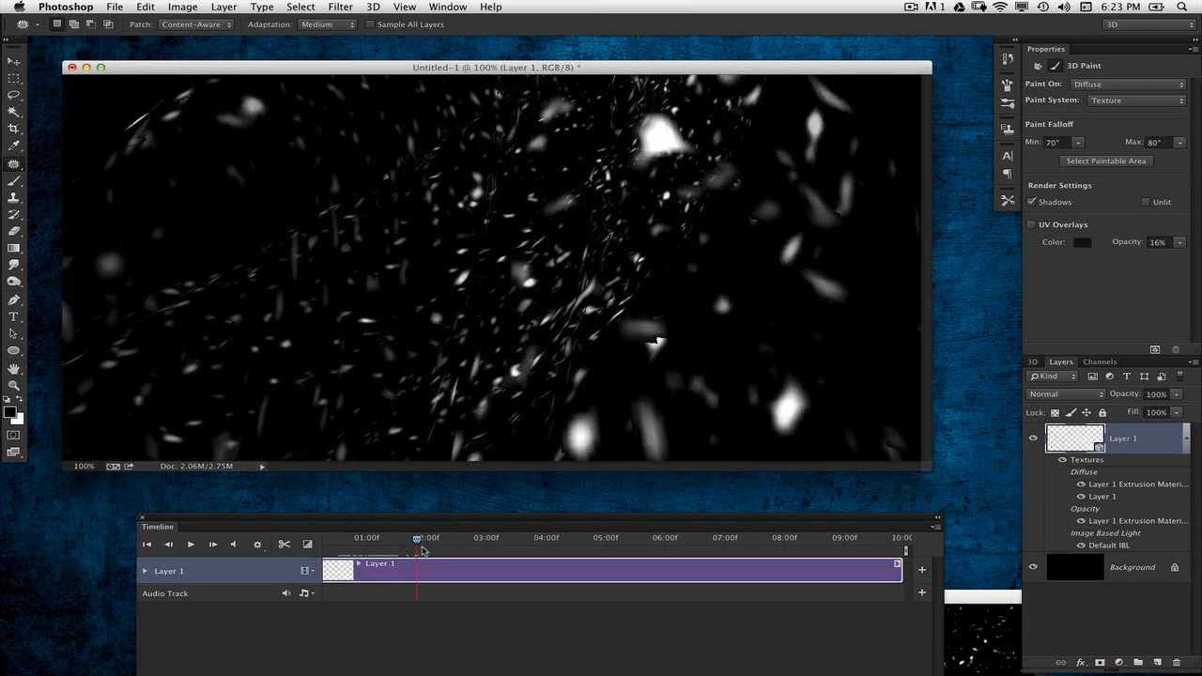
drag(417, 538, 471, 538)
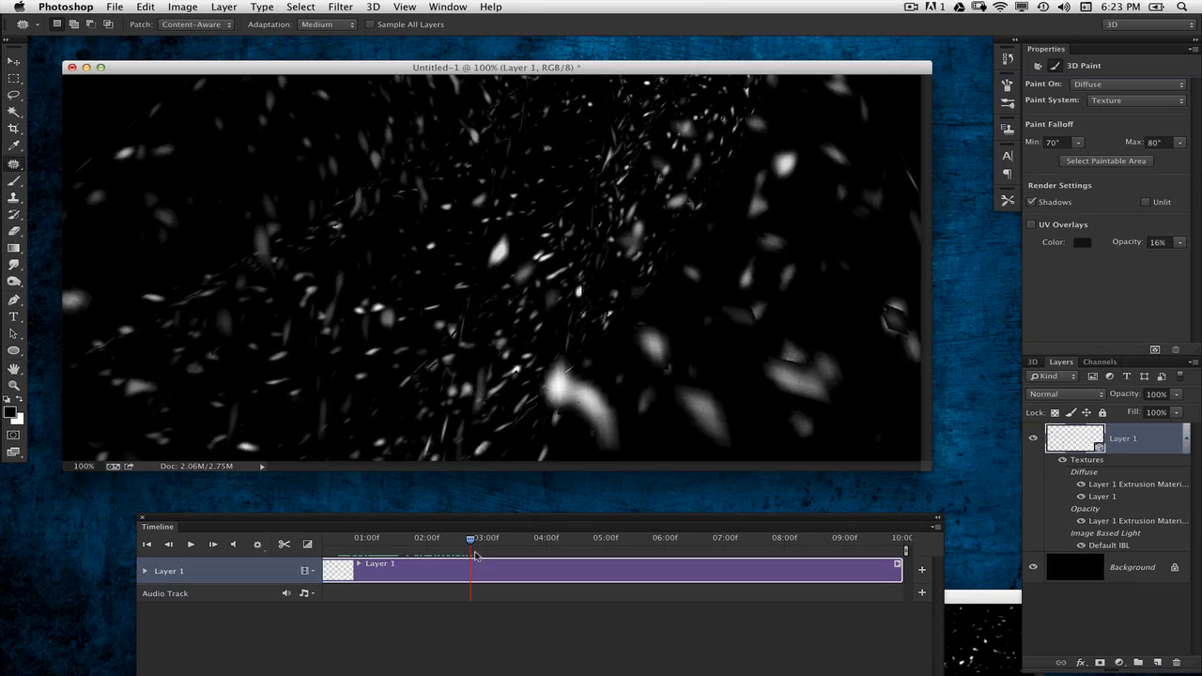
drag(470, 539, 526, 539)
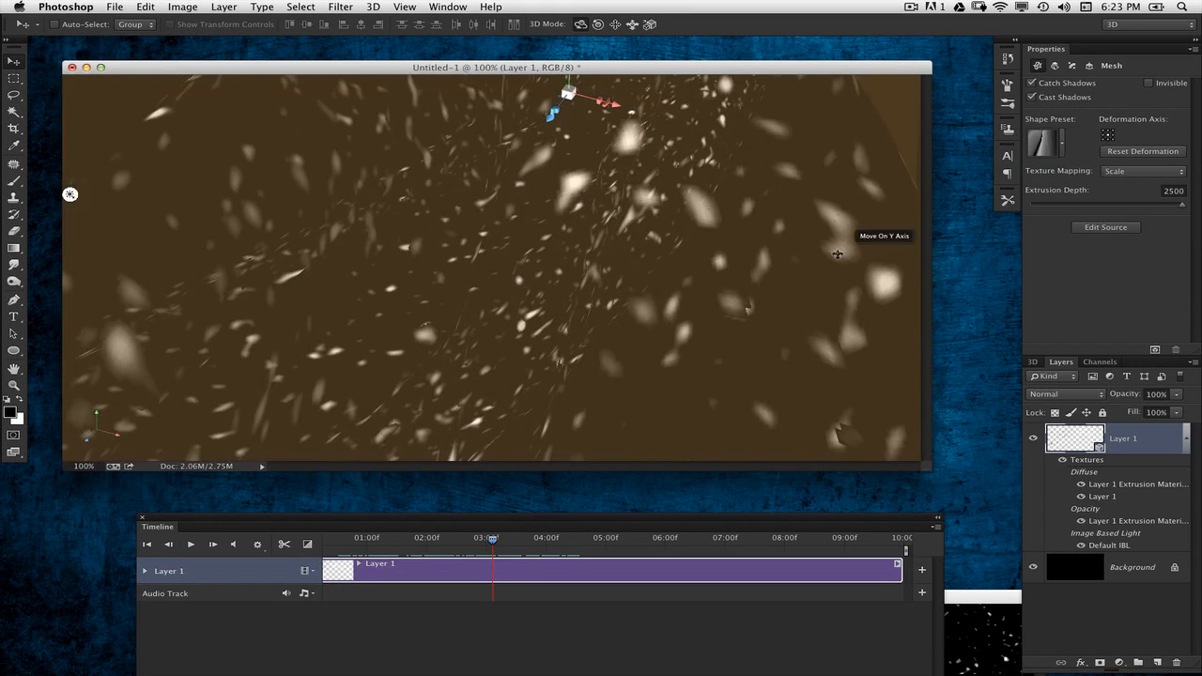
Show the 3D scene components and select the Current View camera
click(1032, 362)
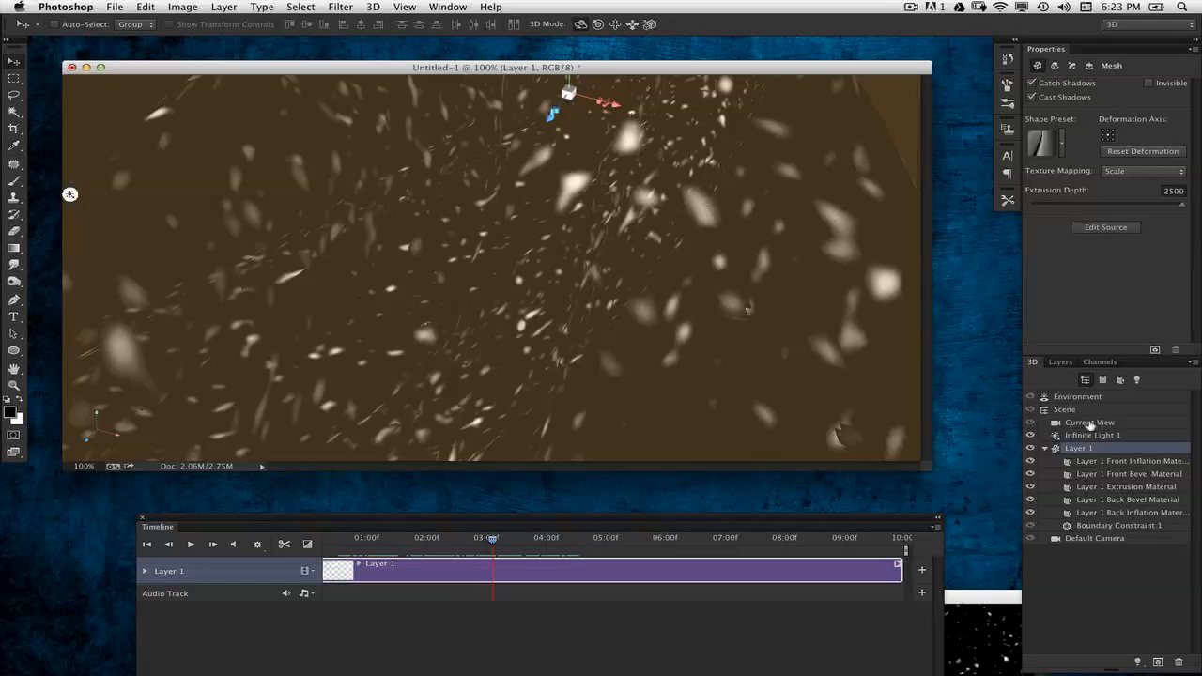
click(1088, 422)
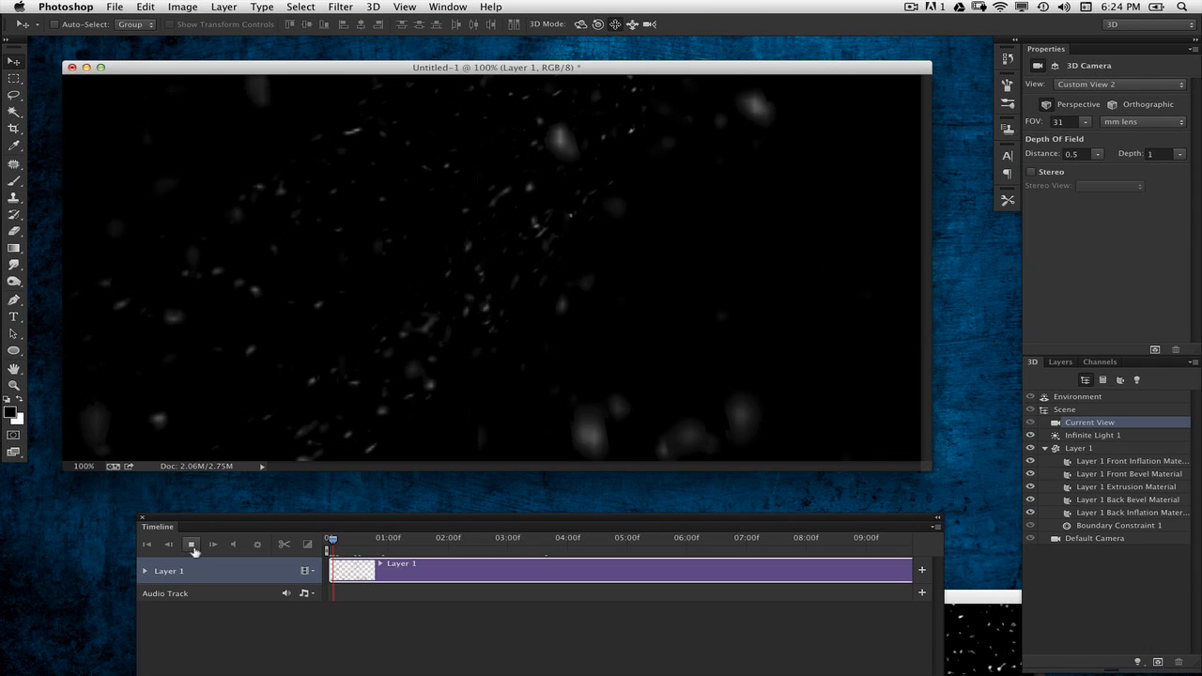
Play the blurred snow animation and scrub the playhead from about one second in
click(191, 545)
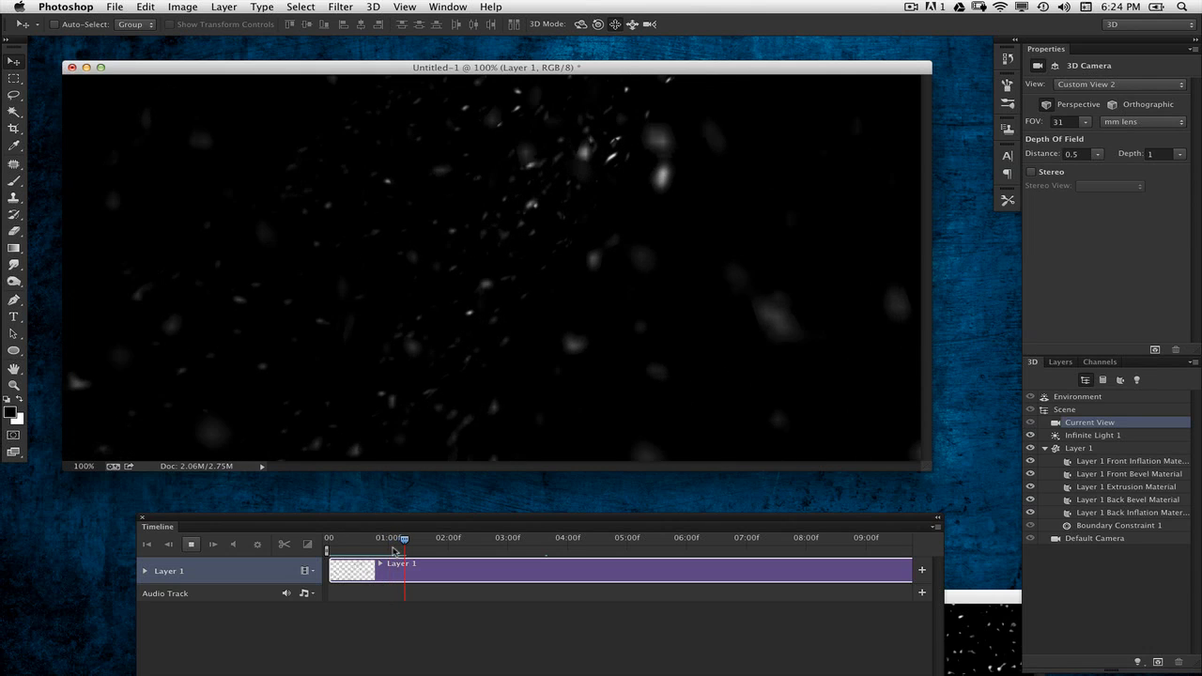
drag(404, 540, 422, 540)
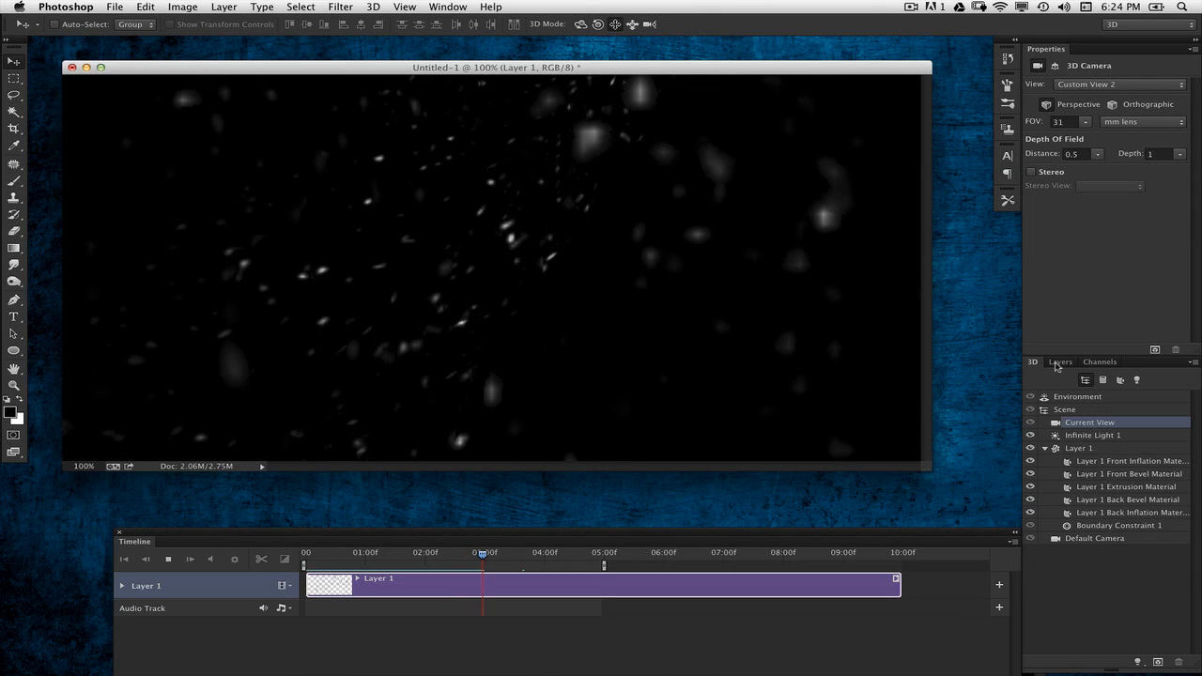
drag(482, 552, 498, 552)
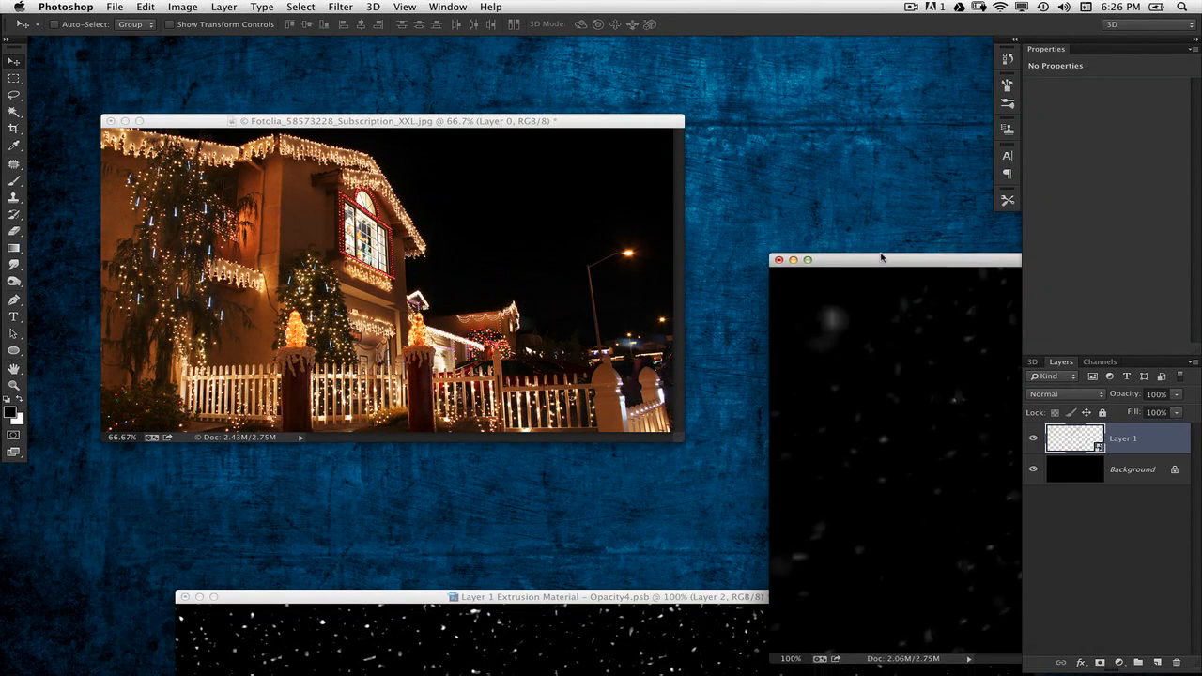
Copy the 3D snow layer into the Christmas house photo and stretch it over the picture
drag(881, 260, 887, 192)
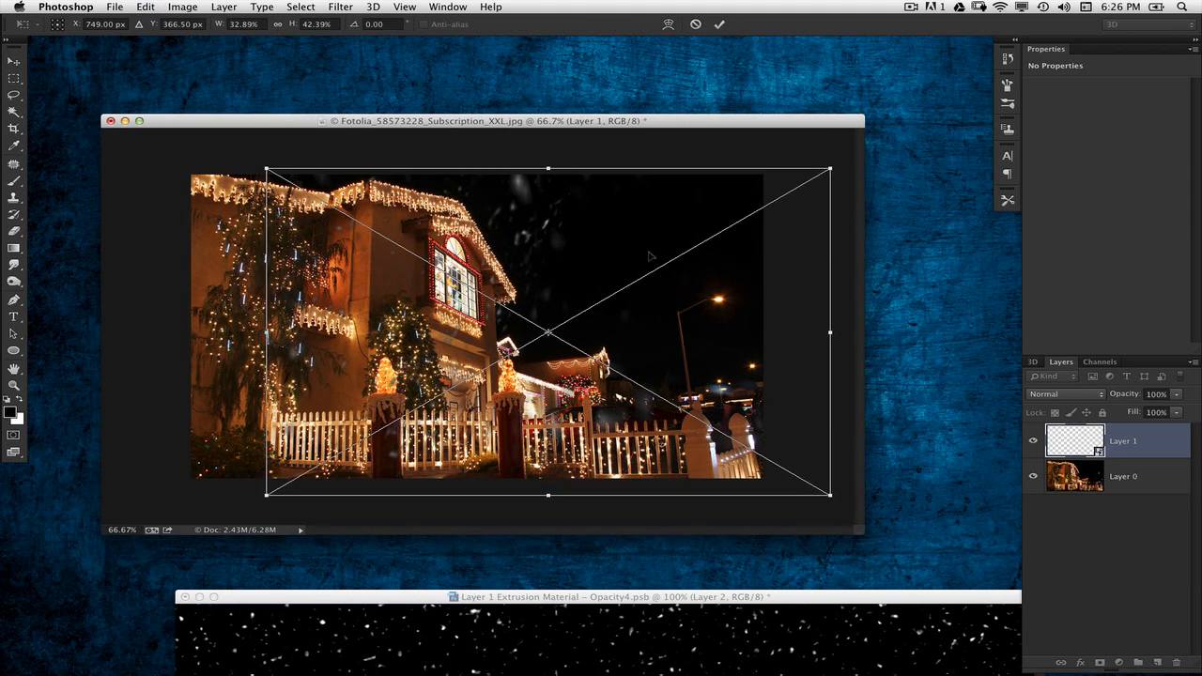
drag(830, 333, 773, 334)
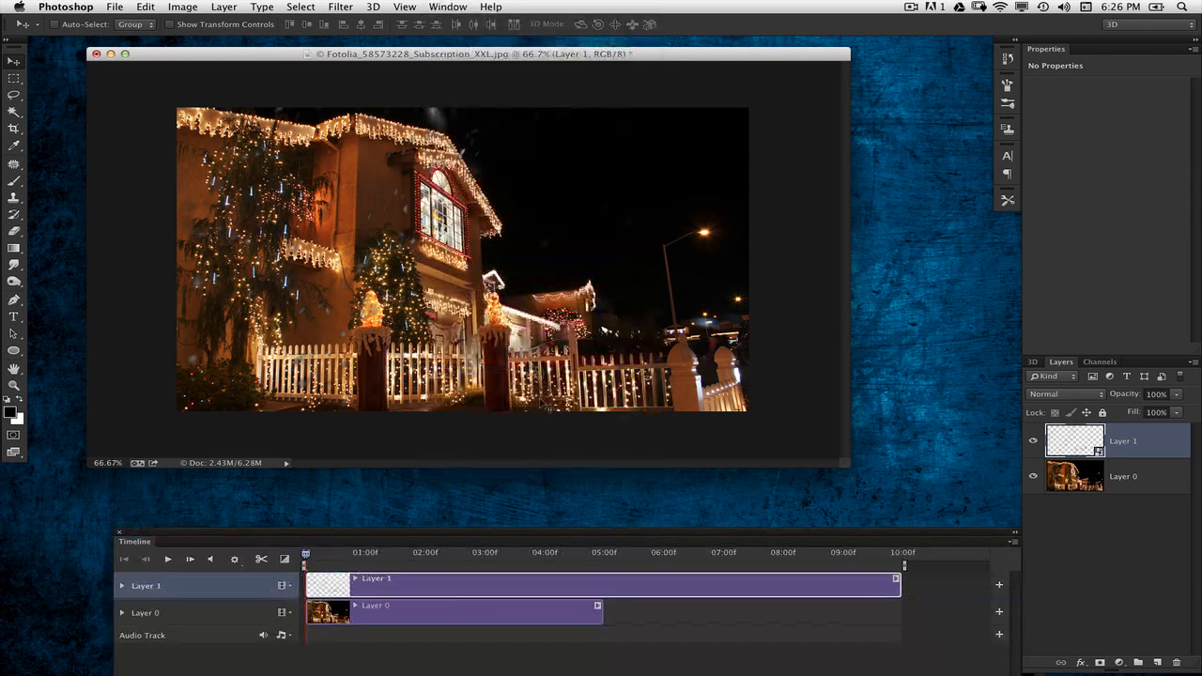
Play the timeline to preview snowflakes drifting over the house photo at full size
click(167, 559)
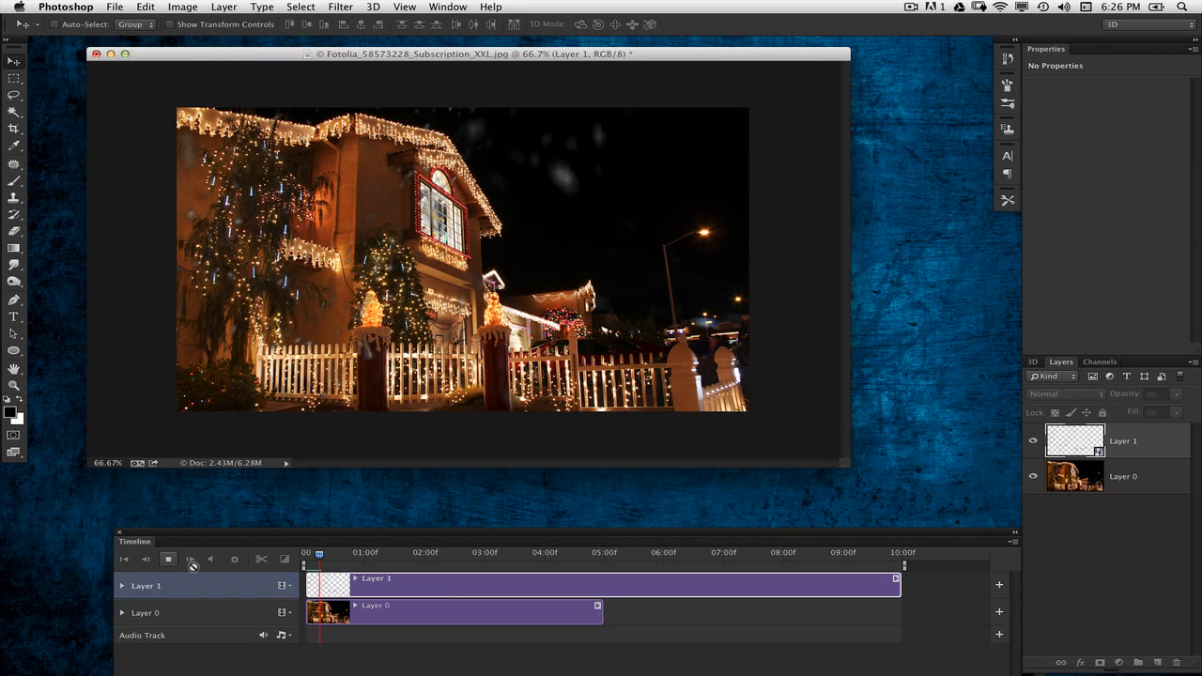
click(167, 559)
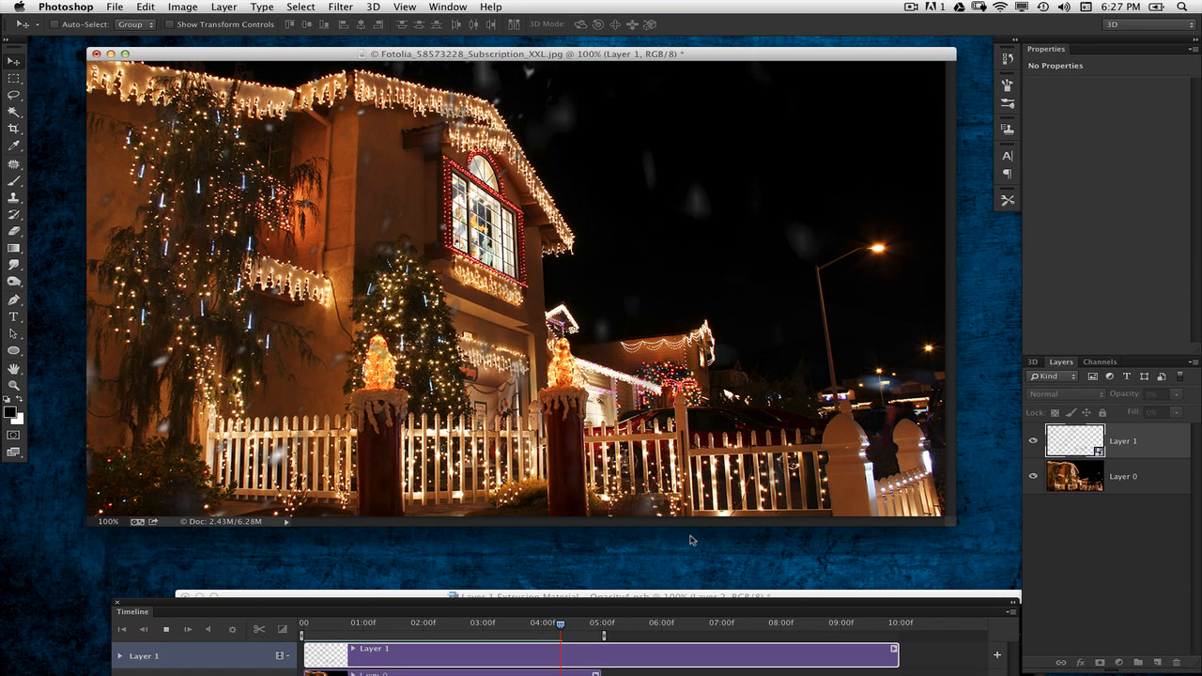
click(561, 622)
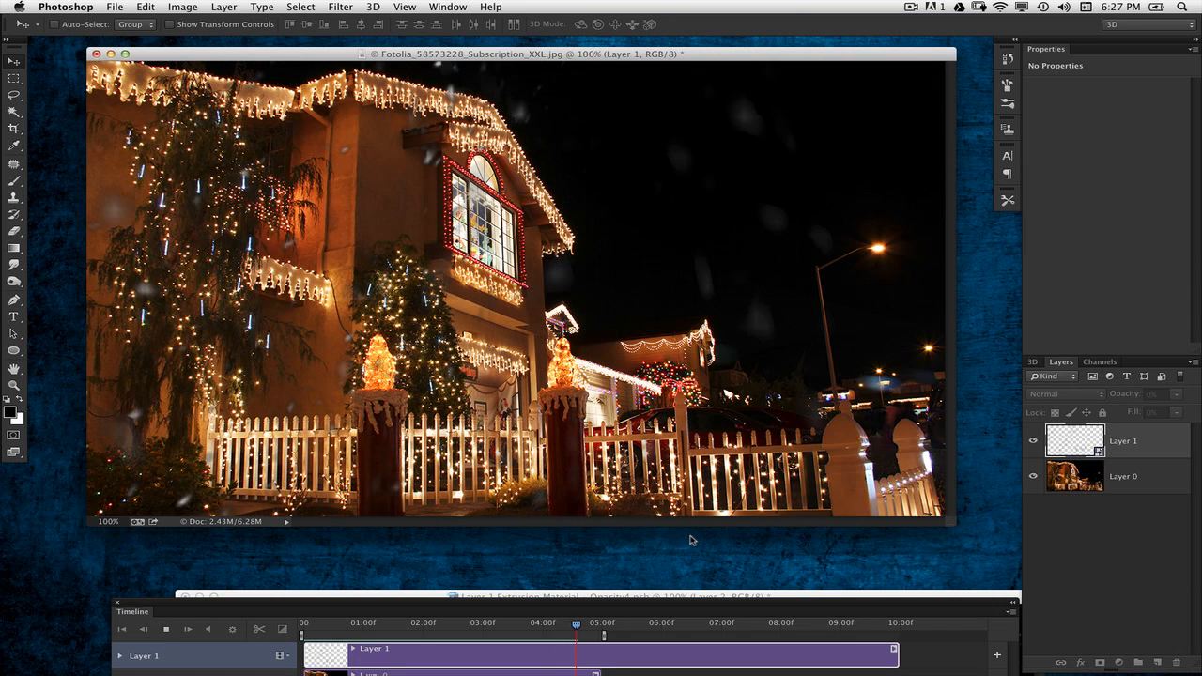